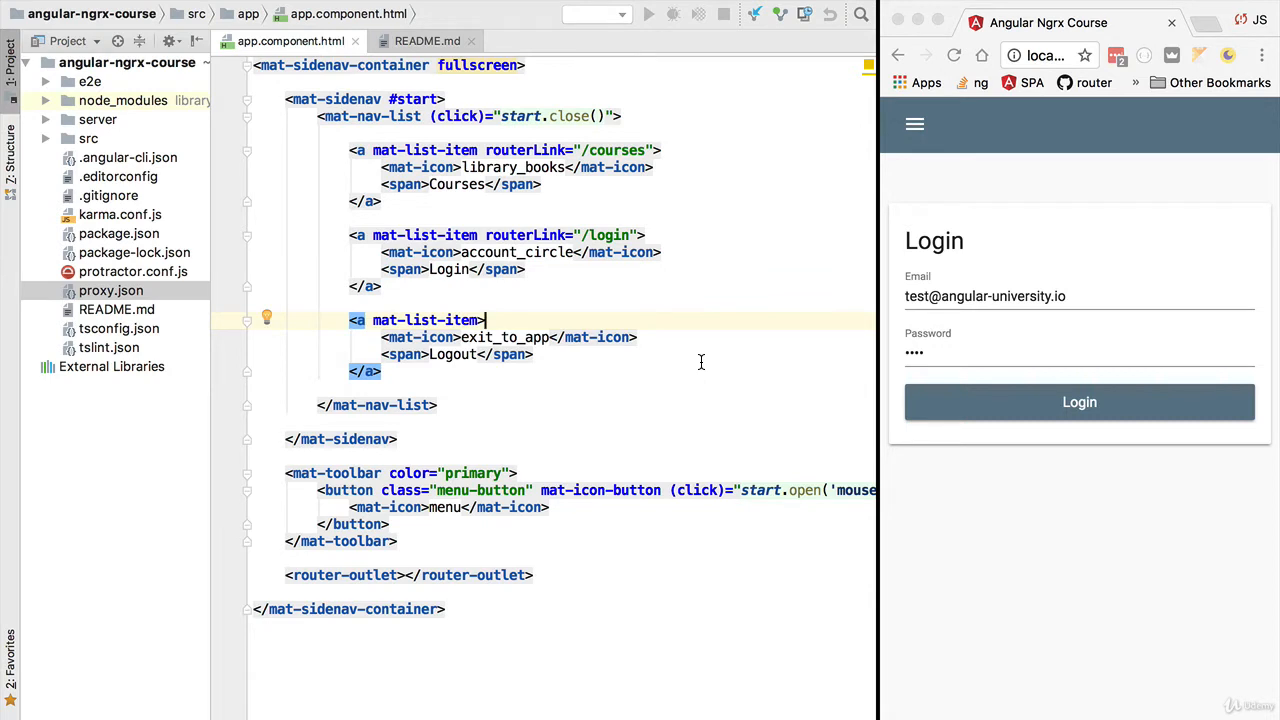
{"action": "mouse_move", "coordinate": [1128, 538]}
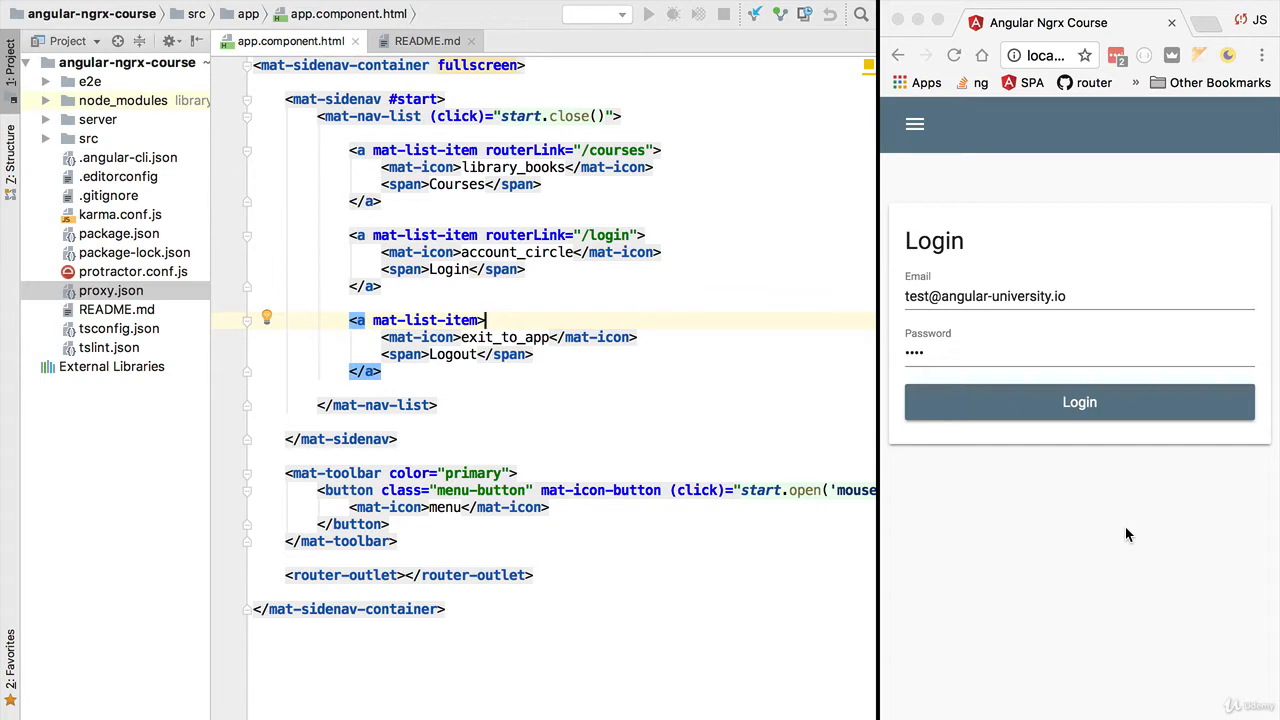
{"action": "mouse_move", "coordinate": [1138, 533]}
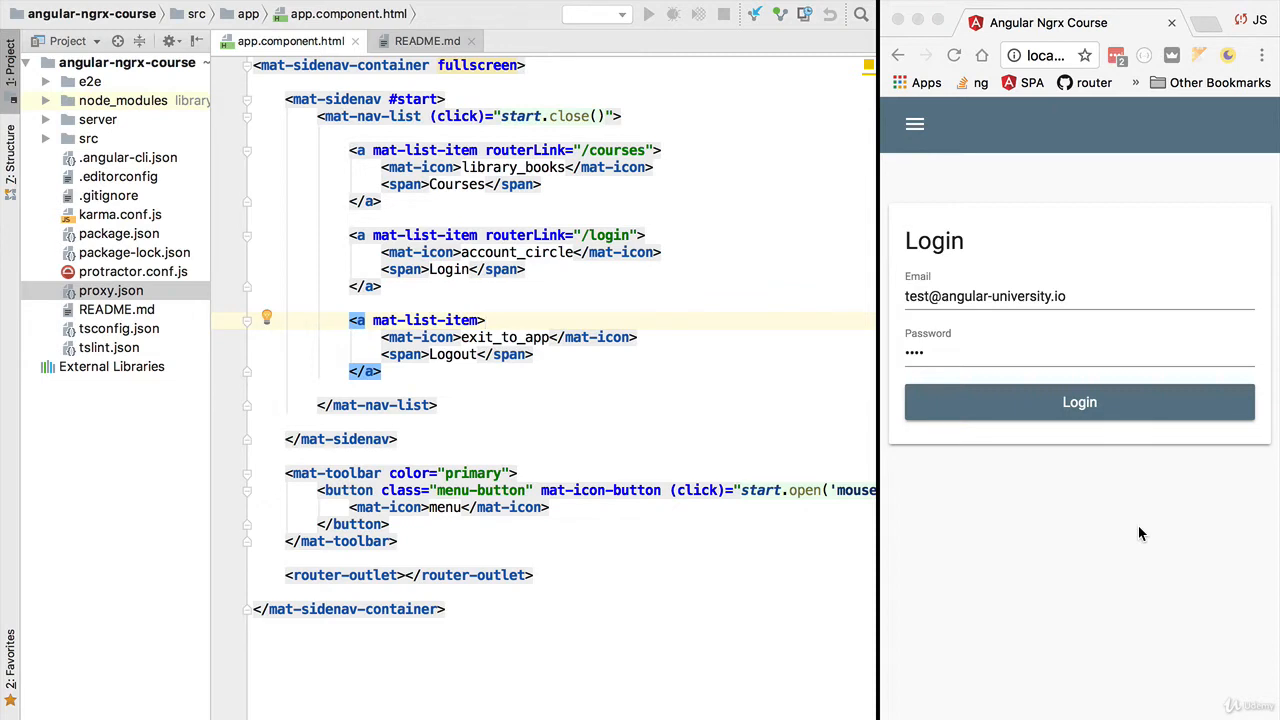
{"action": "mouse_move", "coordinate": [1123, 490]}
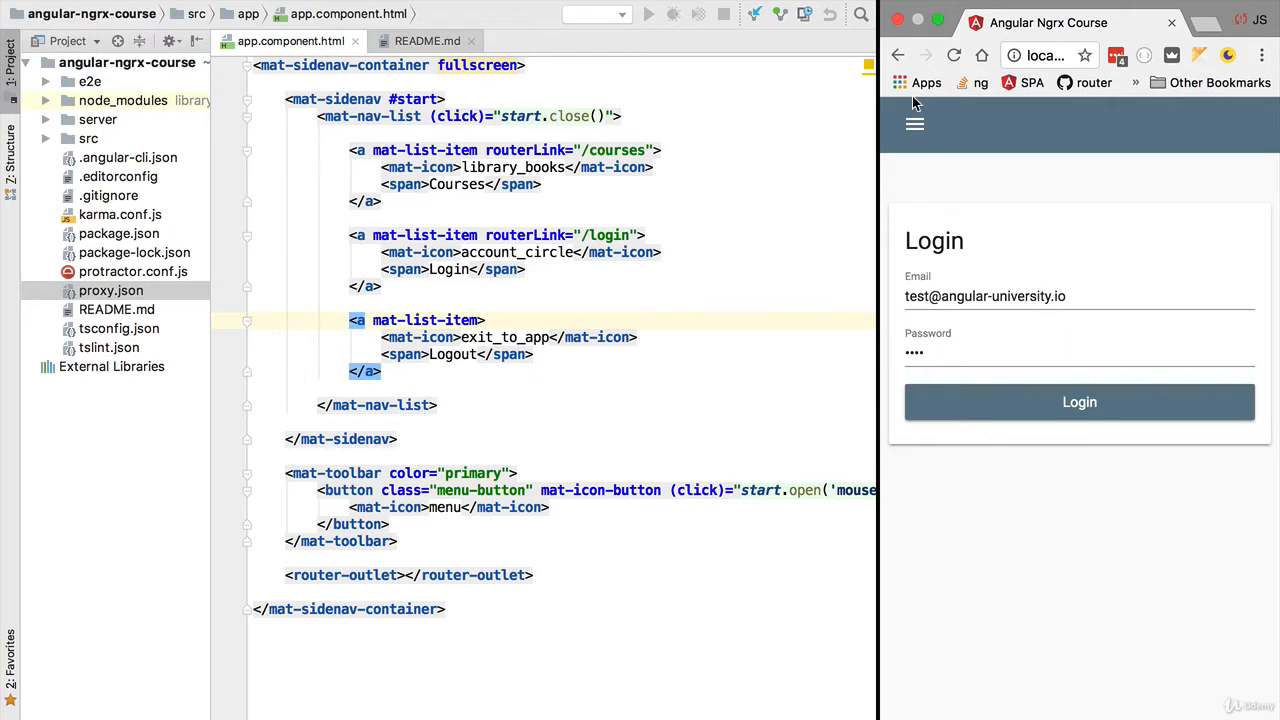
Step: Go to the All Courses page from the navigation menu and scroll the beginner course cards
{"action": "left_click", "coordinate": [914, 123]}
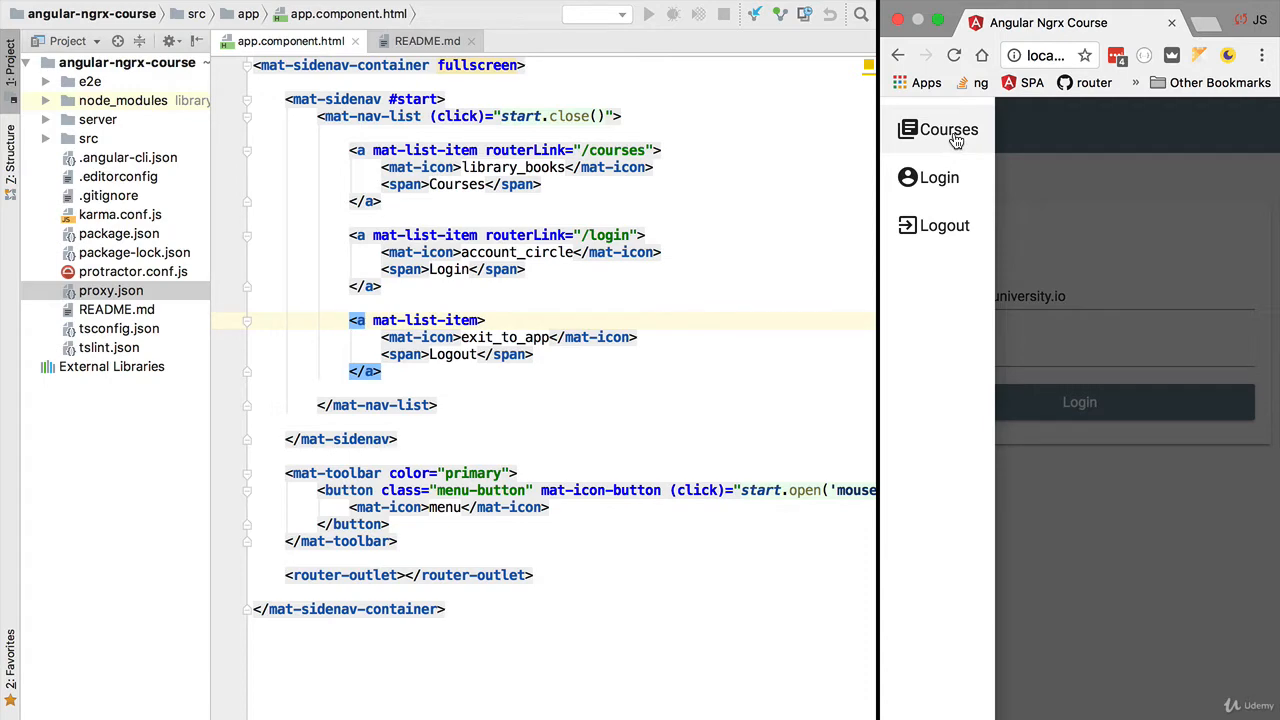
{"action": "left_click", "coordinate": [948, 129]}
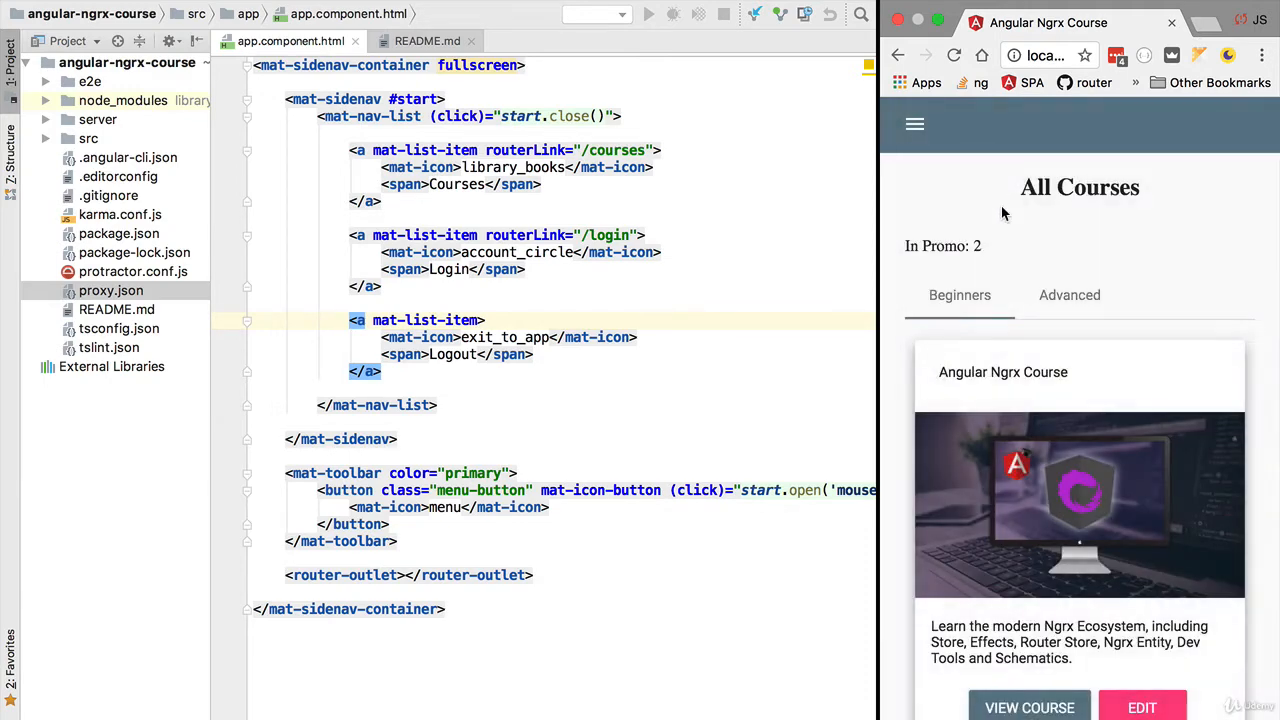
{"action": "mouse_move", "coordinate": [1175, 535]}
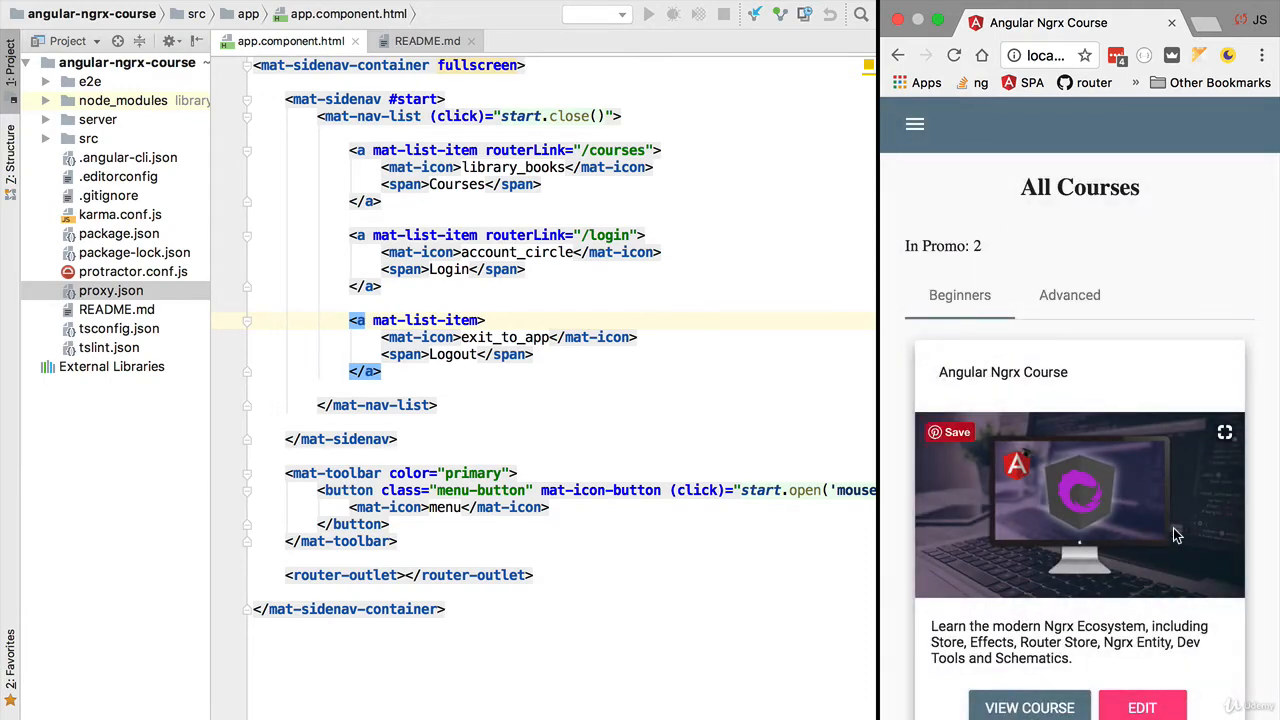
{"action": "mouse_move", "coordinate": [1056, 240]}
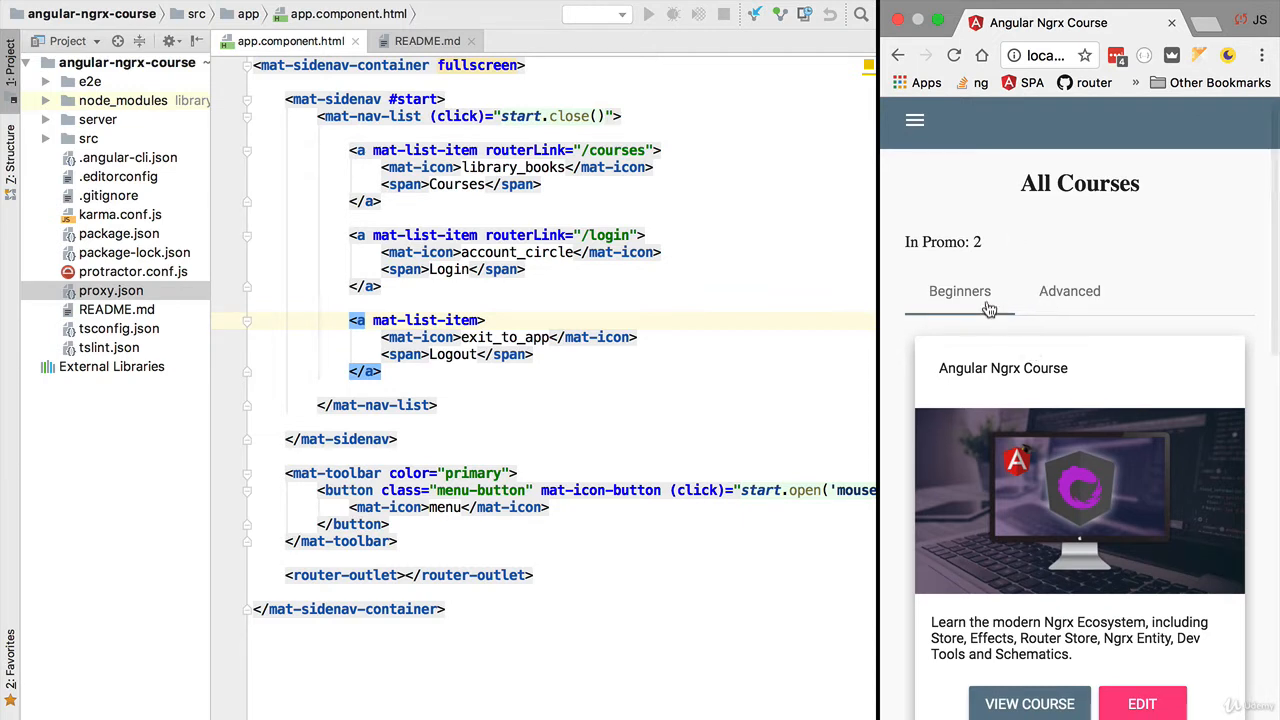
{"action": "mouse_move", "coordinate": [1057, 311]}
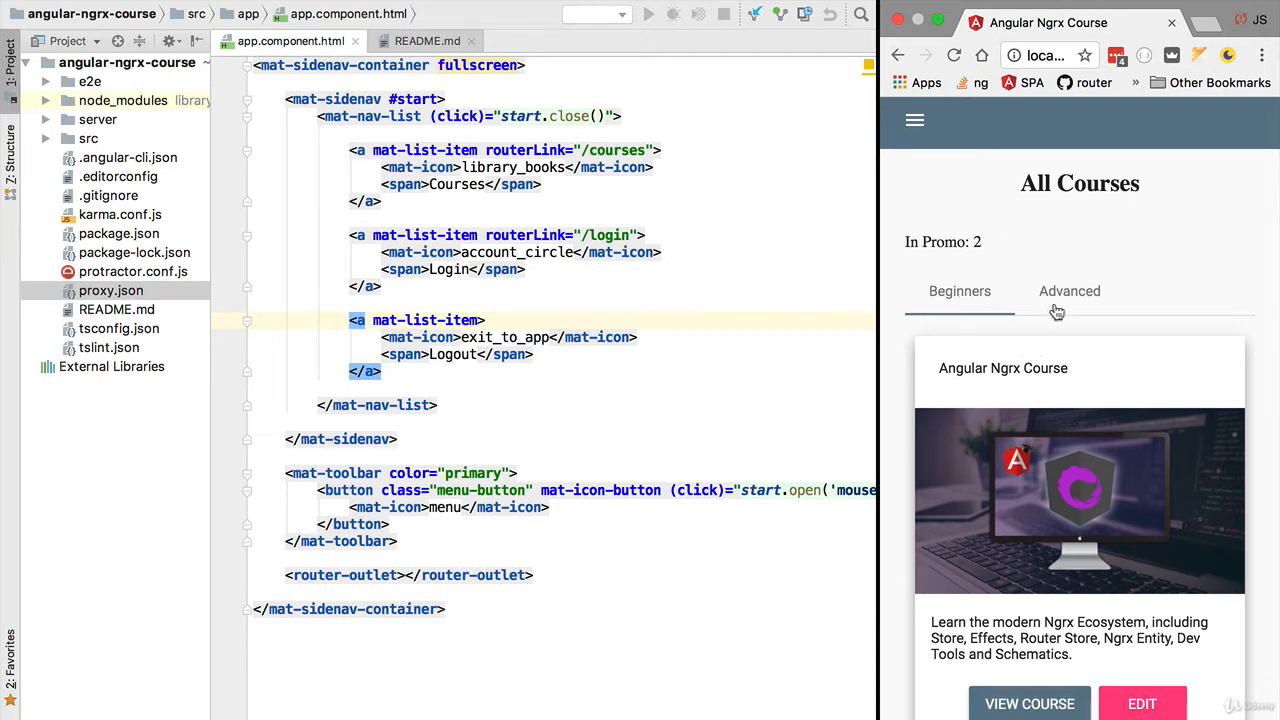
{"action": "scroll", "scroll_direction": "down", "scroll_amount": 3}
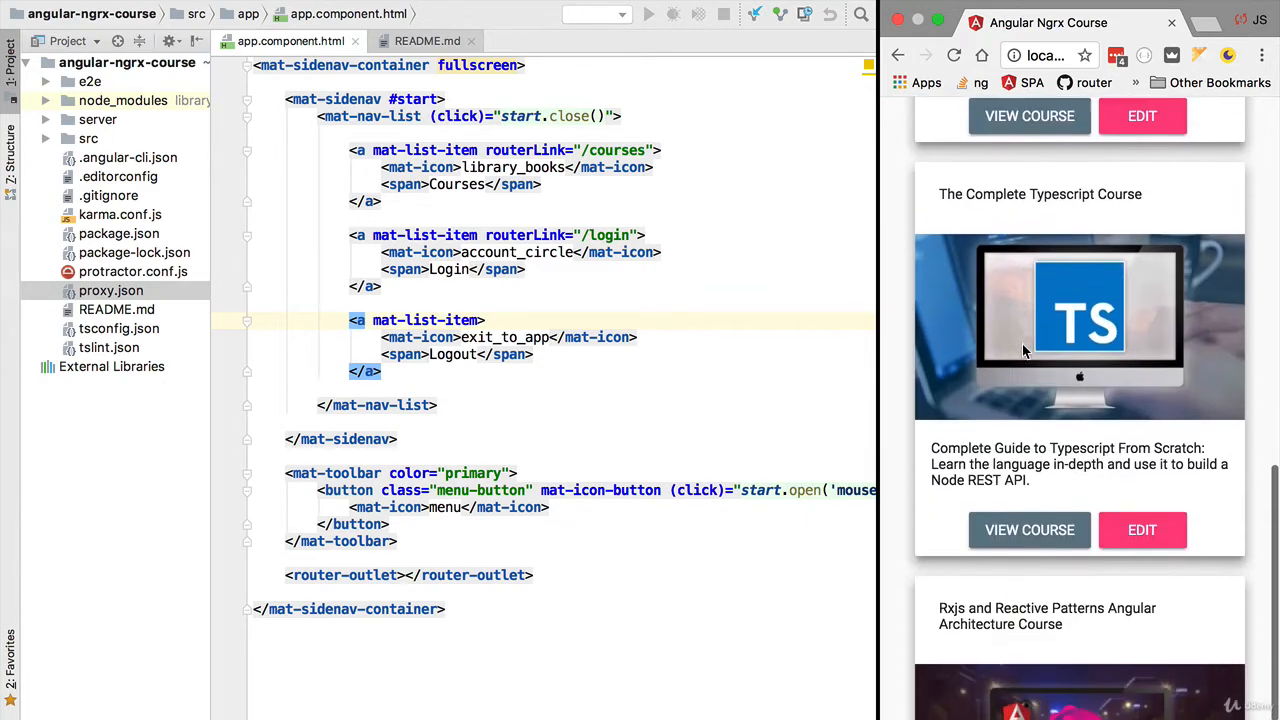
{"action": "scroll", "scroll_direction": "down", "scroll_amount": 3}
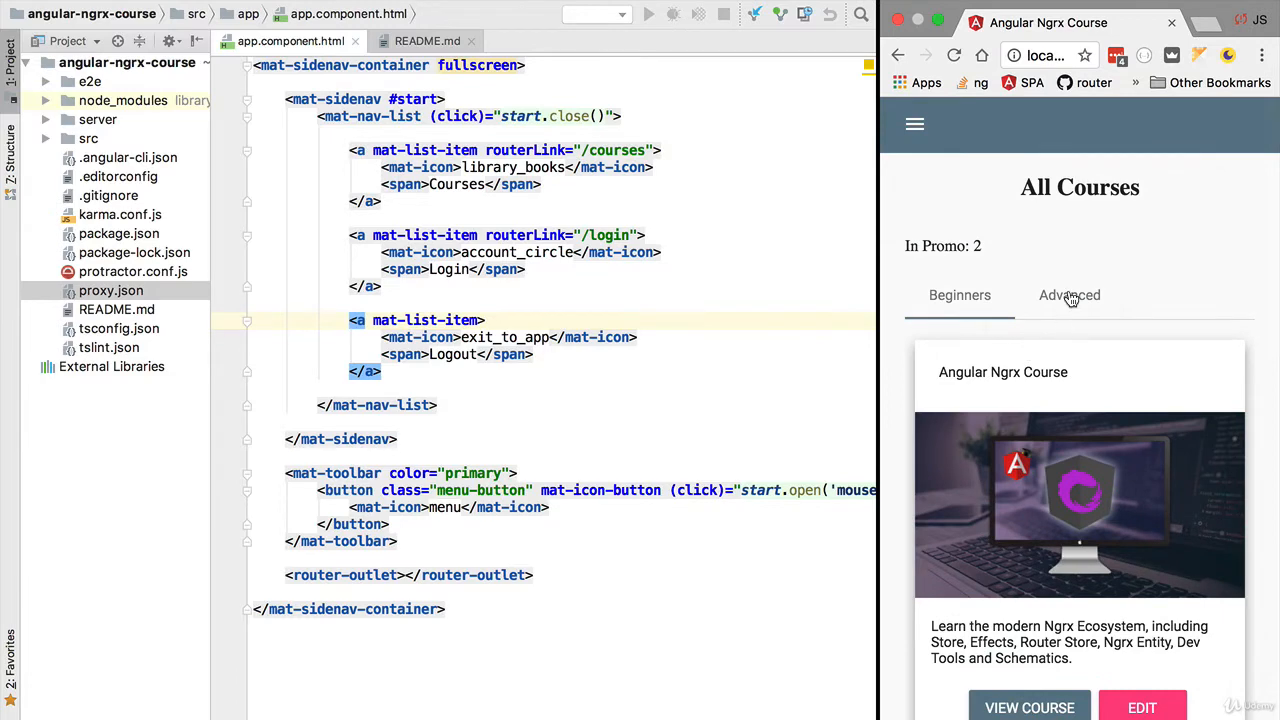
Step: Switch to the Advanced courses, return to Beginners, and scroll through the cards
{"action": "left_click", "coordinate": [1069, 295]}
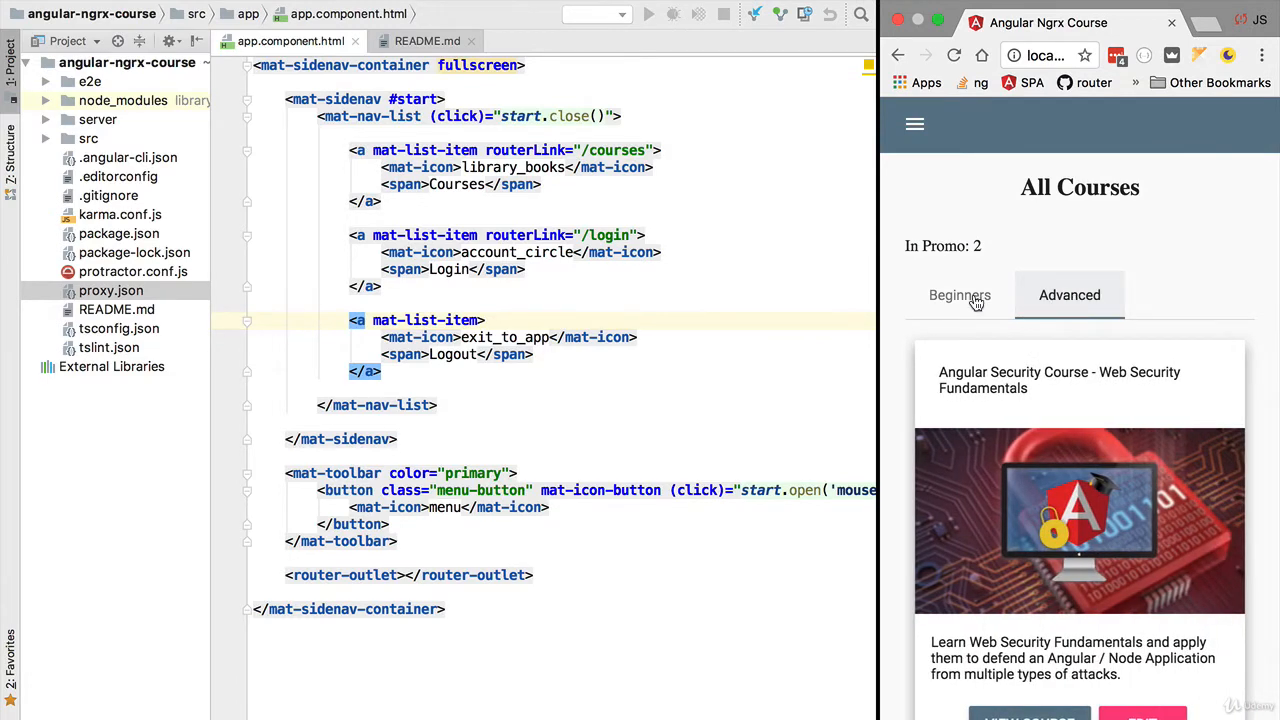
{"action": "left_click", "coordinate": [959, 295]}
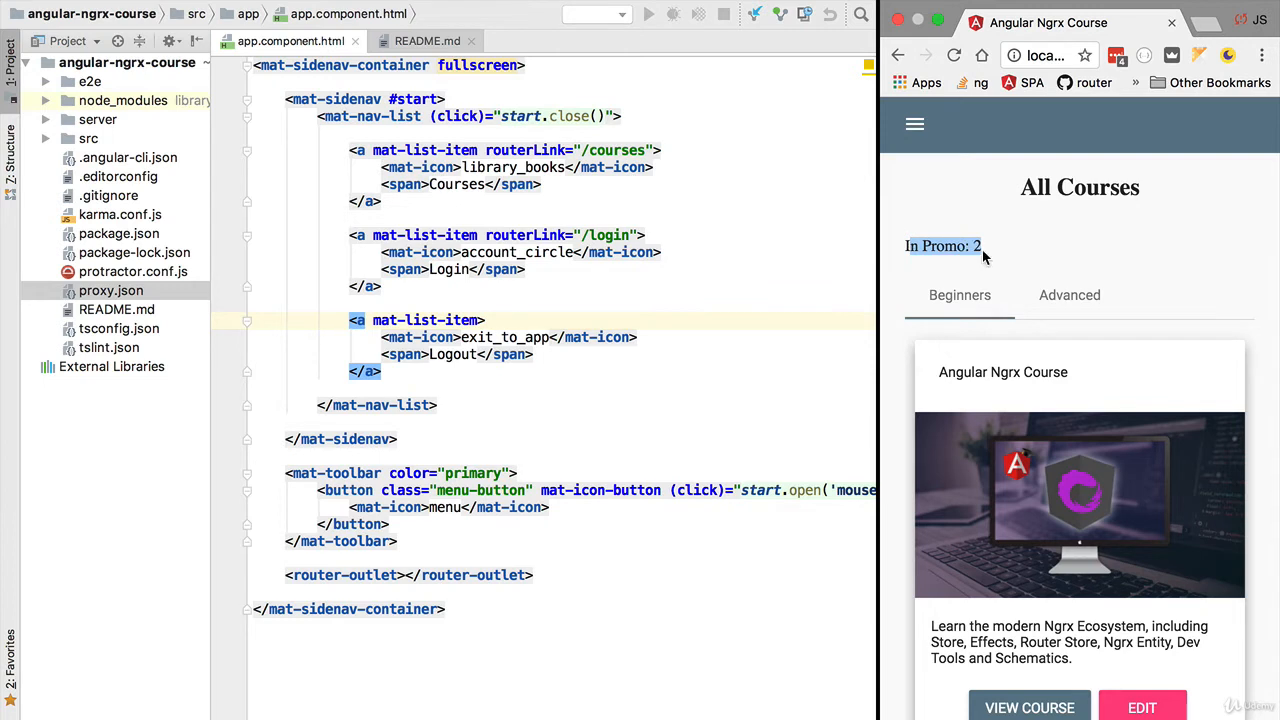
{"action": "scroll", "scroll_direction": "down", "scroll_amount": 3}
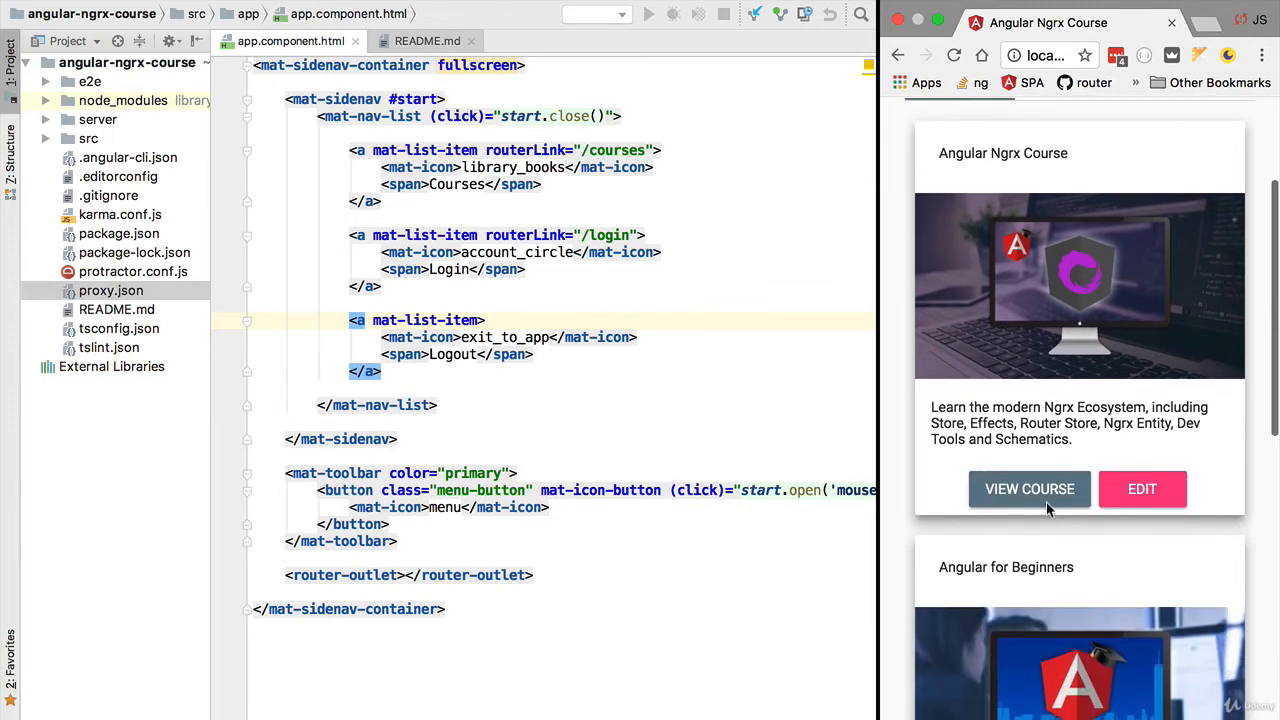
{"action": "scroll", "scroll_direction": "down", "scroll_amount": 3}
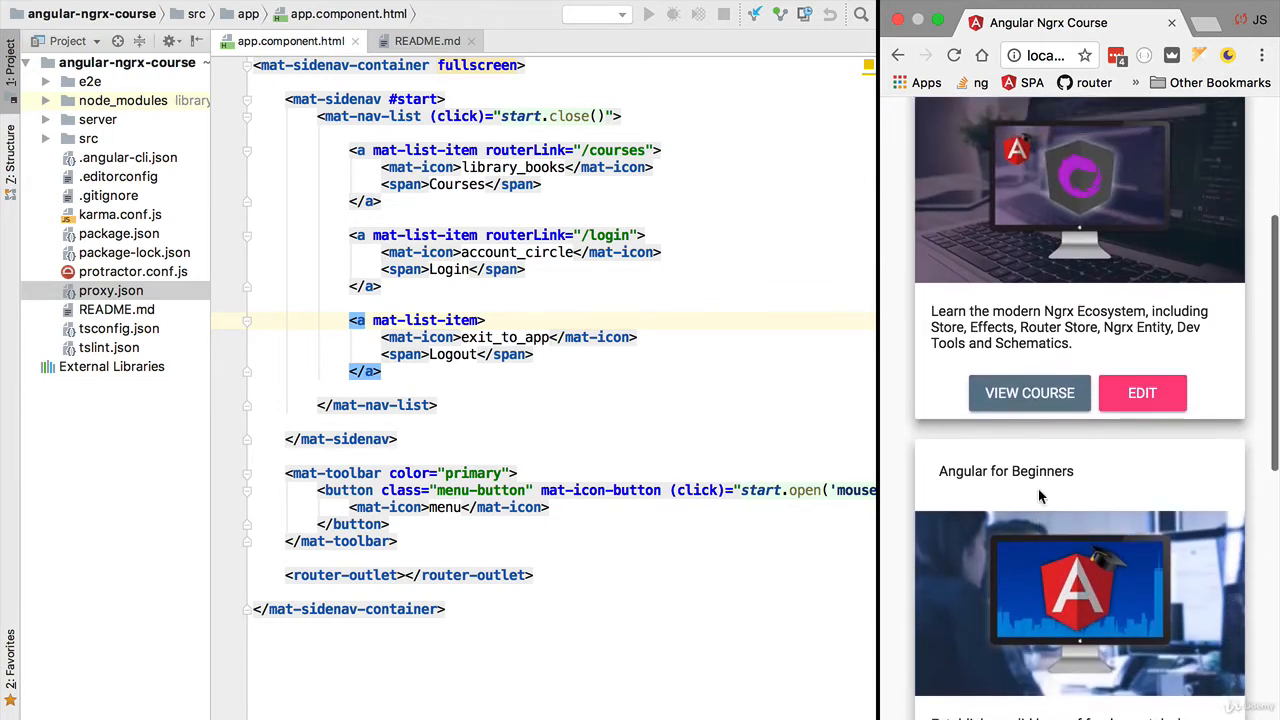
Step: Open the Angular Ngrx Course details page showing its lessons table
{"action": "left_click", "coordinate": [1029, 392]}
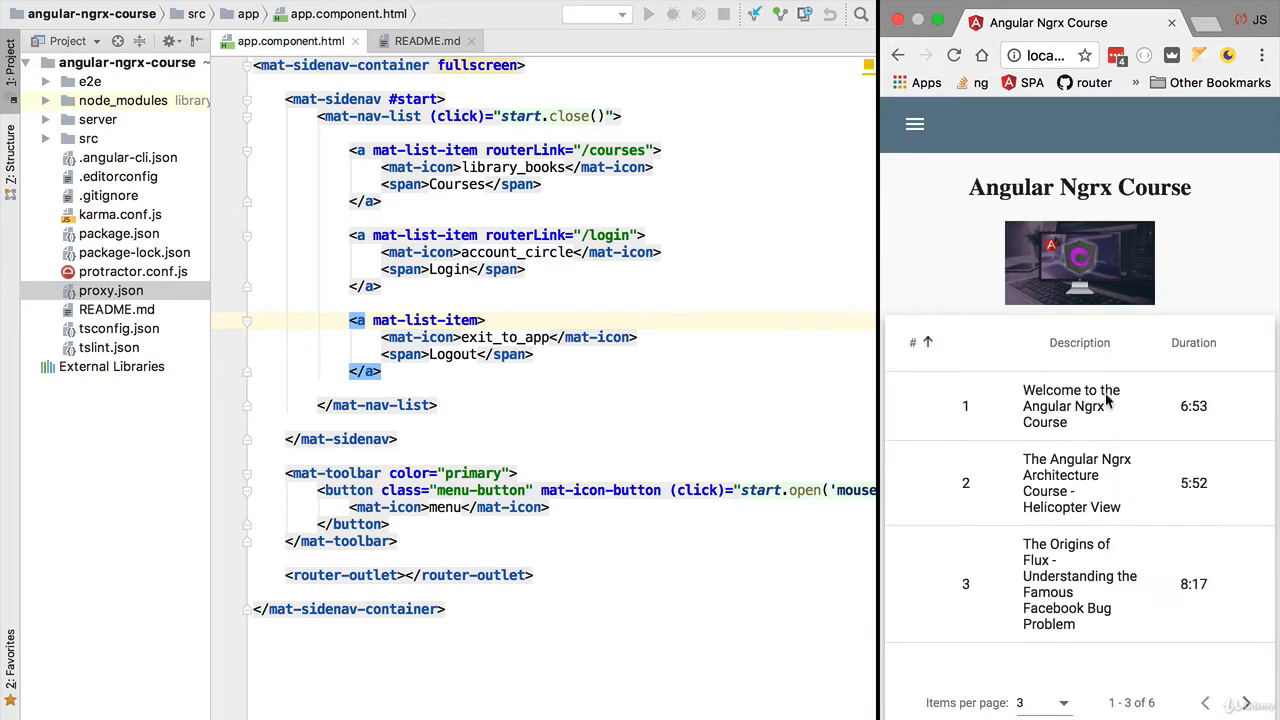
{"action": "mouse_move", "coordinate": [1093, 500]}
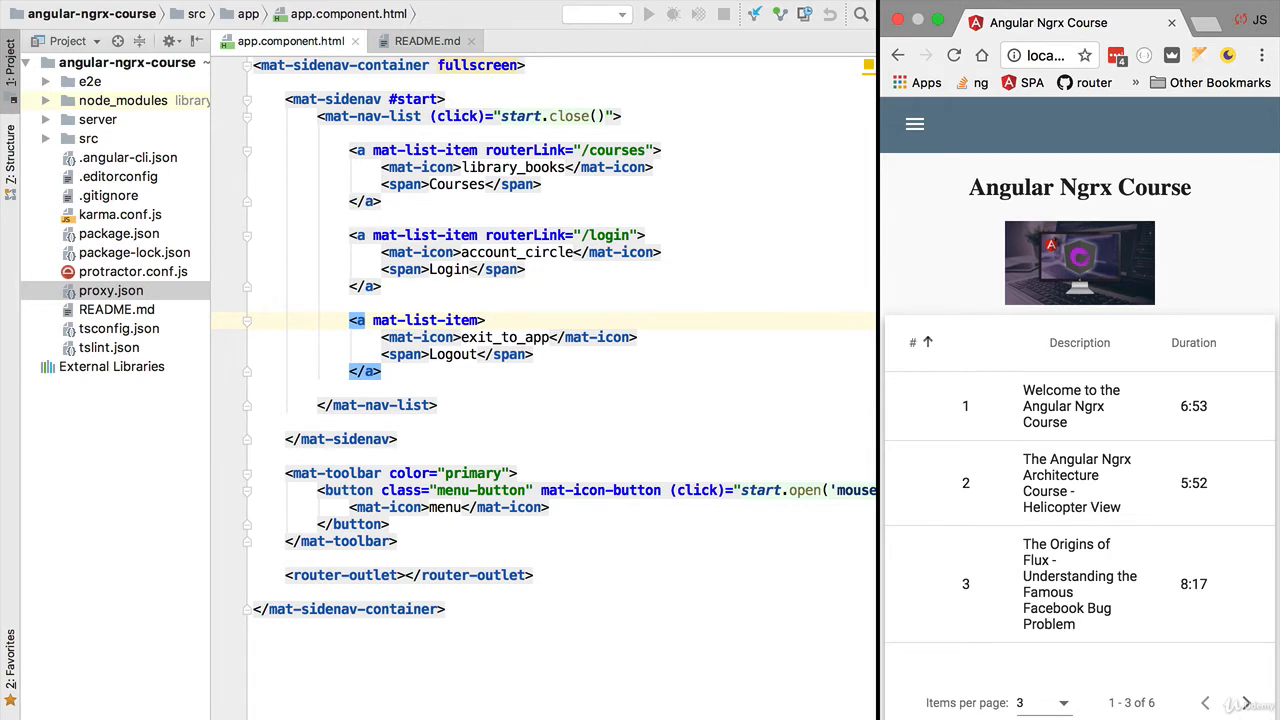
{"action": "mouse_move", "coordinate": [975, 264]}
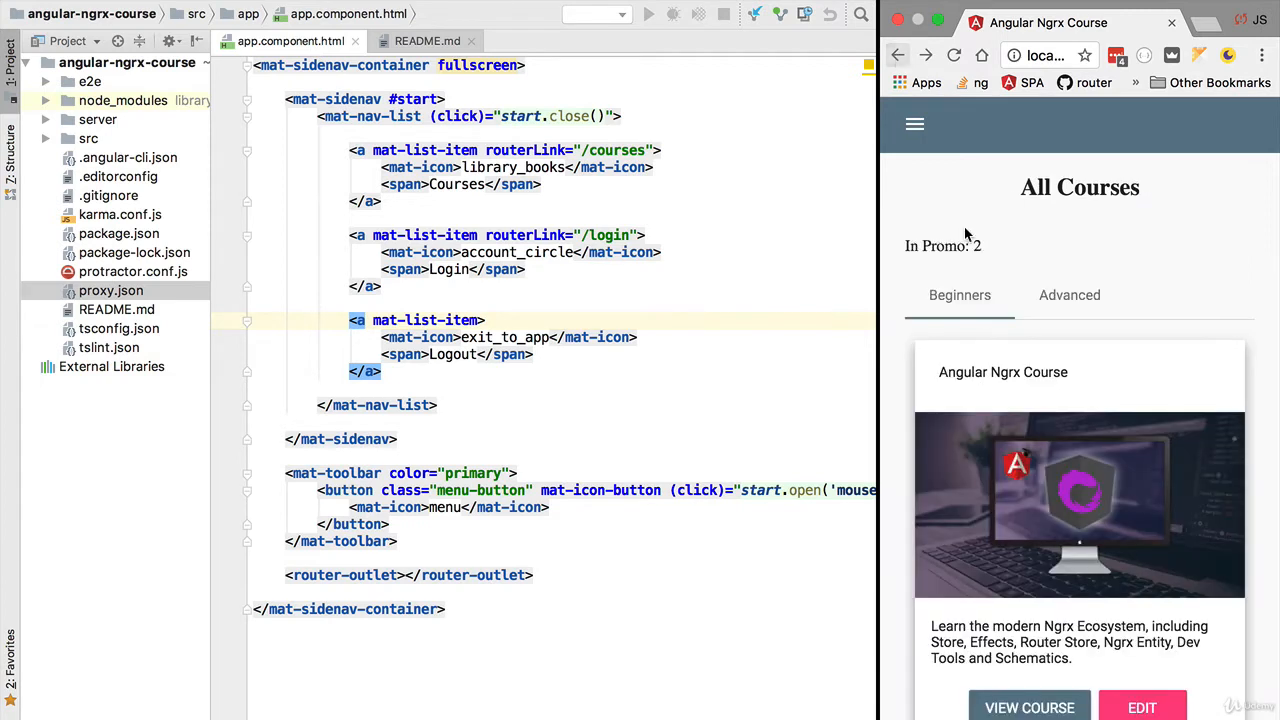
{"action": "mouse_move", "coordinate": [1076, 182]}
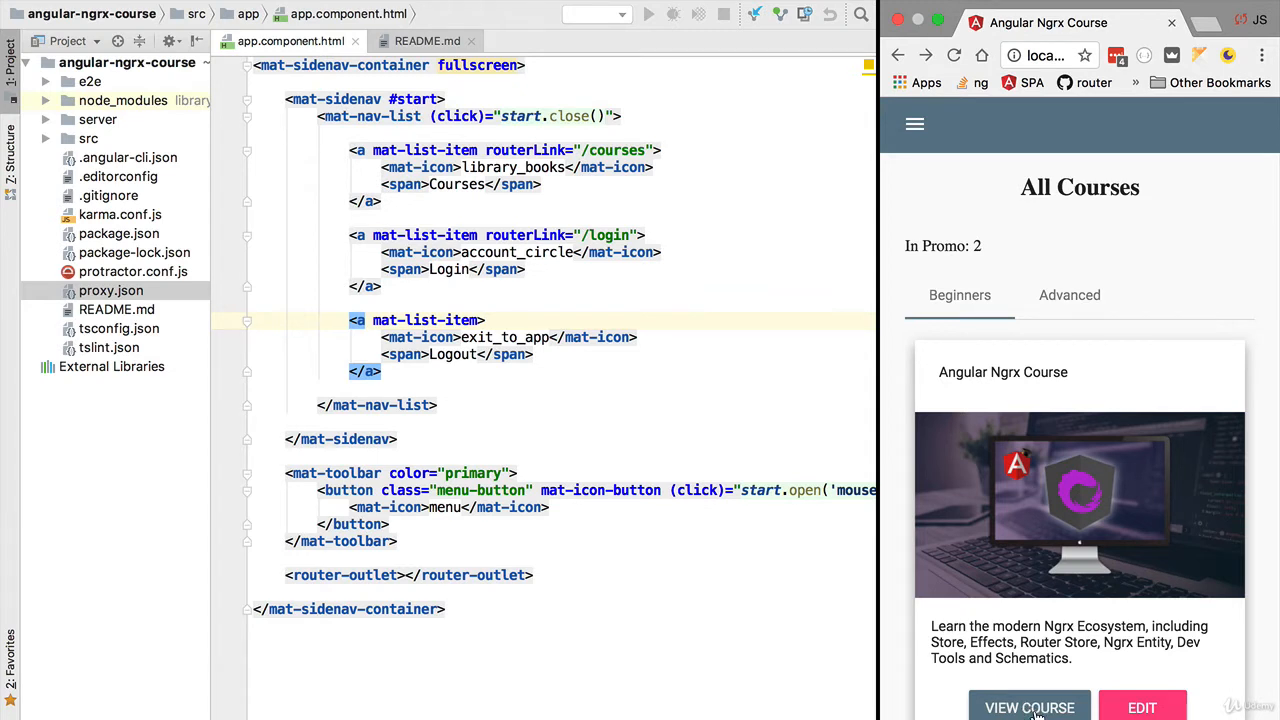
{"action": "left_click", "coordinate": [1029, 707]}
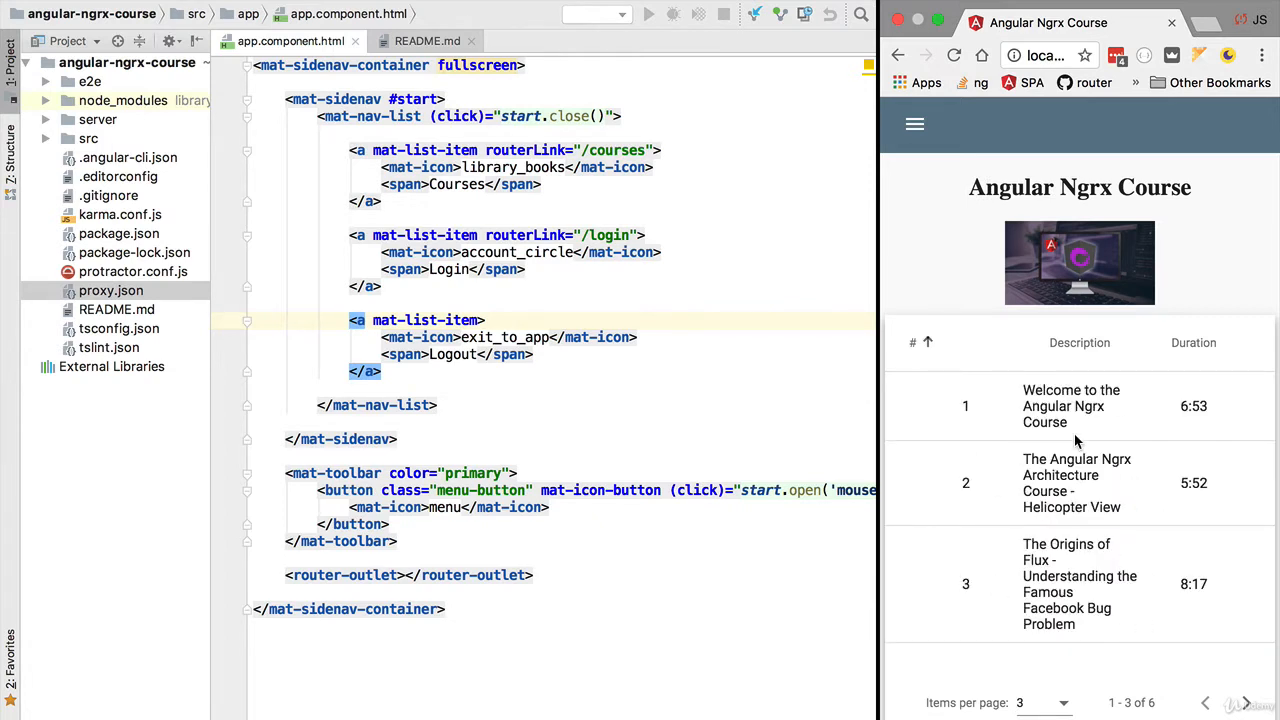
{"action": "mouse_move", "coordinate": [1120, 453]}
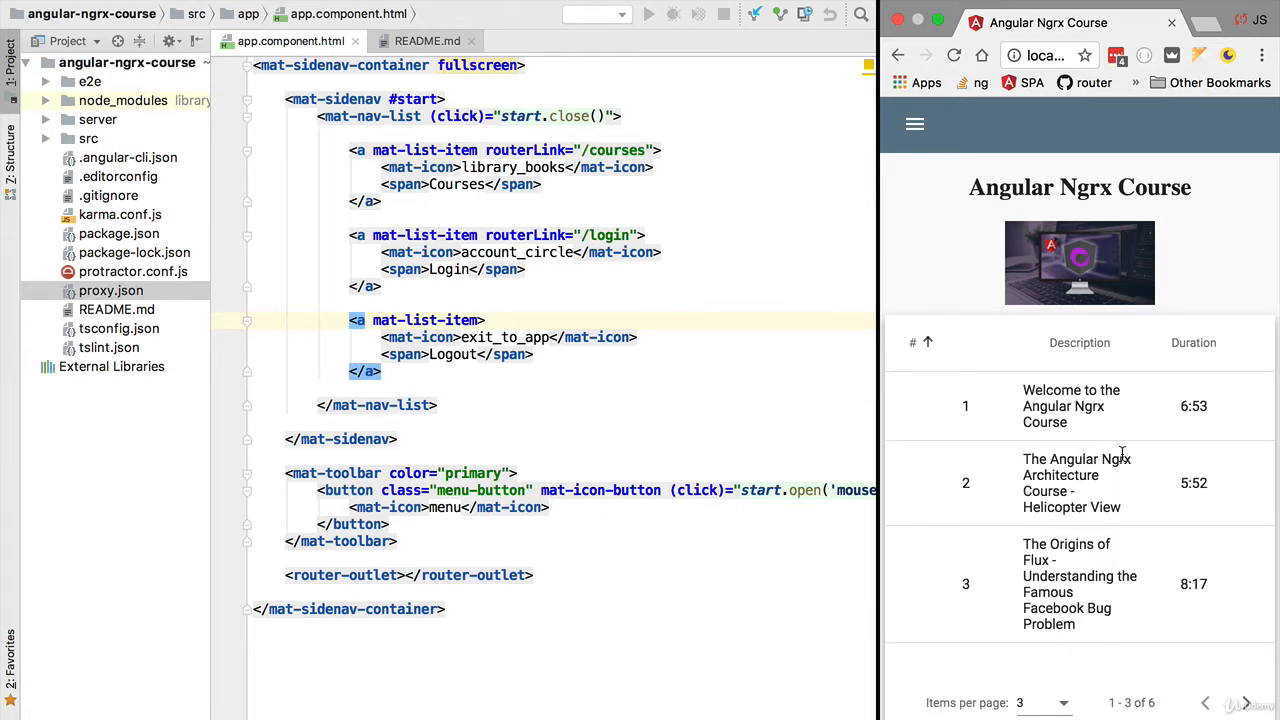
{"action": "mouse_move", "coordinate": [890, 231]}
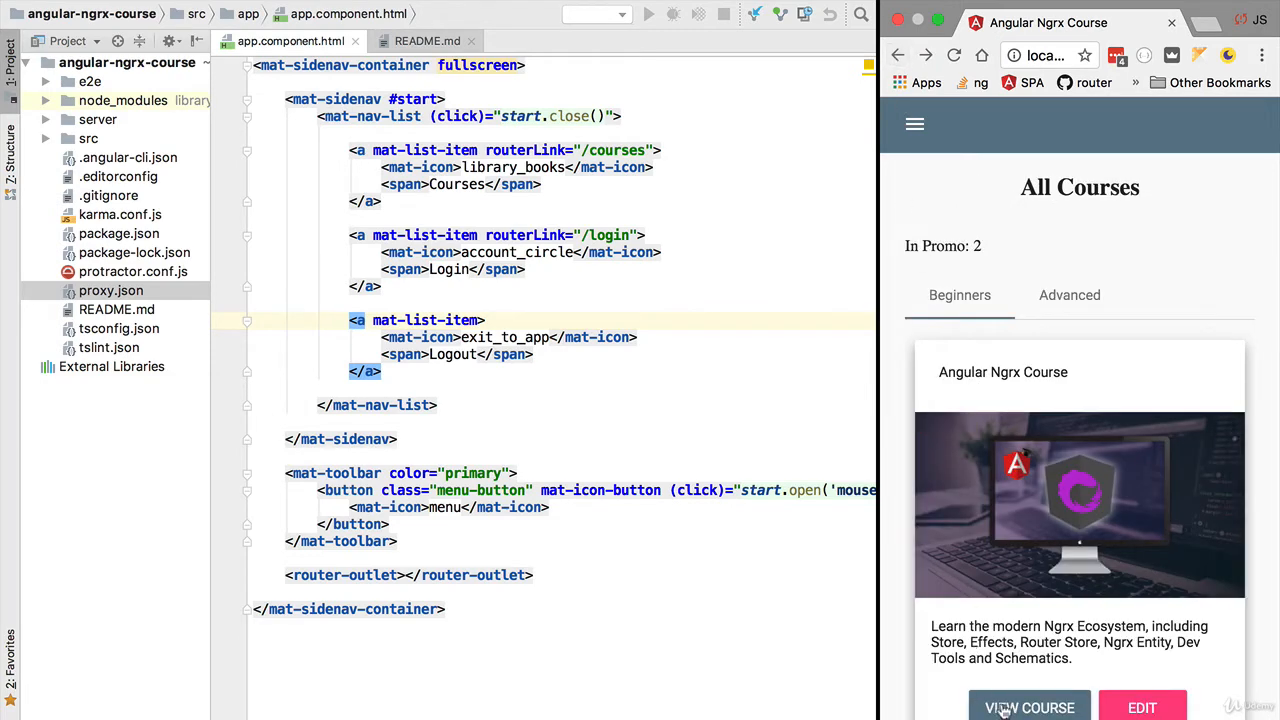
{"action": "left_click", "coordinate": [1029, 708]}
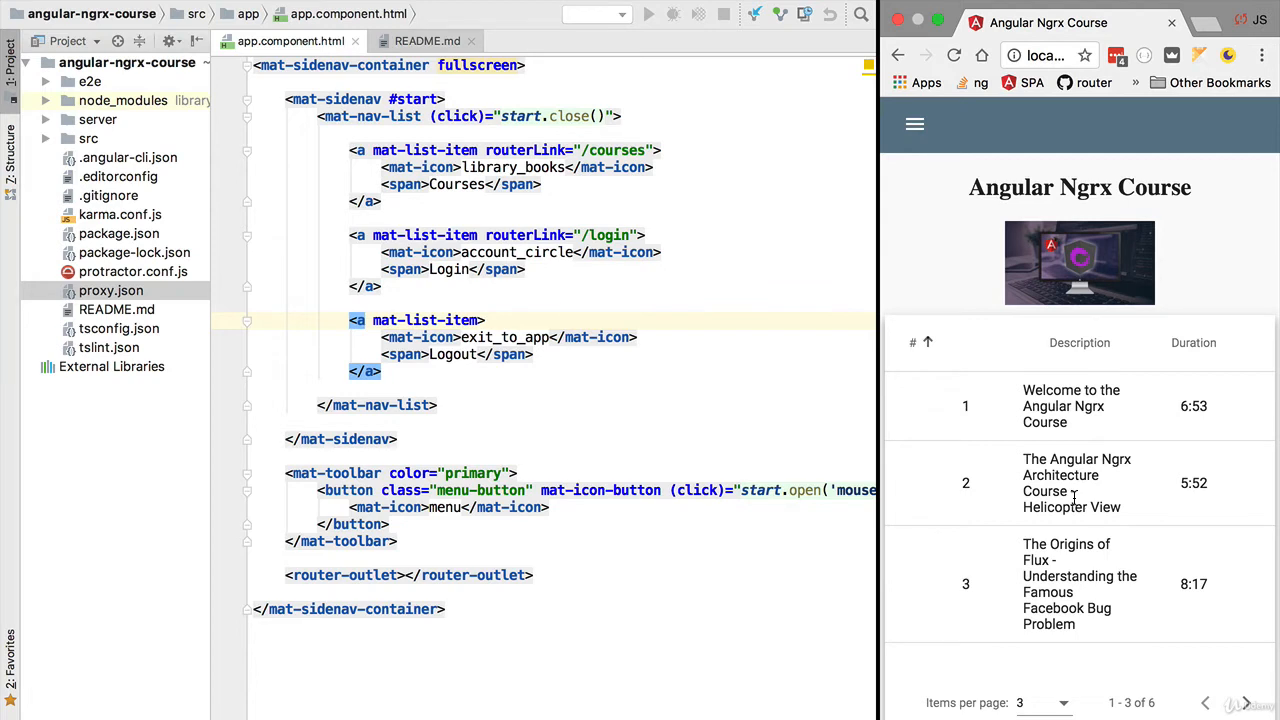
{"action": "mouse_move", "coordinate": [635, 515]}
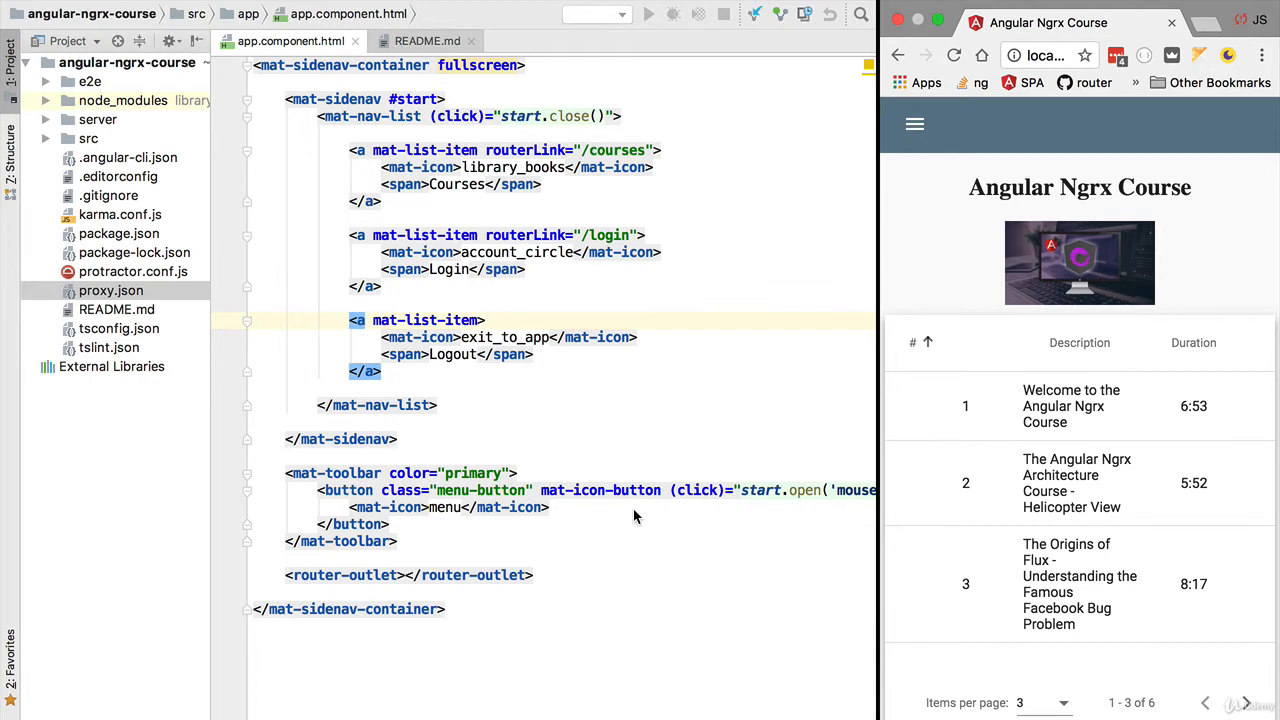
{"action": "mouse_move", "coordinate": [1118, 487]}
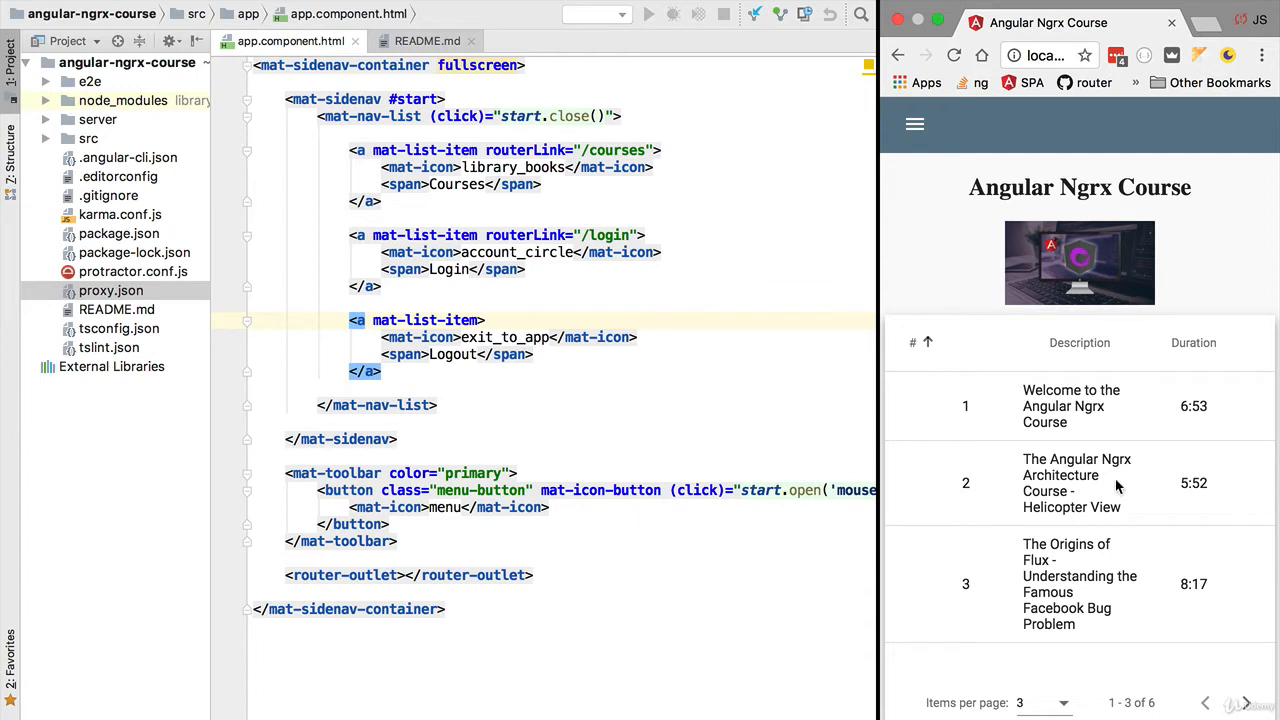
Step: Page forward to lessons 4–6, then back to lessons 1–3 of 6
{"action": "left_click", "coordinate": [1245, 702]}
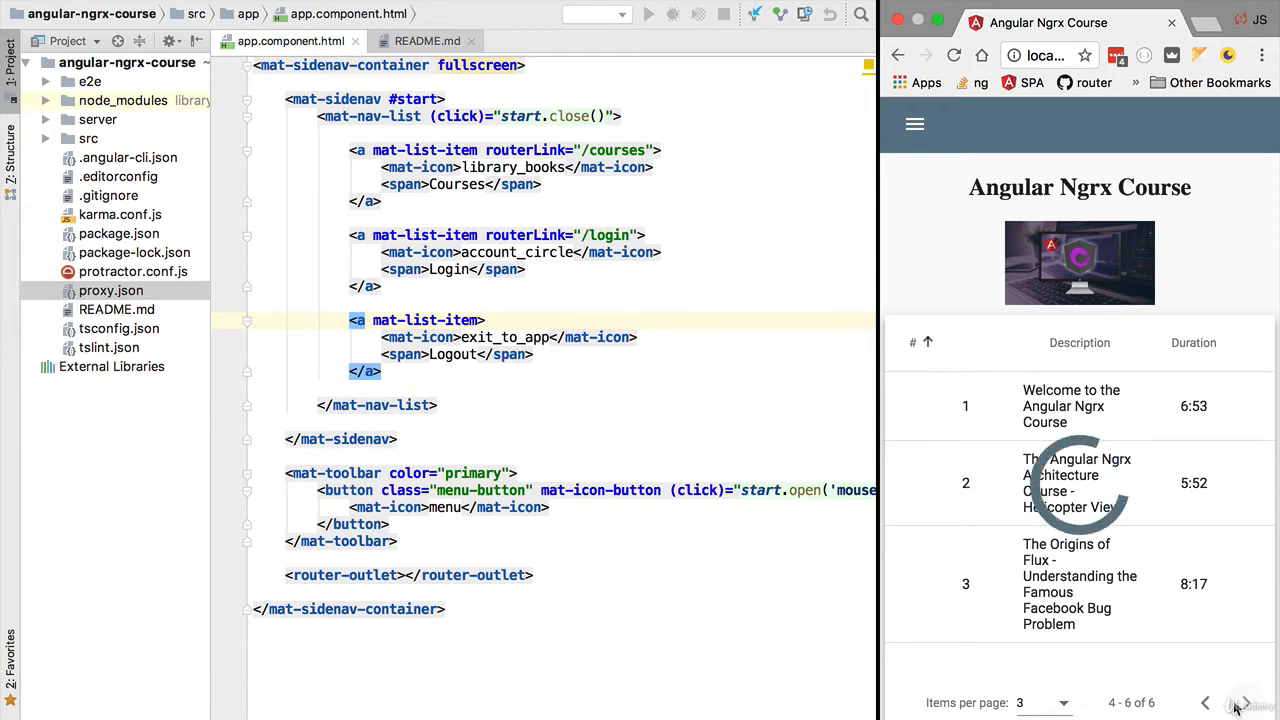
{"action": "left_click", "coordinate": [1246, 702]}
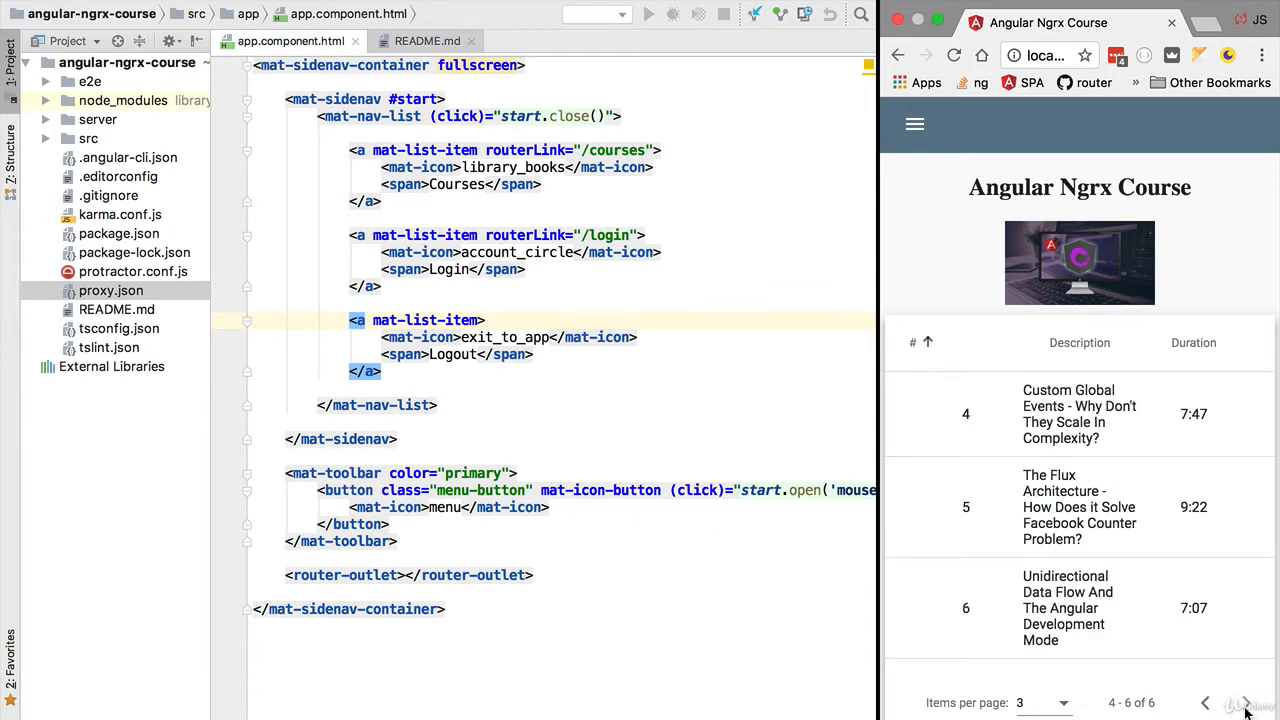
{"action": "left_click", "coordinate": [1205, 702]}
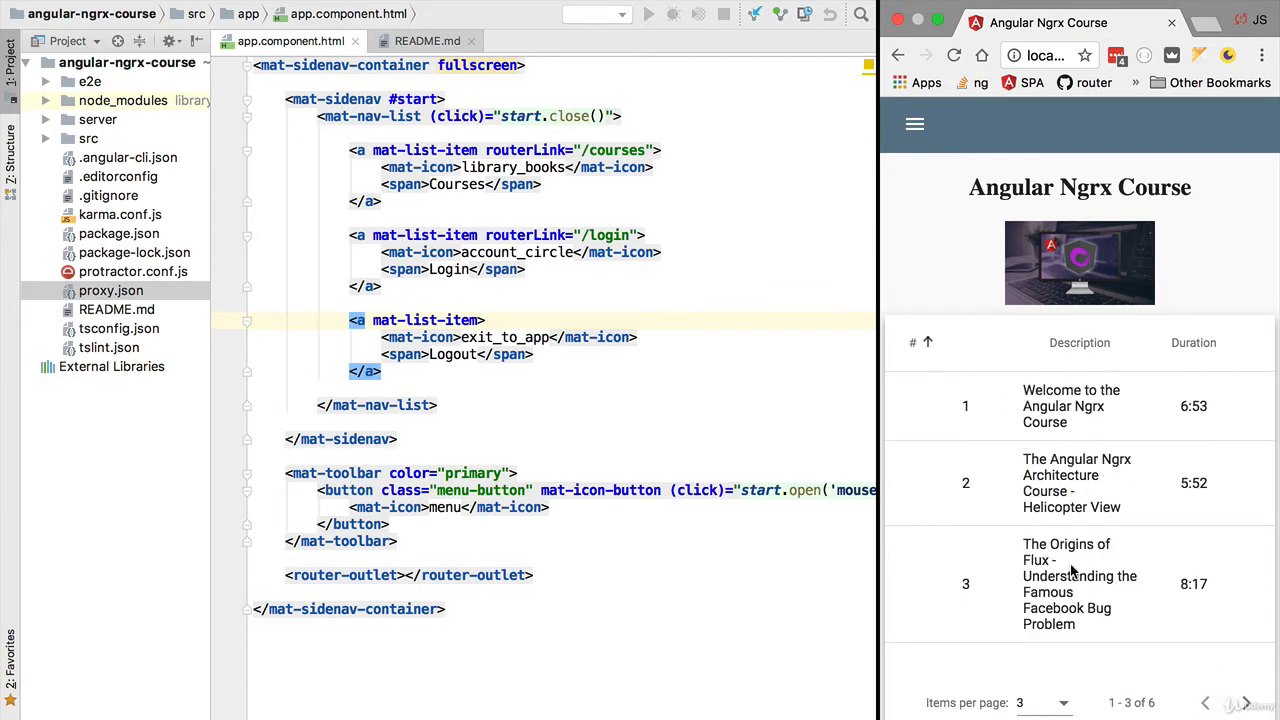
{"action": "mouse_move", "coordinate": [965, 210]}
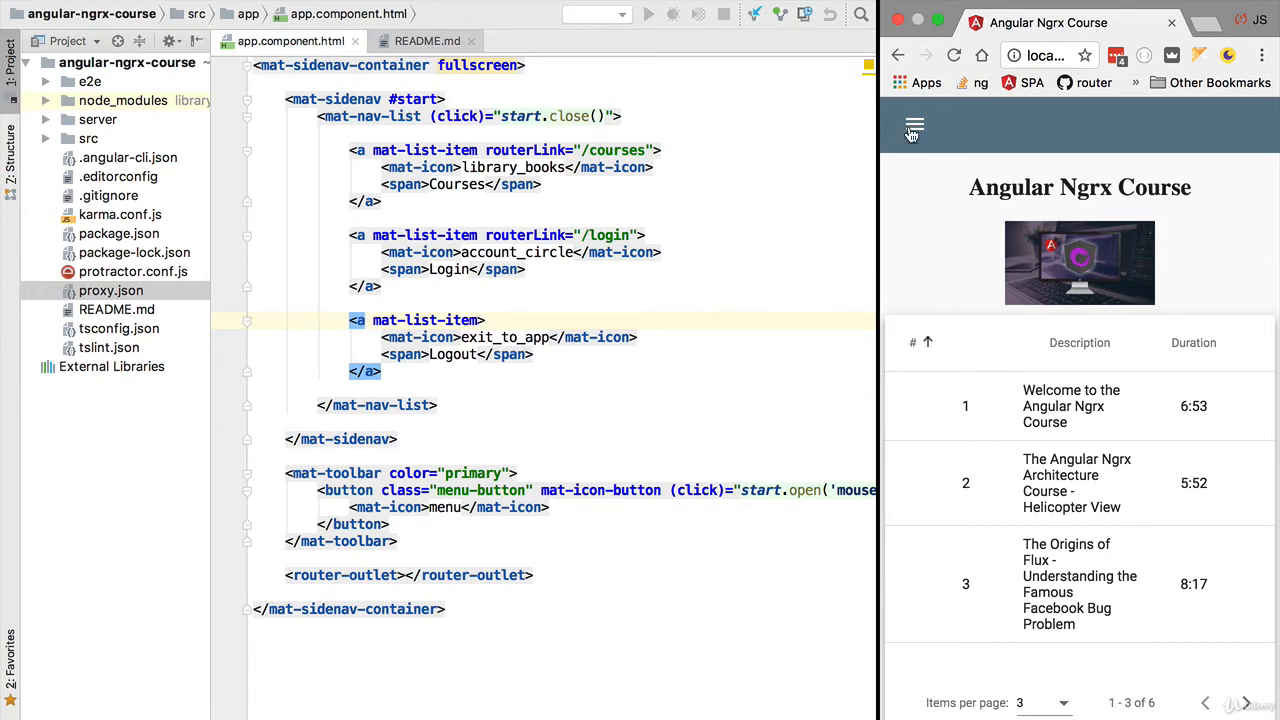
Step: Return to All Courses via the menu, scroll the cards, and highlight the In Promo: 2 count
{"action": "left_click", "coordinate": [913, 129]}
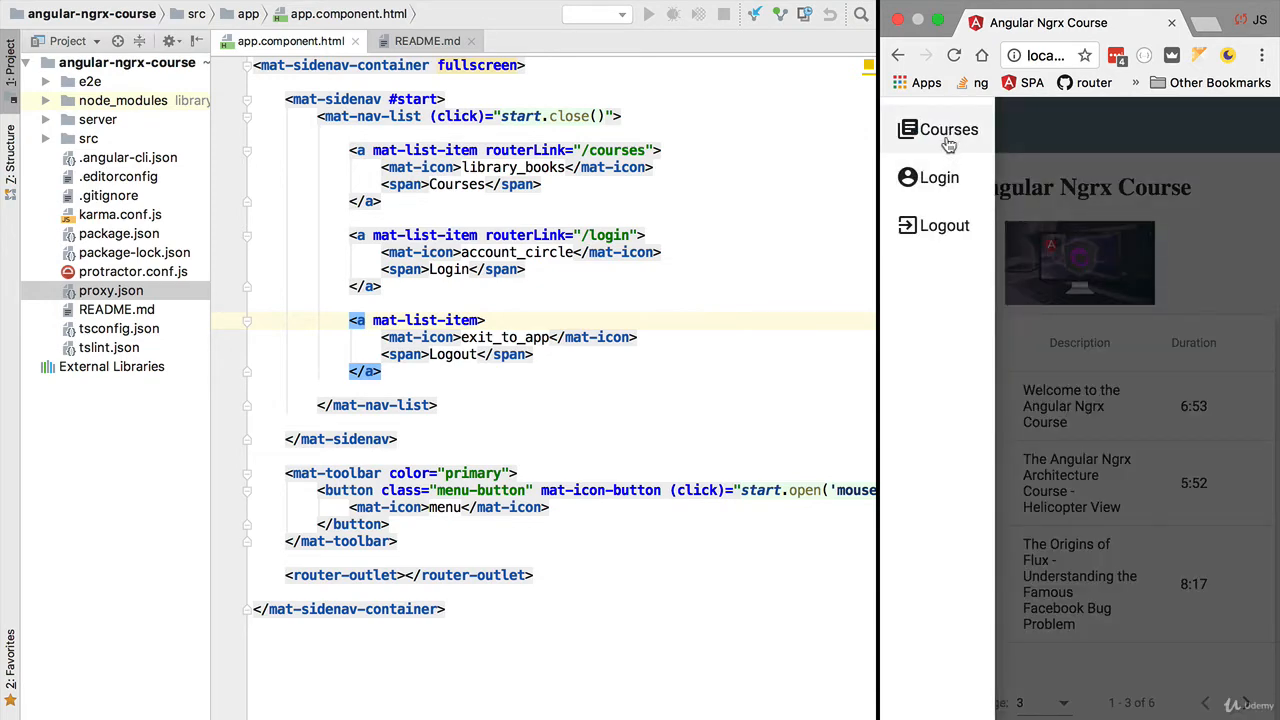
{"action": "left_click", "coordinate": [948, 129]}
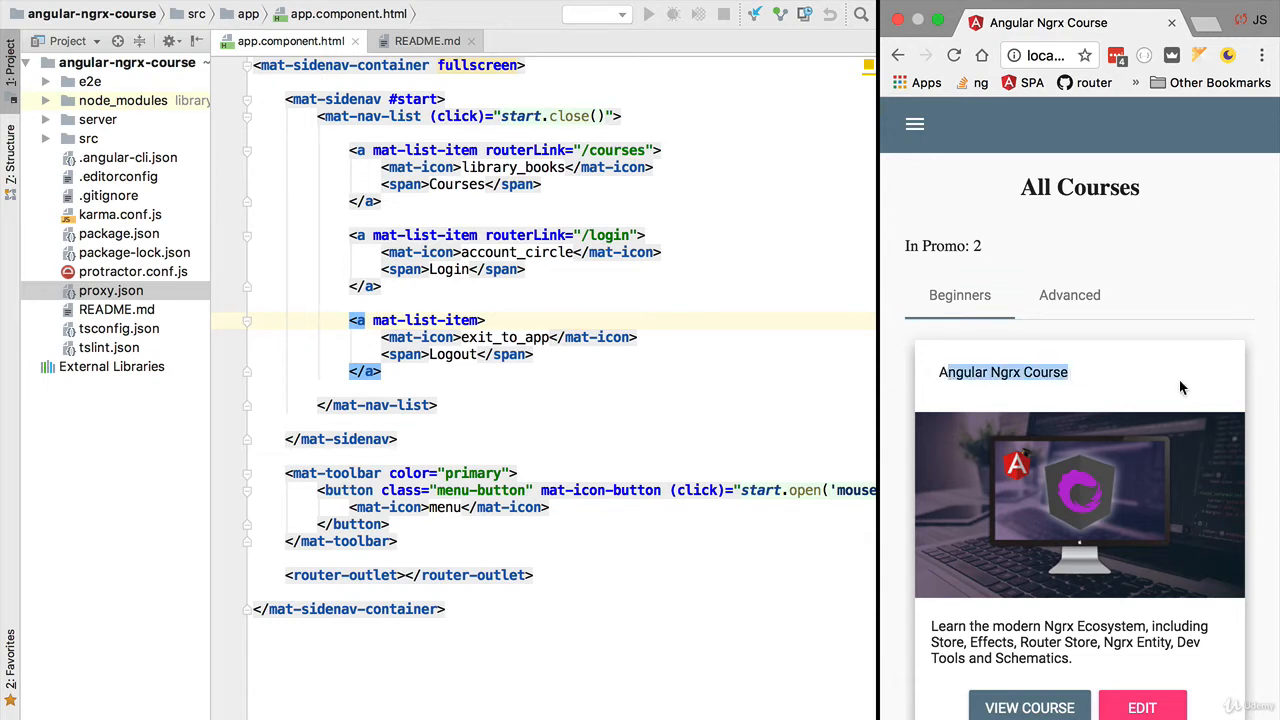
{"action": "mouse_move", "coordinate": [1043, 360]}
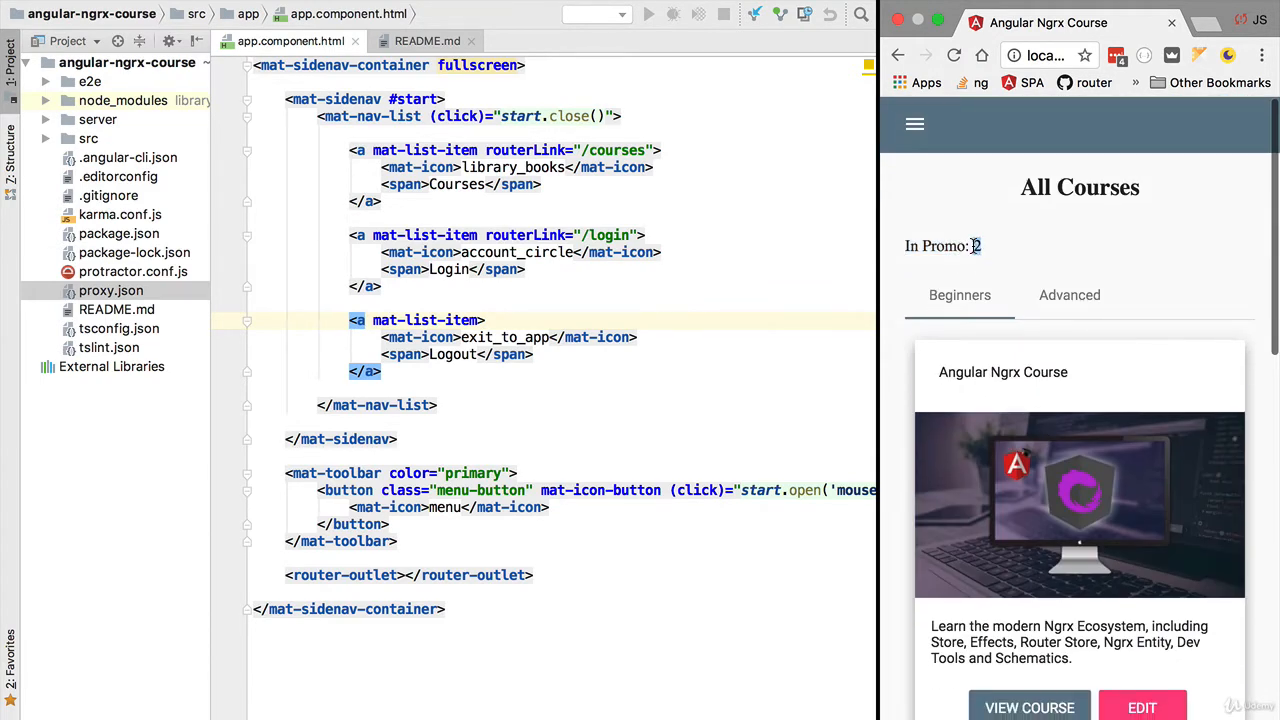
{"action": "scroll", "scroll_direction": "down", "scroll_amount": 3}
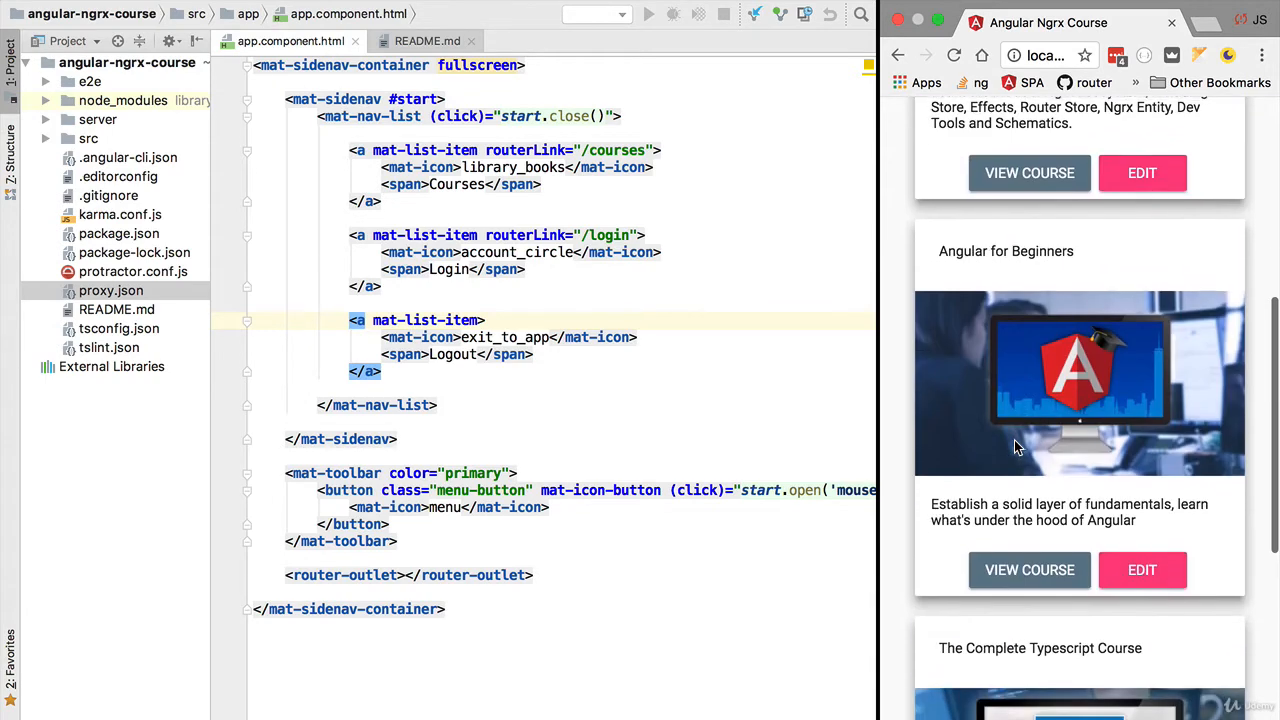
{"action": "scroll", "scroll_direction": "up", "scroll_amount": 3}
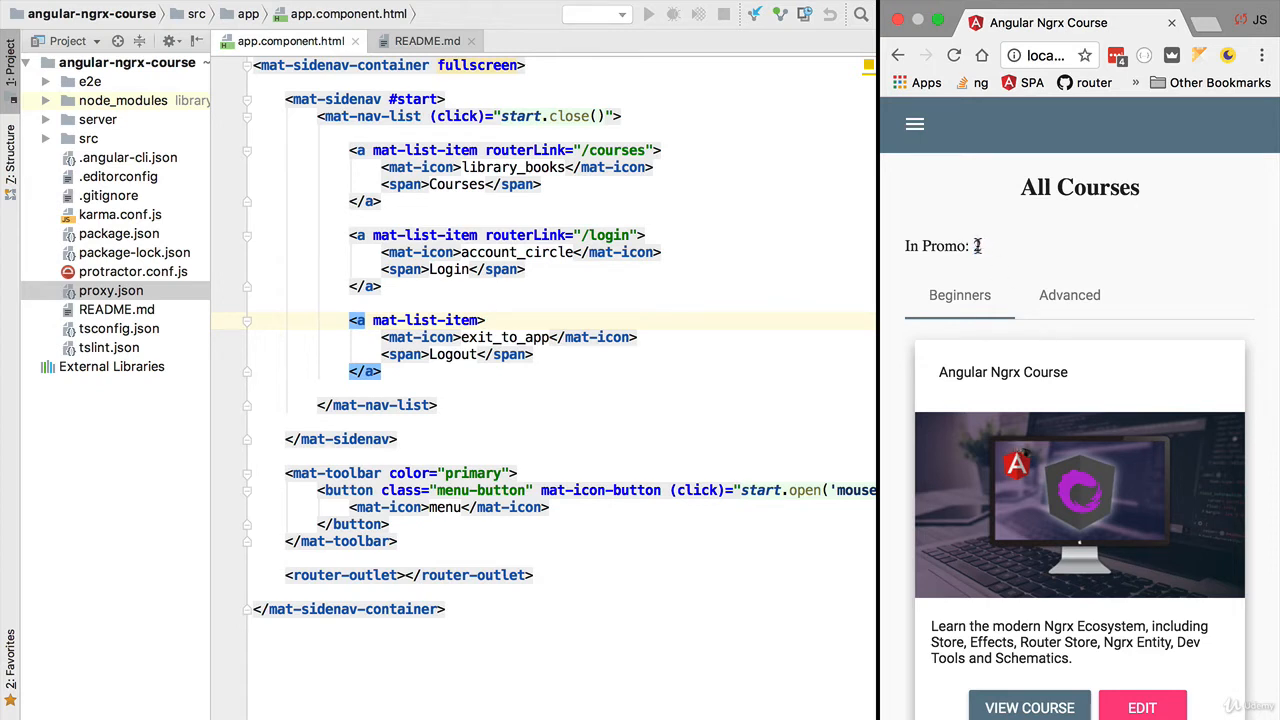
{"action": "double_click", "coordinate": [976, 246]}
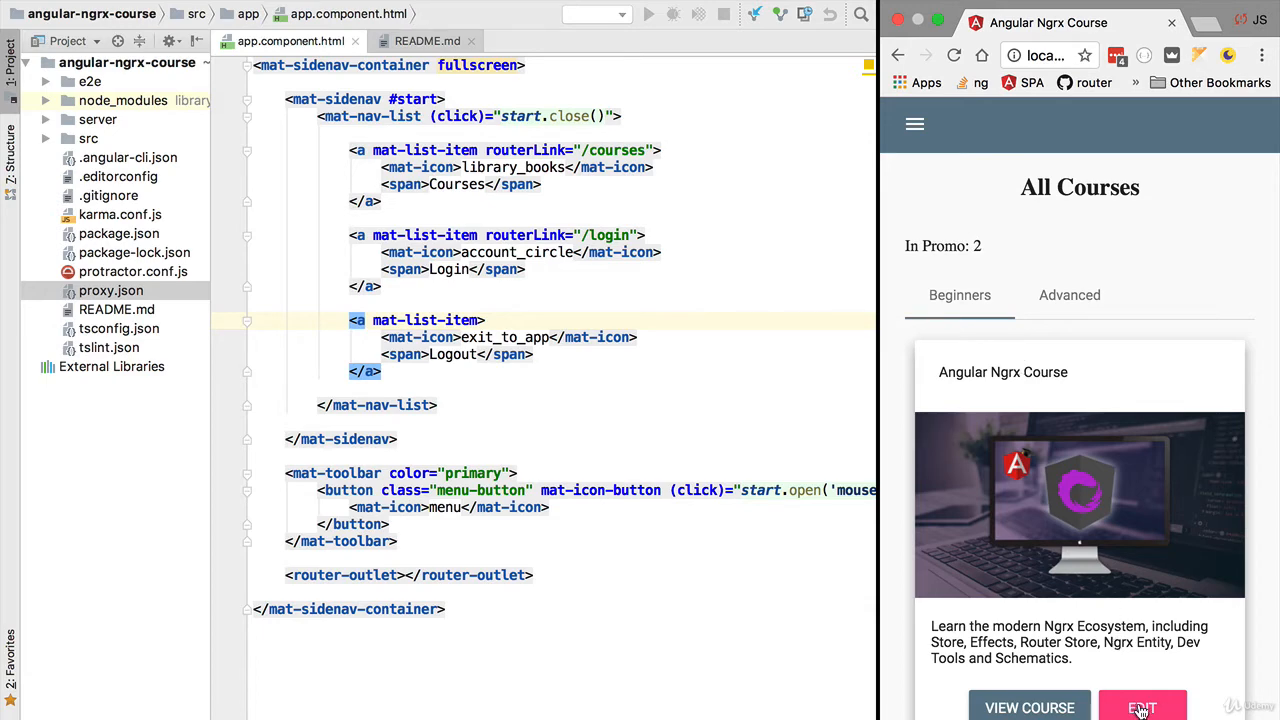
{"action": "left_click", "coordinate": [1142, 708]}
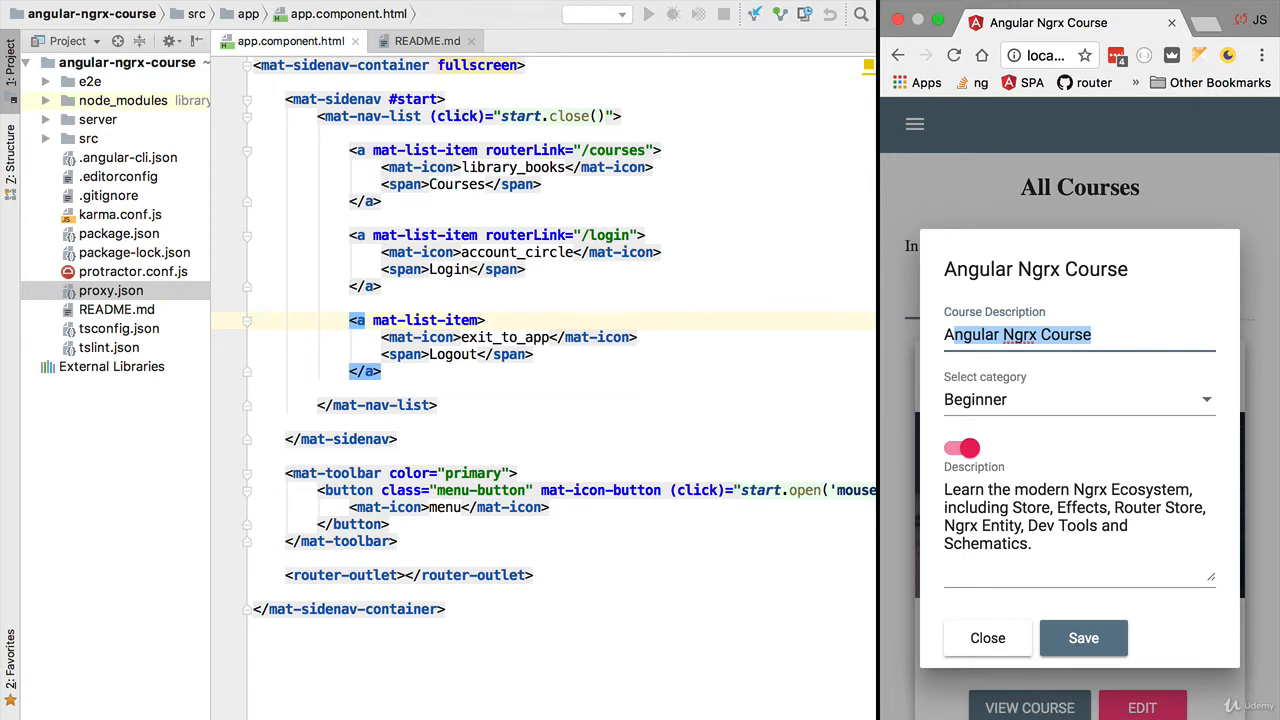
{"action": "mouse_move", "coordinate": [997, 642]}
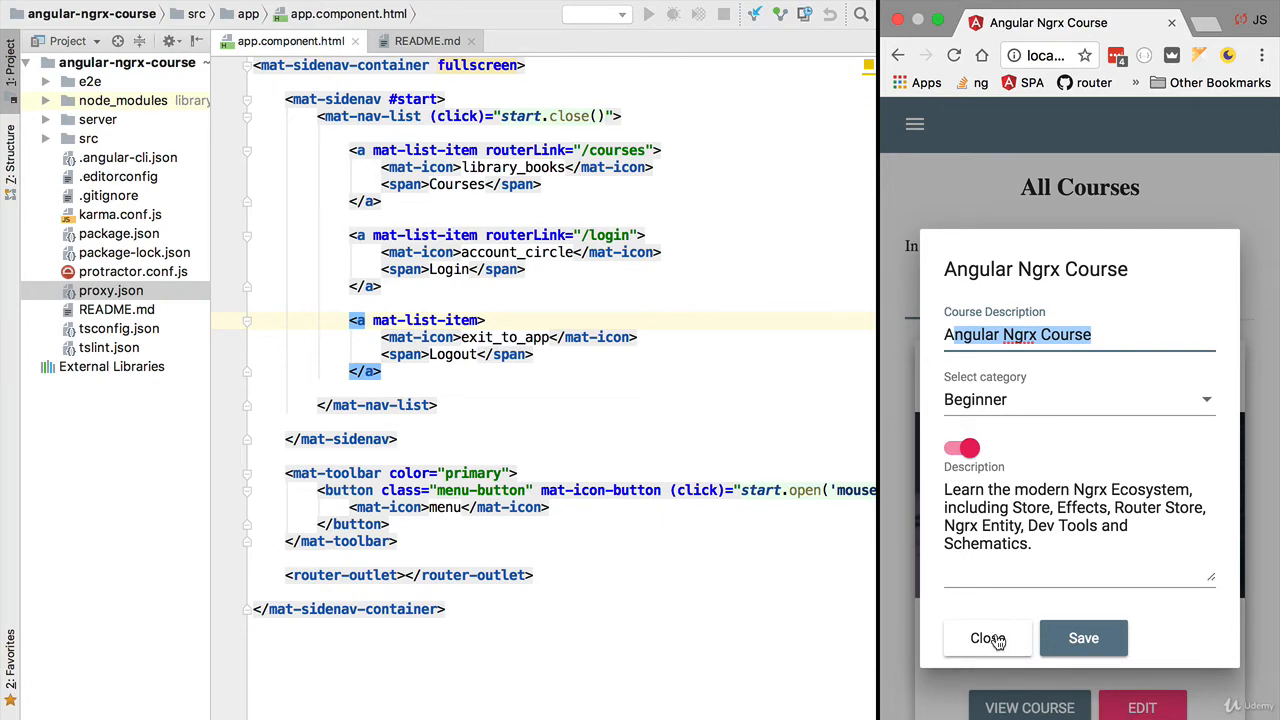
{"action": "left_click", "coordinate": [988, 638]}
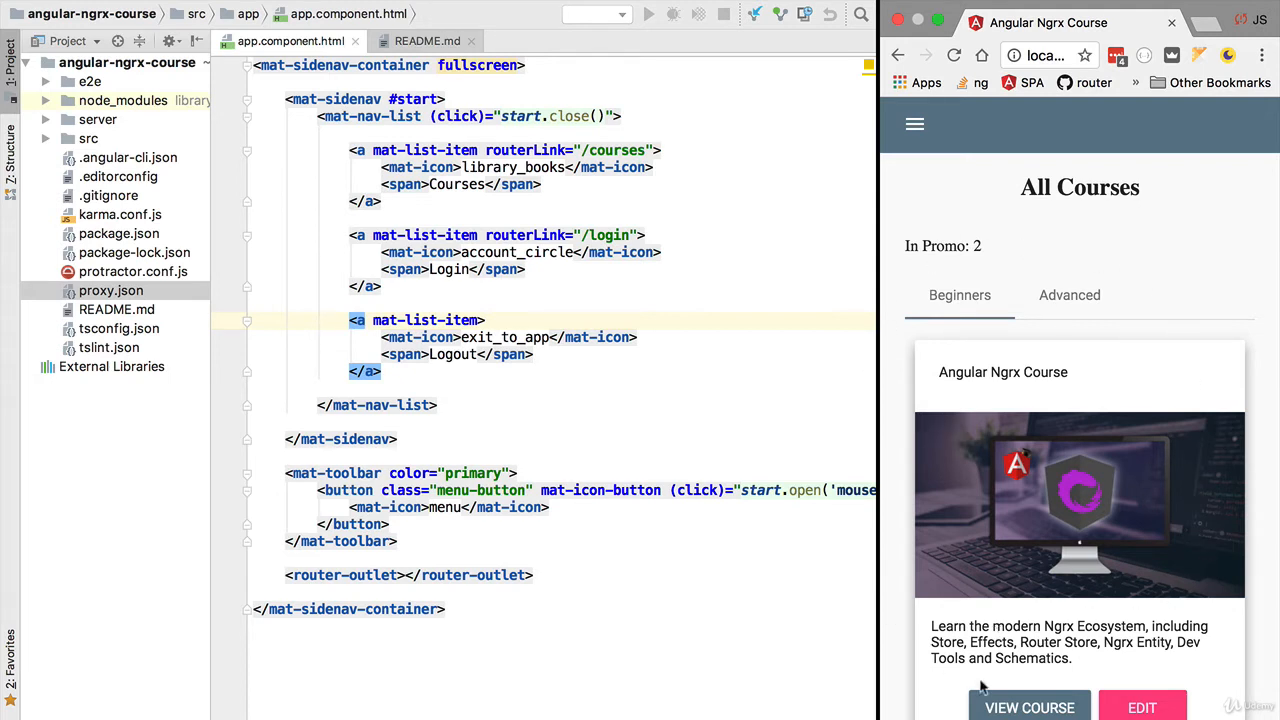
{"action": "mouse_move", "coordinate": [903, 431]}
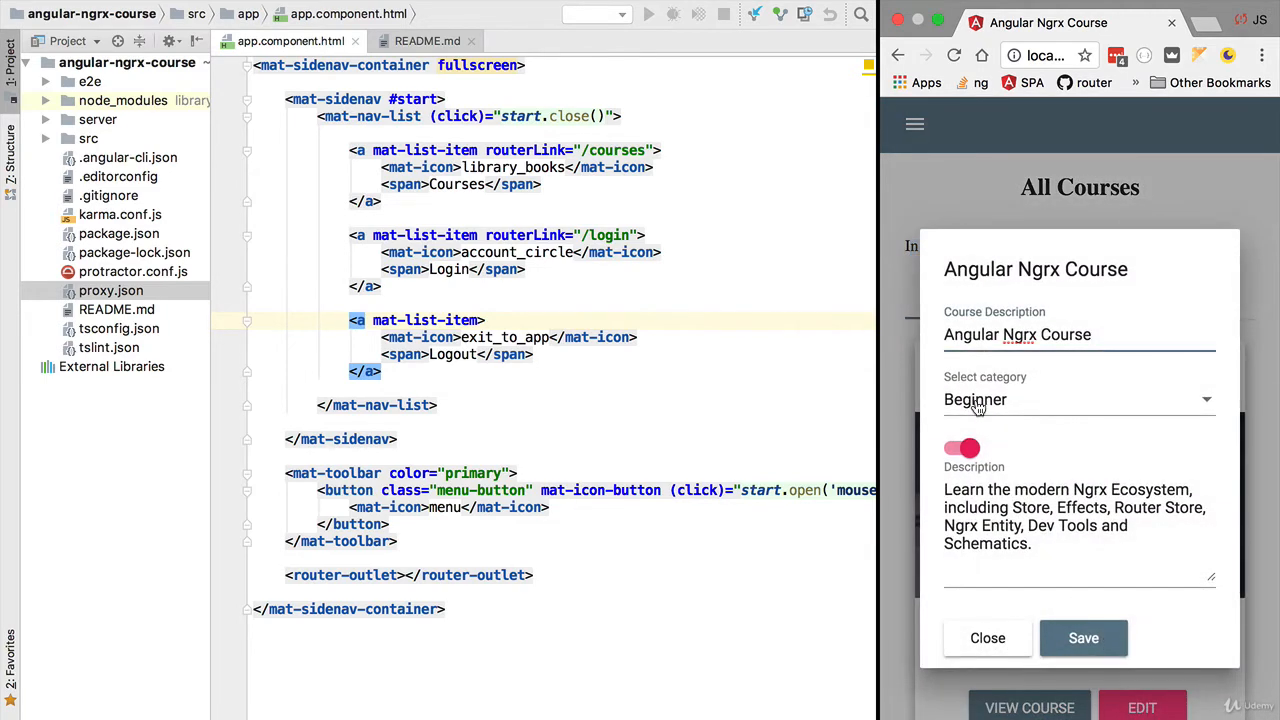
{"action": "left_click", "coordinate": [1080, 399]}
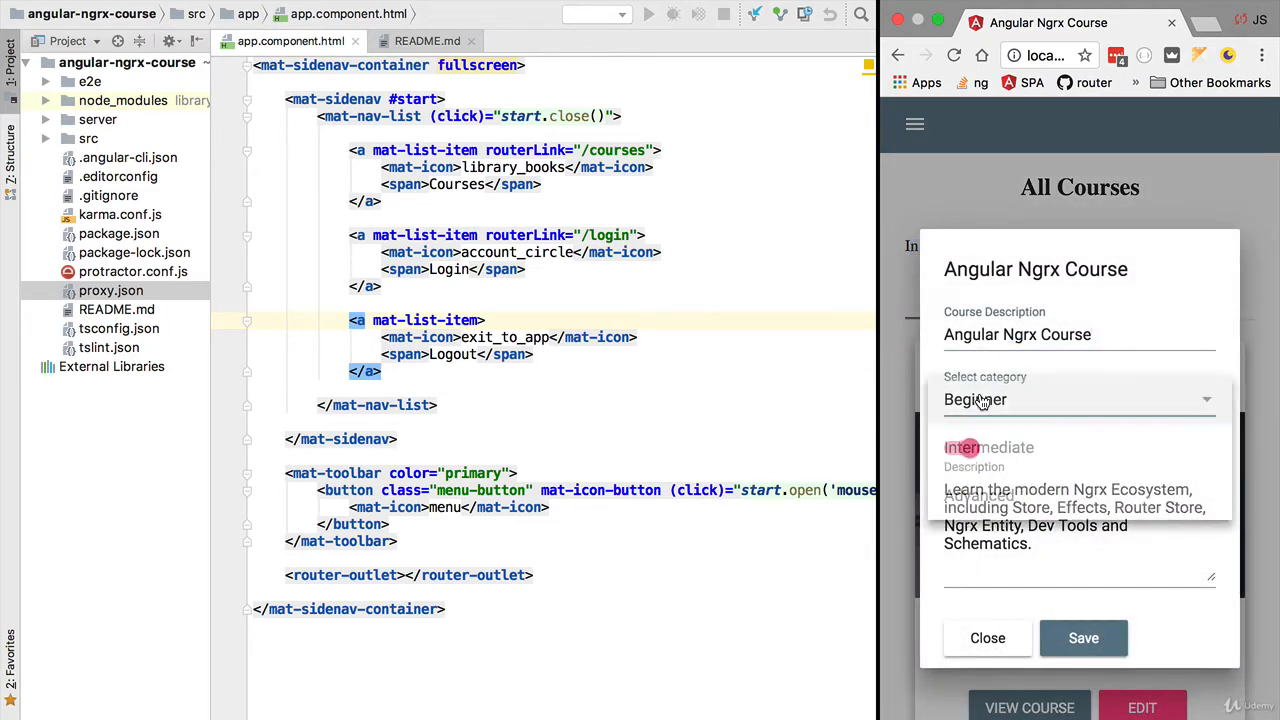
{"action": "left_click", "coordinate": [1075, 399]}
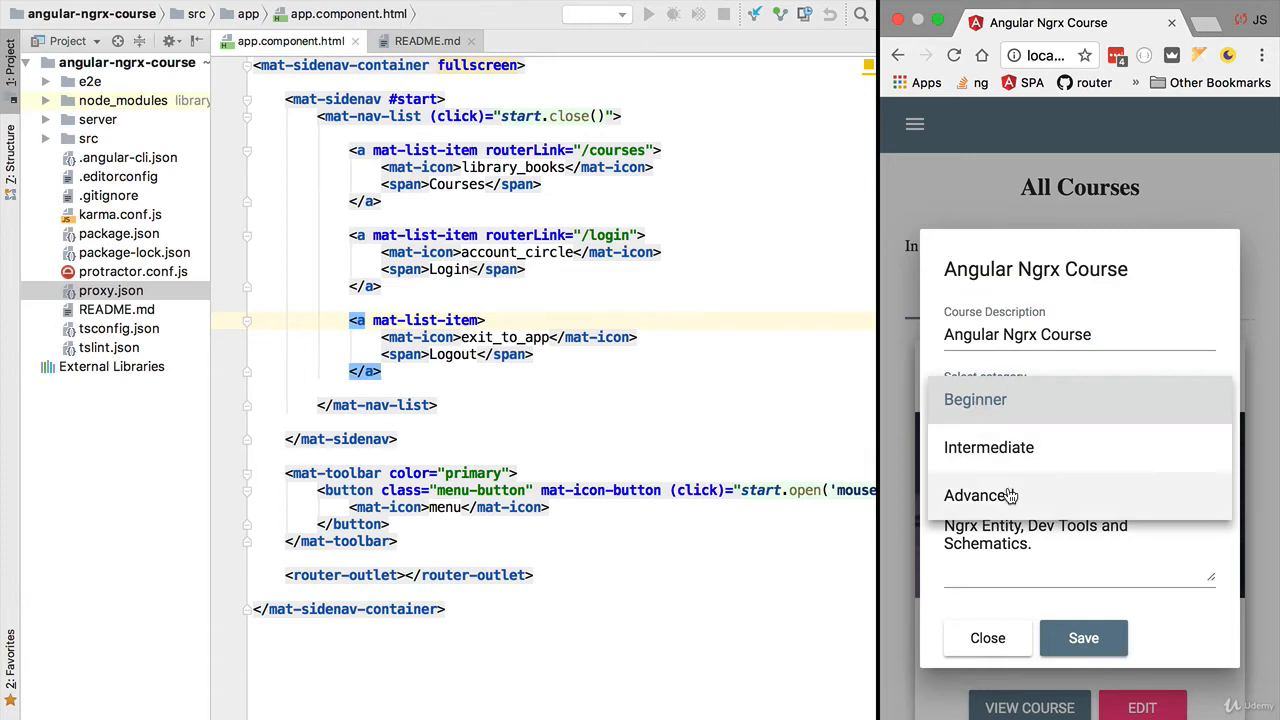
{"action": "left_click", "coordinate": [975, 399]}
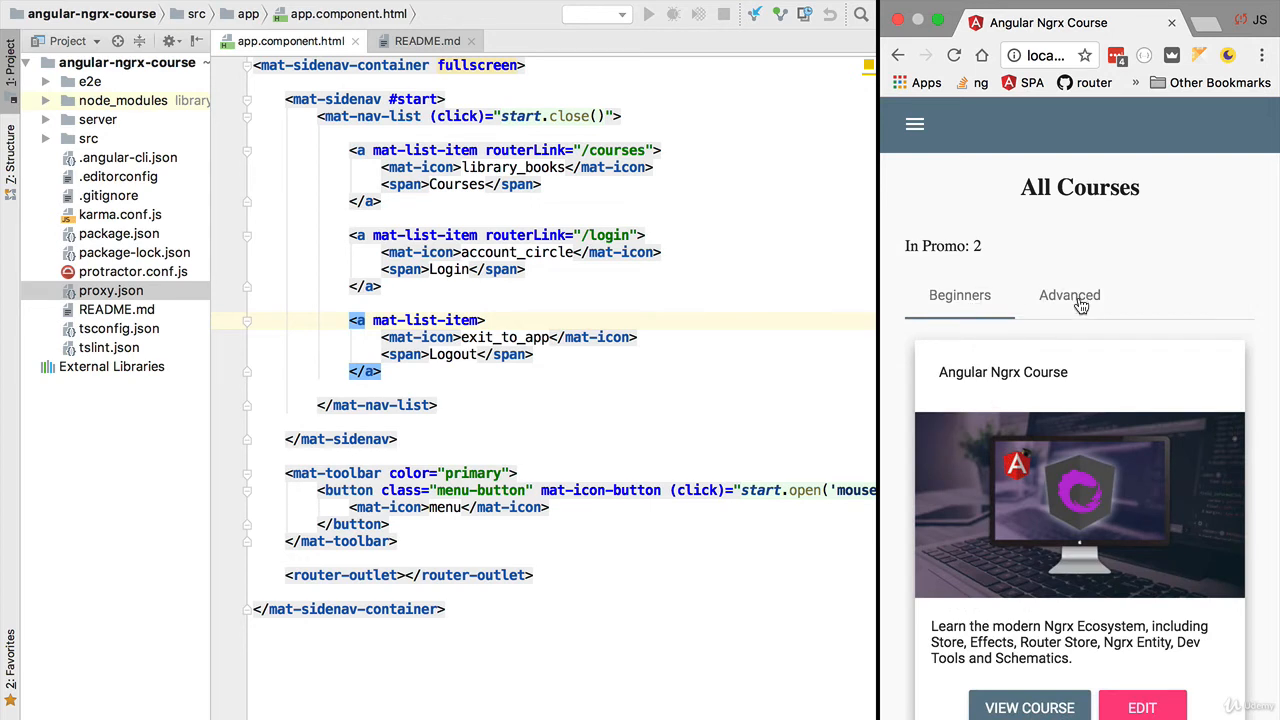
{"action": "mouse_move", "coordinate": [1045, 343]}
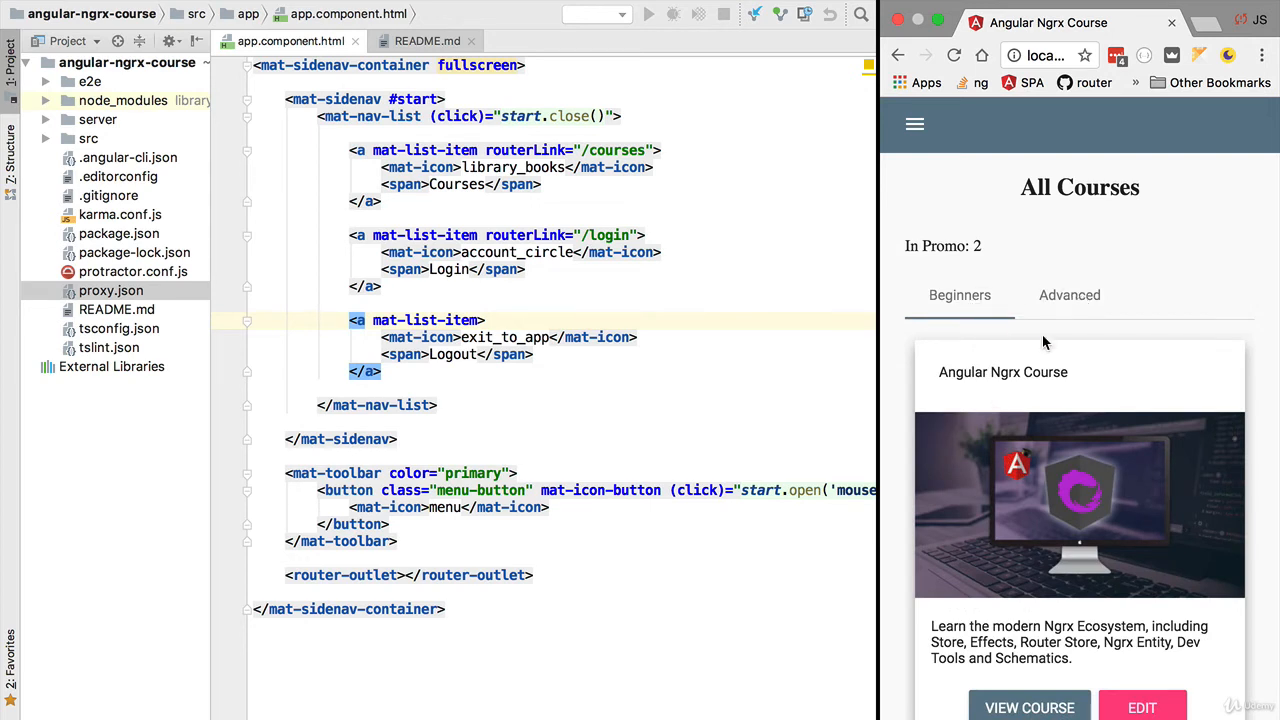
{"action": "mouse_move", "coordinate": [1016, 240]}
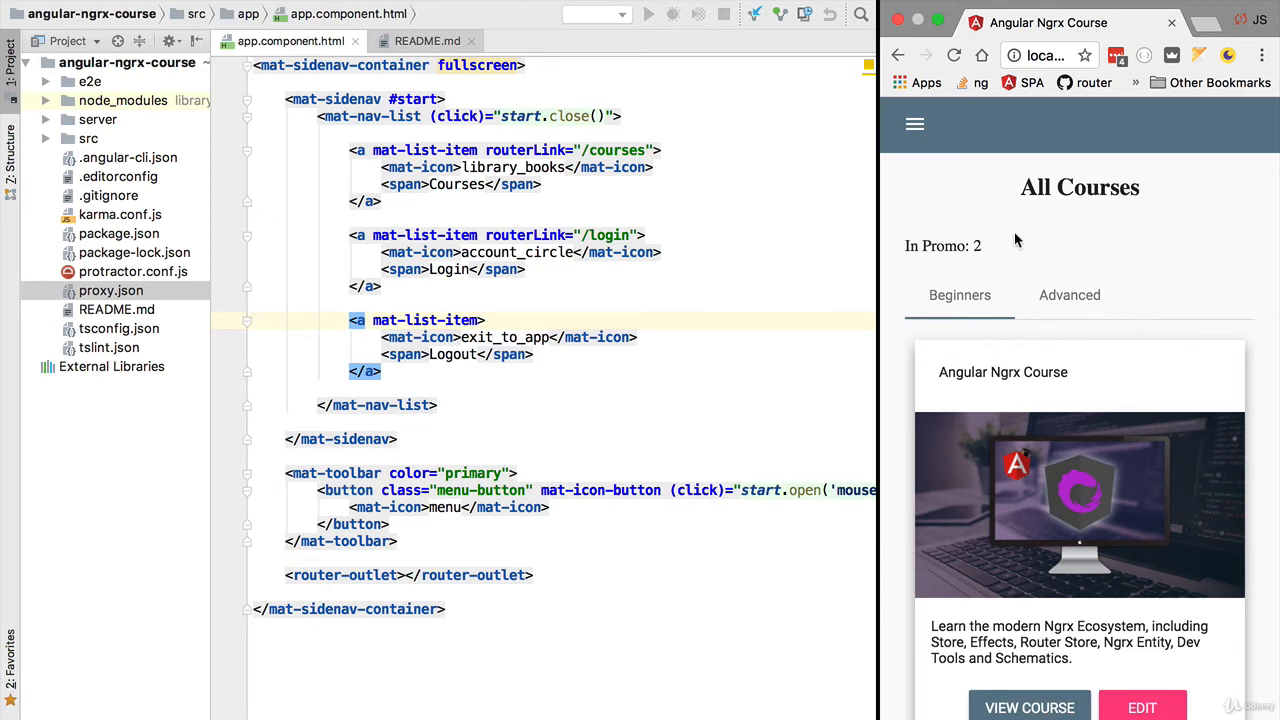
{"action": "mouse_move", "coordinate": [1031, 463]}
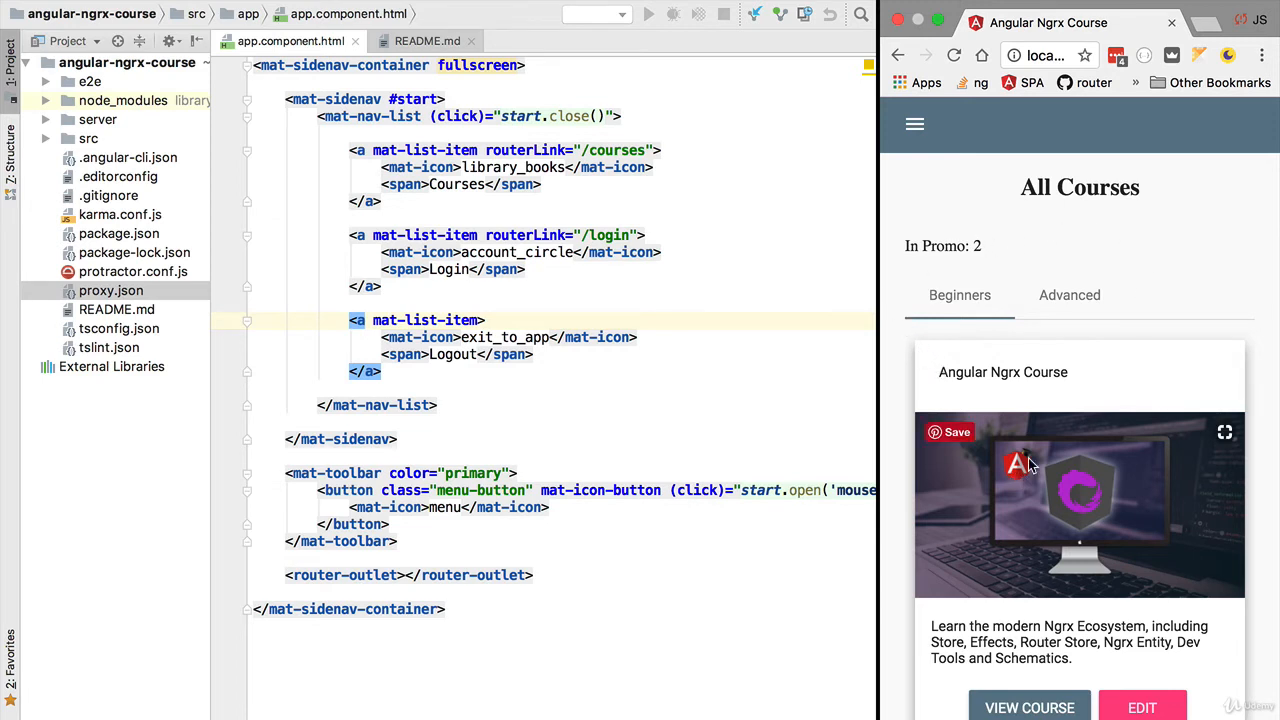
{"action": "mouse_move", "coordinate": [1080, 628]}
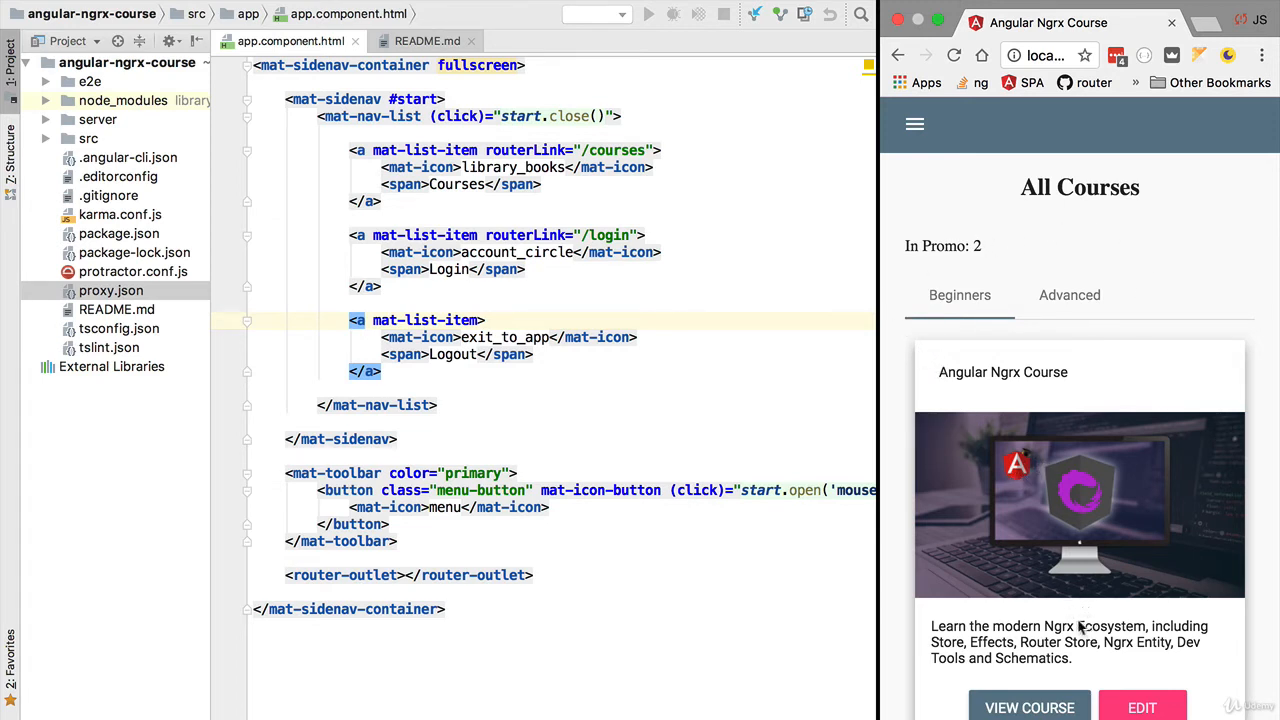
Step: Edit the Angular Ngrx Course: set category to Advanced and turn promotion off
{"action": "left_click", "coordinate": [1142, 707]}
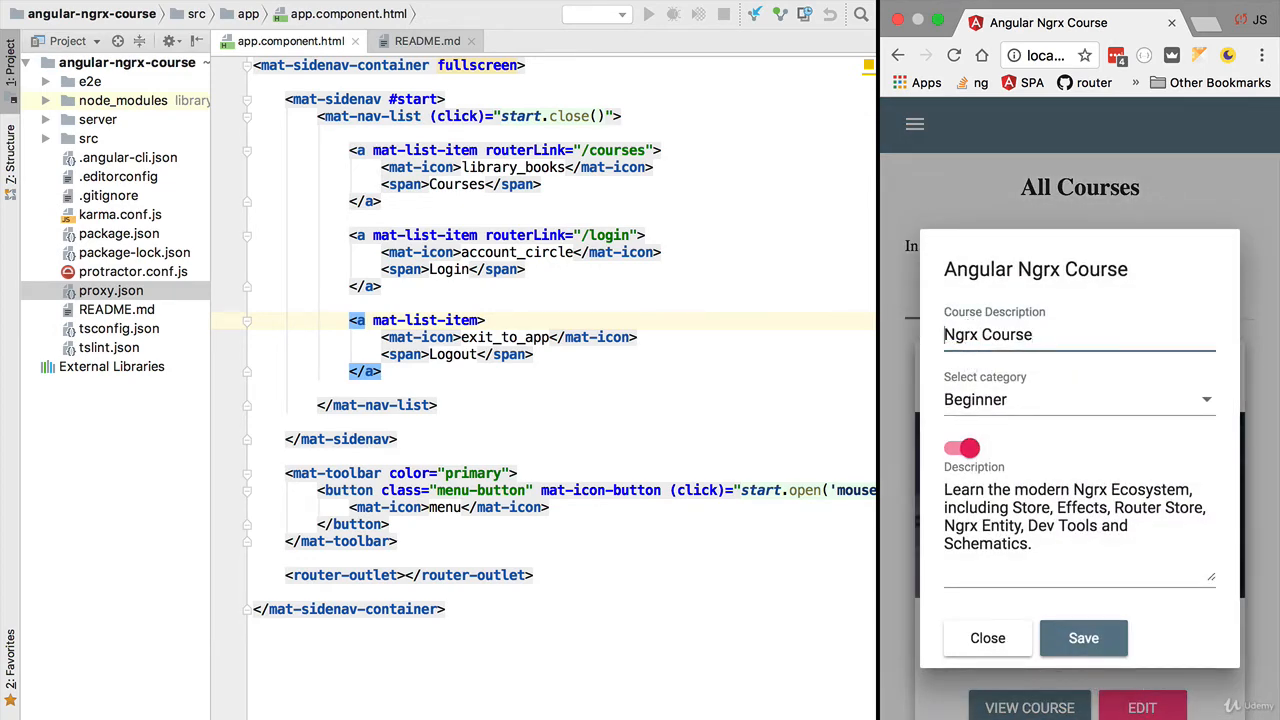
{"action": "left_click", "coordinate": [1079, 399]}
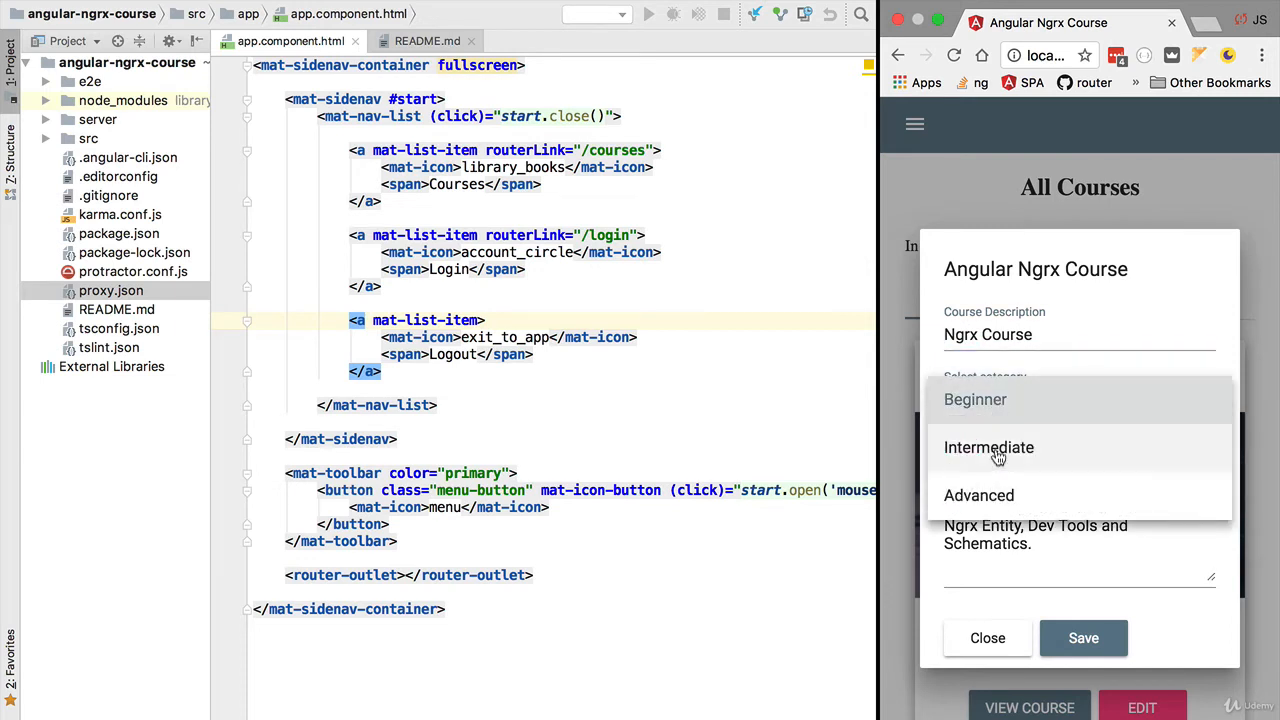
{"action": "left_click", "coordinate": [978, 495]}
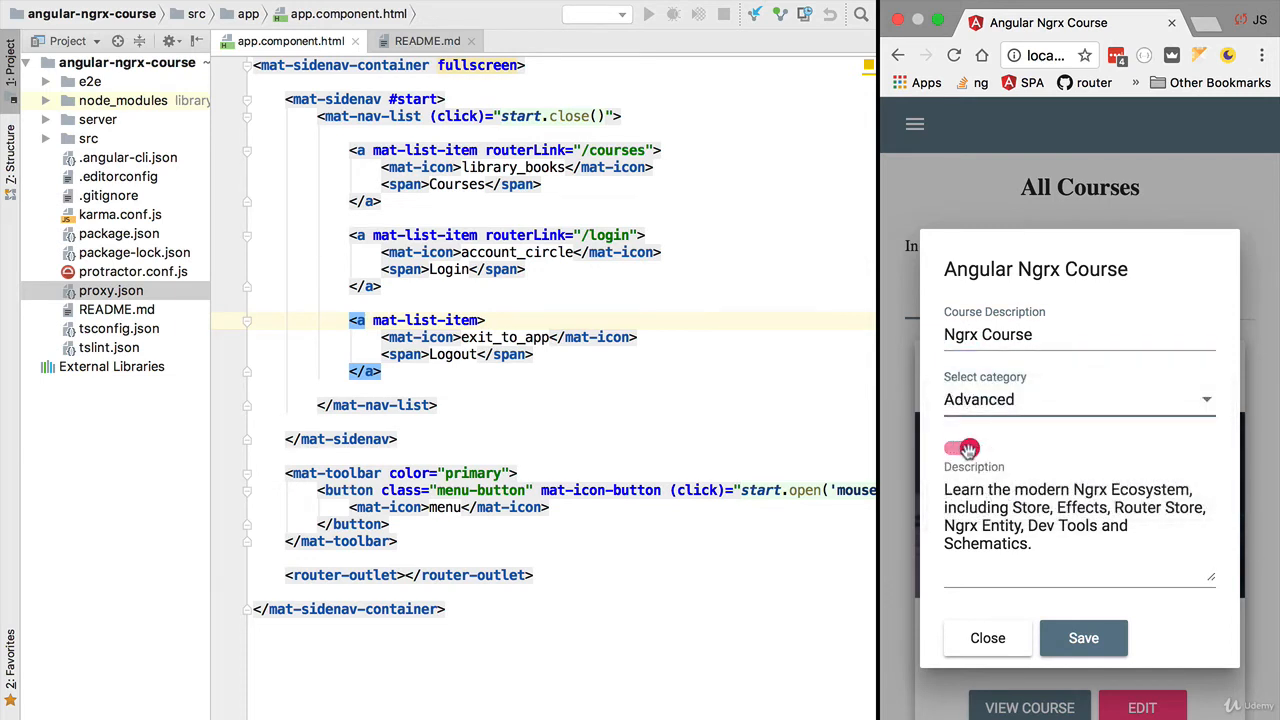
{"action": "left_click", "coordinate": [962, 448]}
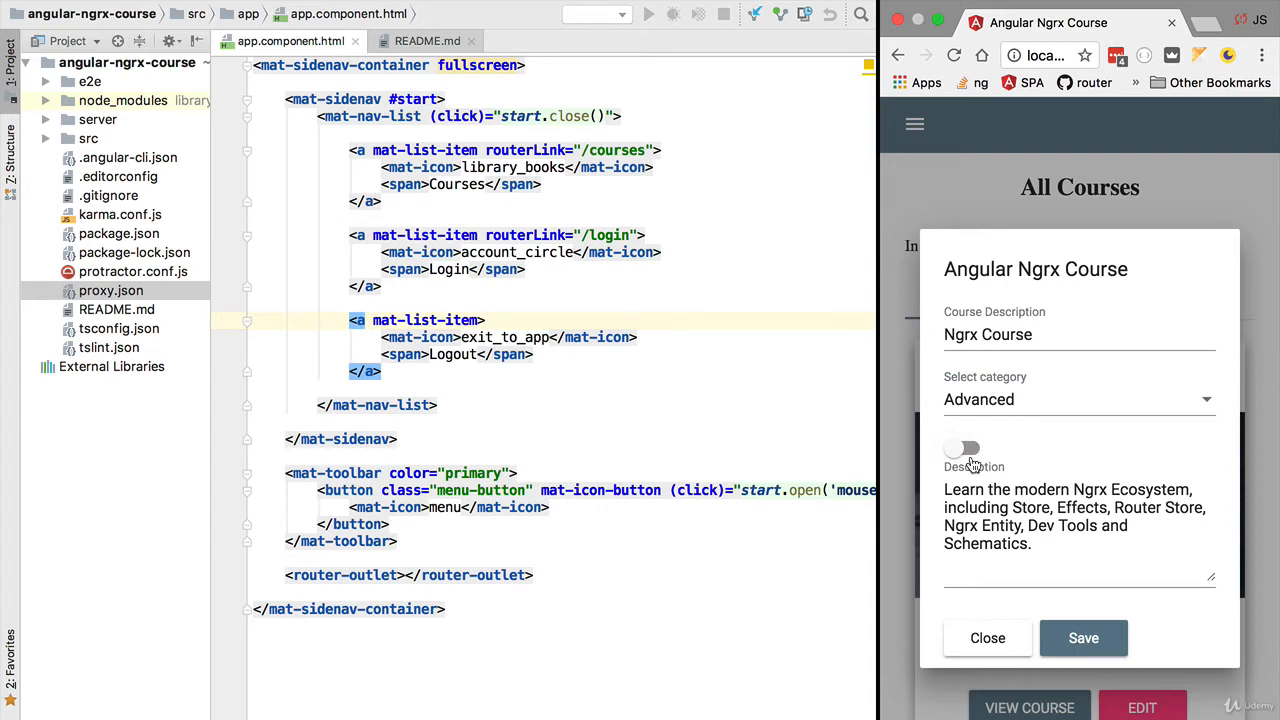
{"action": "mouse_move", "coordinate": [983, 512]}
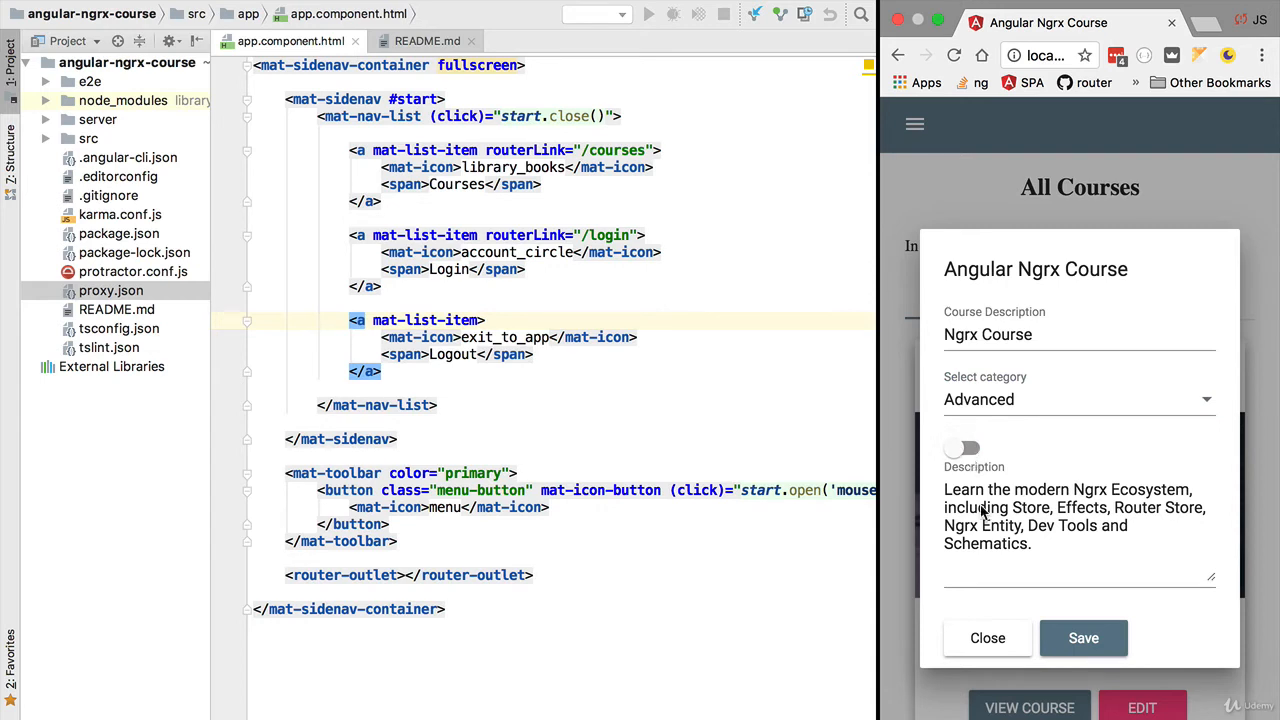
{"action": "mouse_move", "coordinate": [915, 248]}
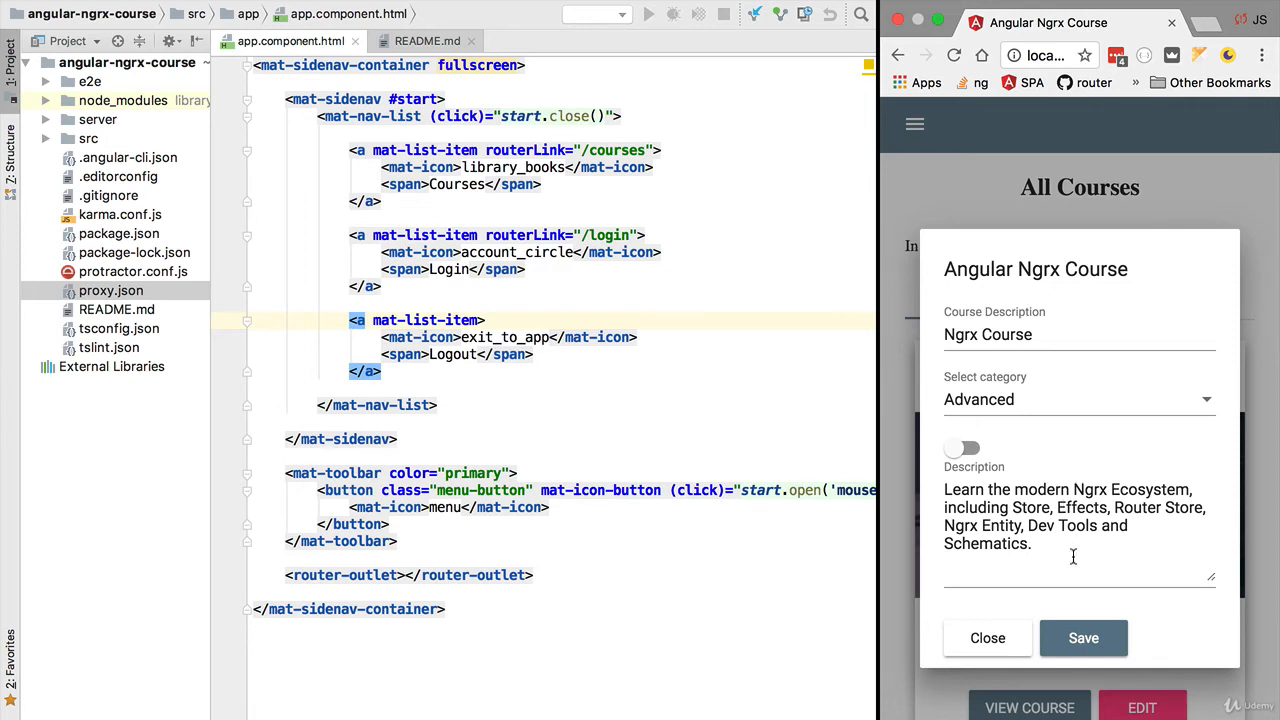
{"action": "mouse_move", "coordinate": [1091, 648]}
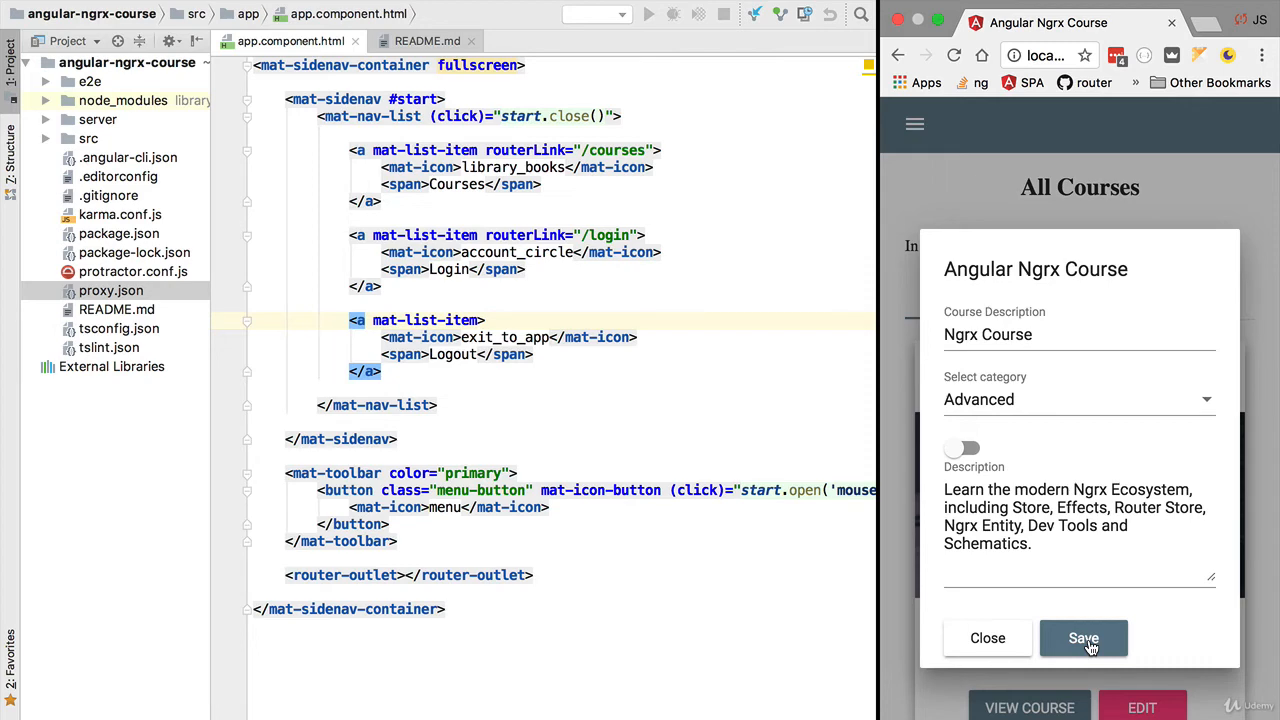
Step: Save the edited course from the edit dialog
{"action": "left_click", "coordinate": [1083, 638]}
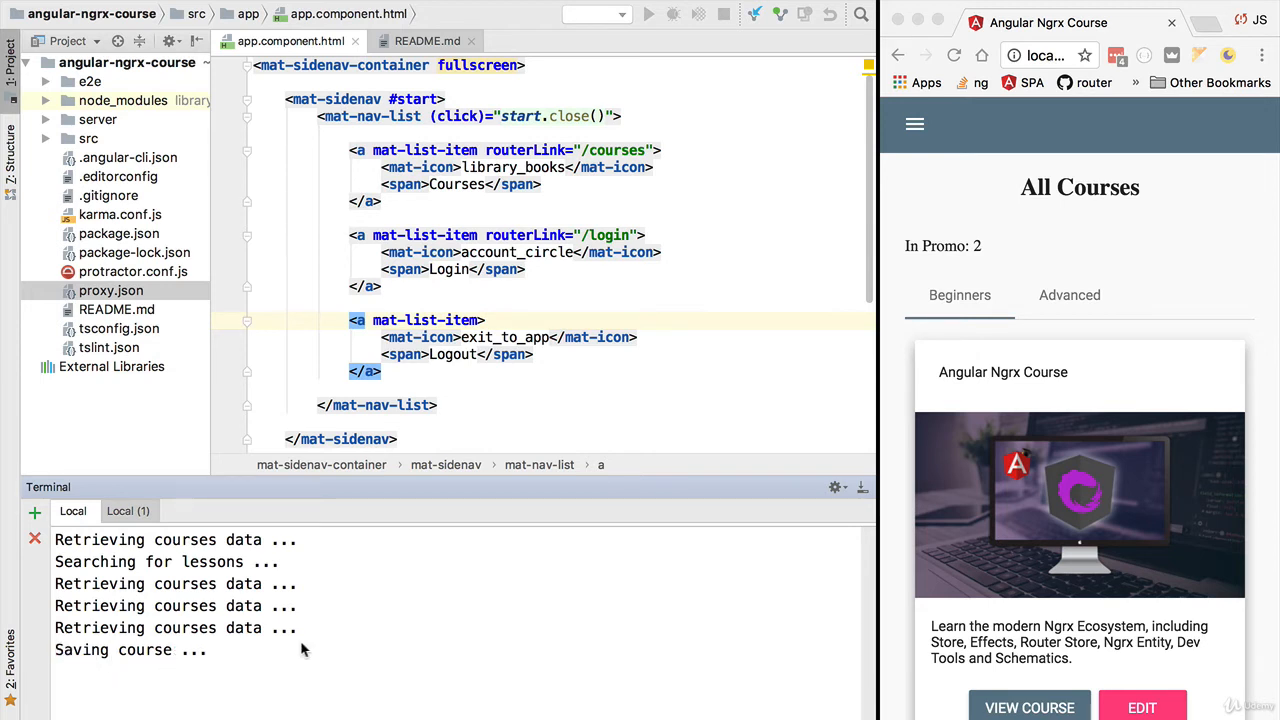
{"action": "mouse_move", "coordinate": [1089, 659]}
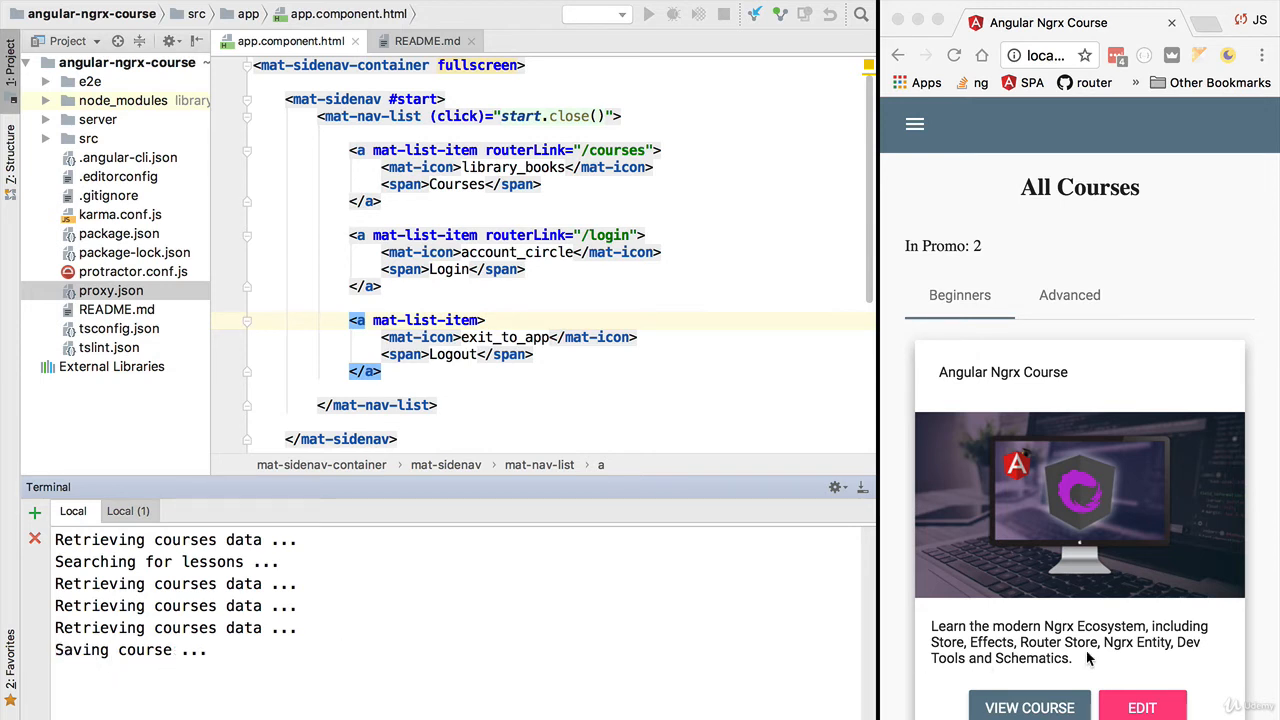
{"action": "mouse_move", "coordinate": [985, 657]}
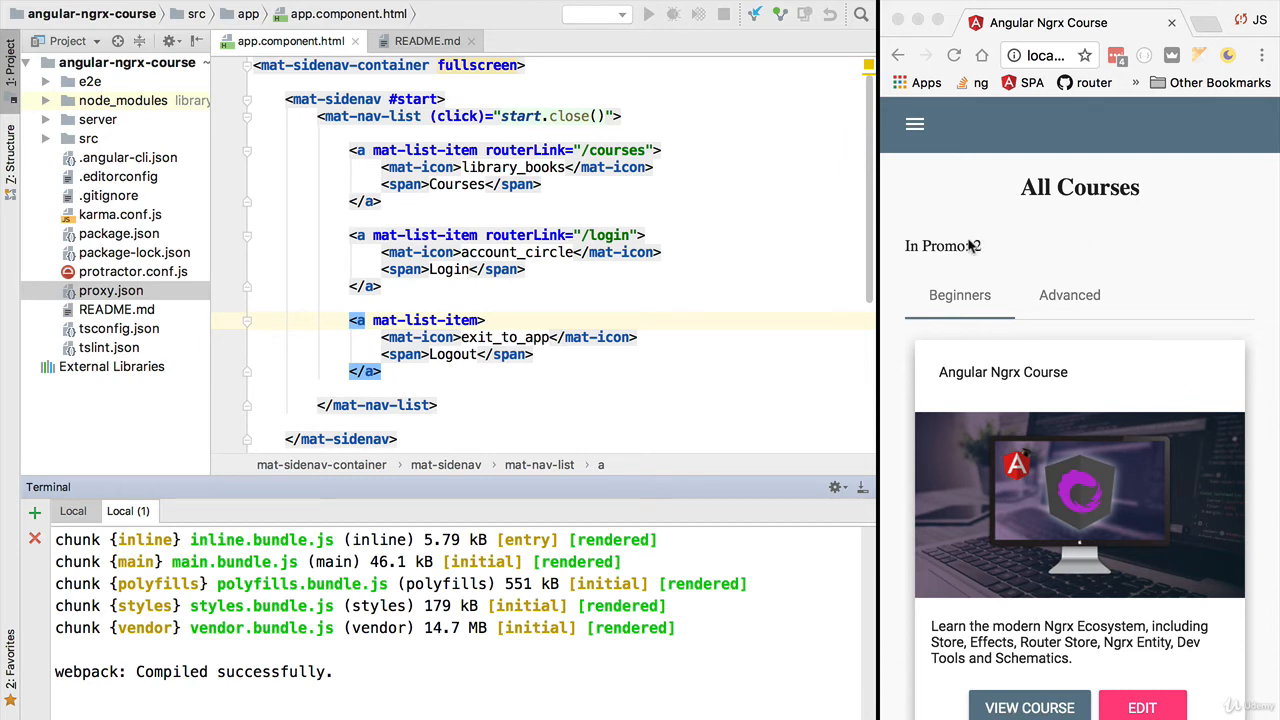
{"action": "mouse_move", "coordinate": [908, 236]}
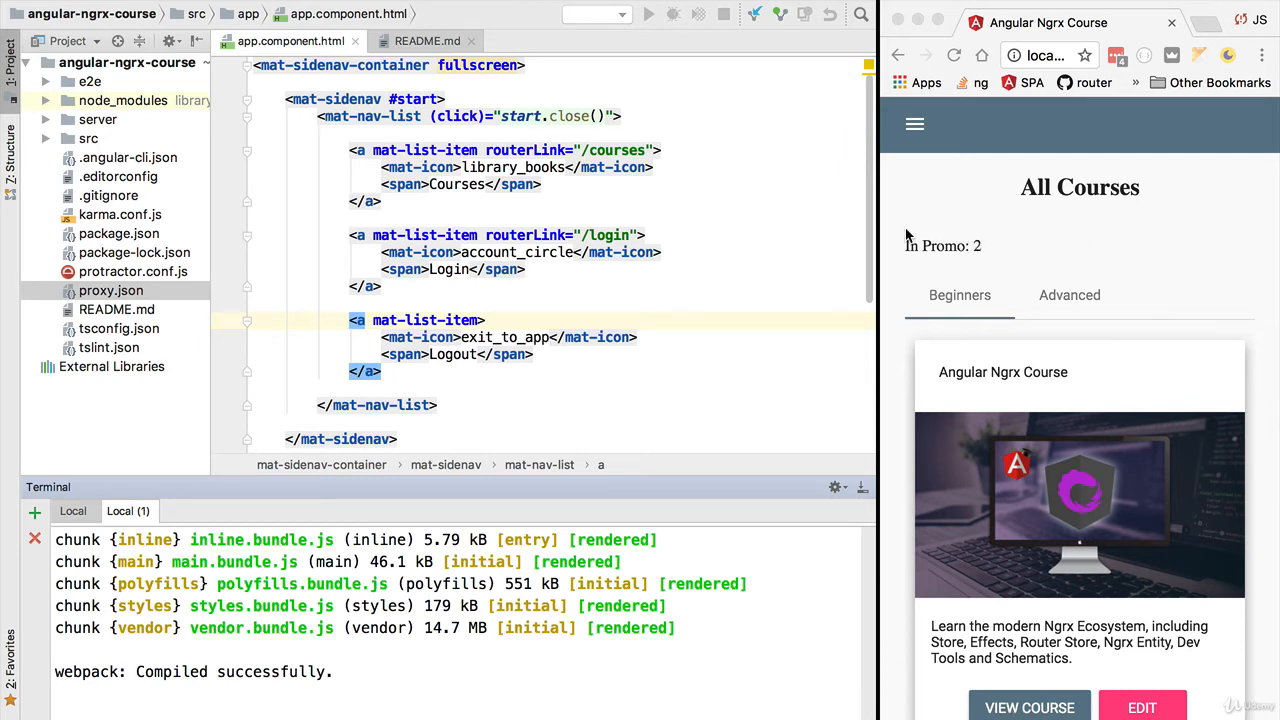
{"action": "mouse_move", "coordinate": [955, 608]}
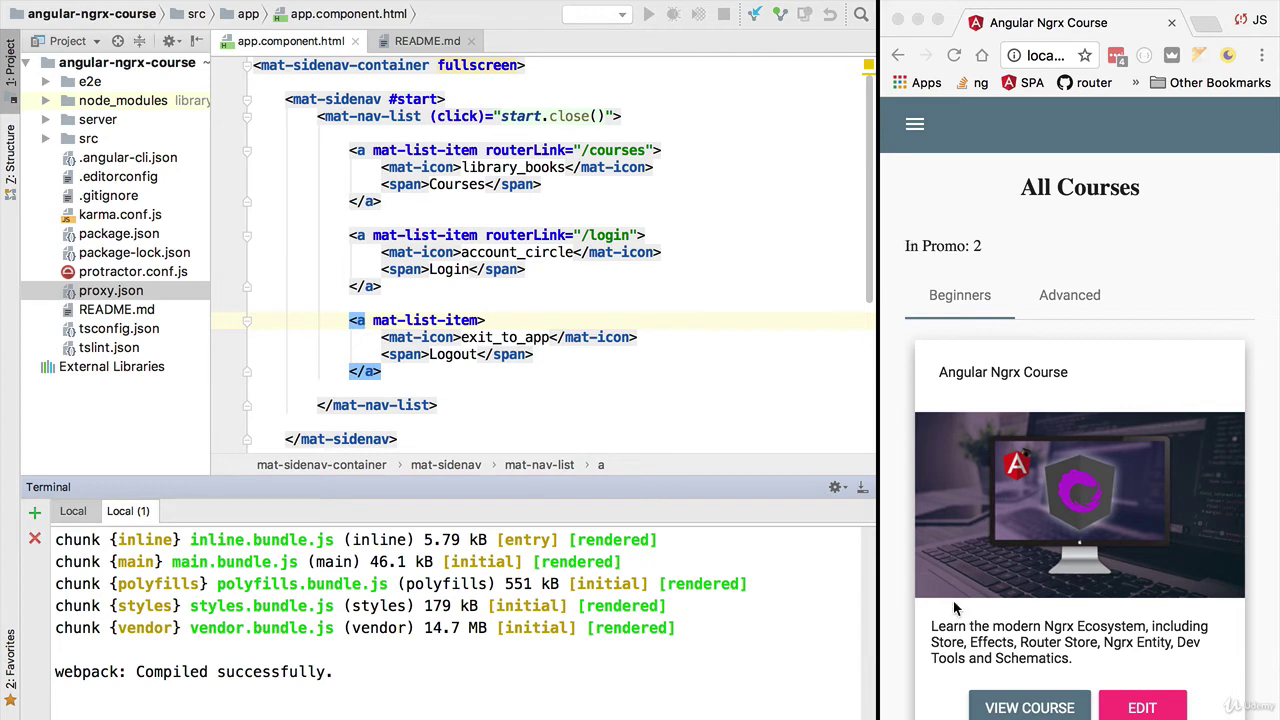
{"action": "mouse_move", "coordinate": [954, 56]}
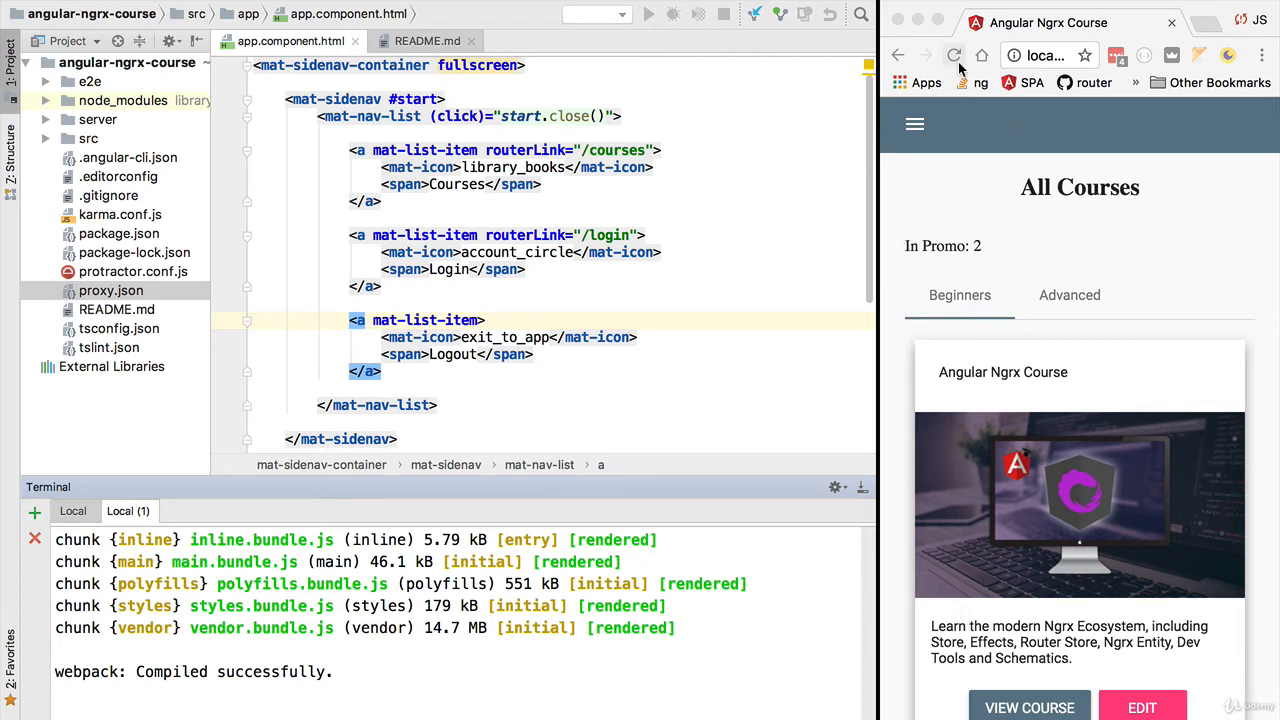
Step: Reload the All Courses page and view the Advanced courses tab
{"action": "left_click", "coordinate": [954, 55]}
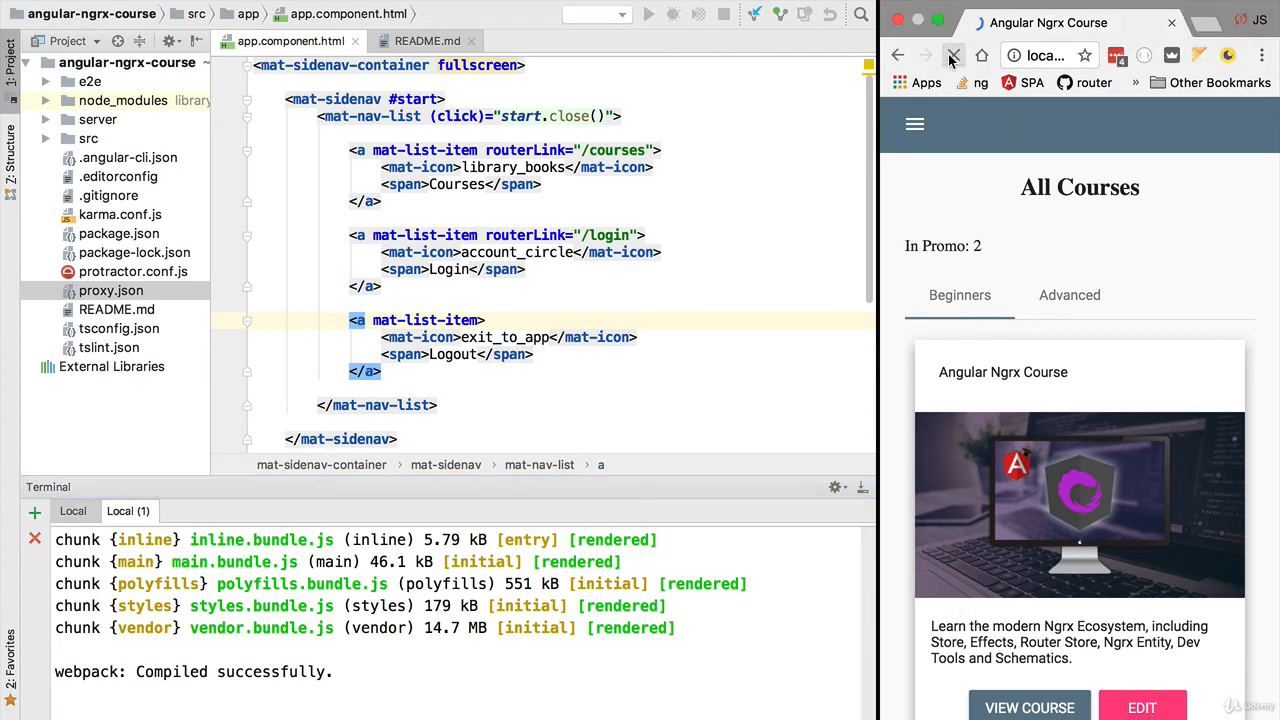
{"action": "left_click", "coordinate": [953, 55]}
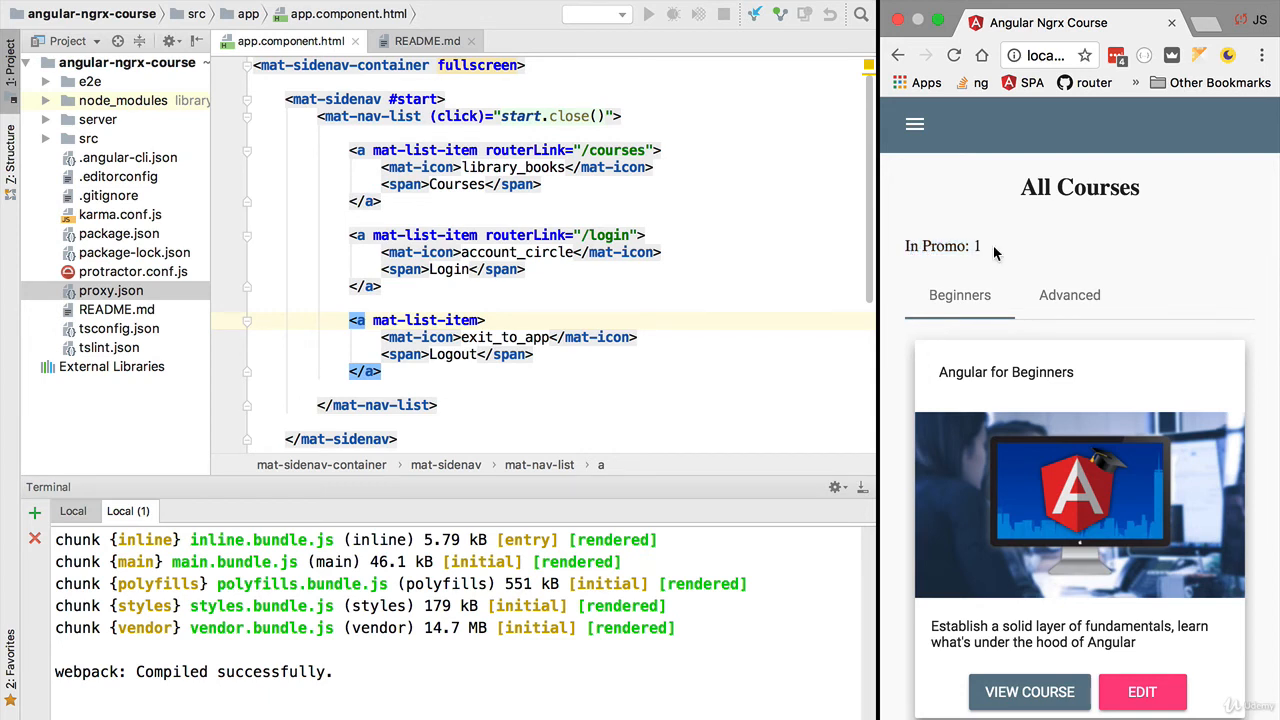
{"action": "left_click", "coordinate": [1069, 295]}
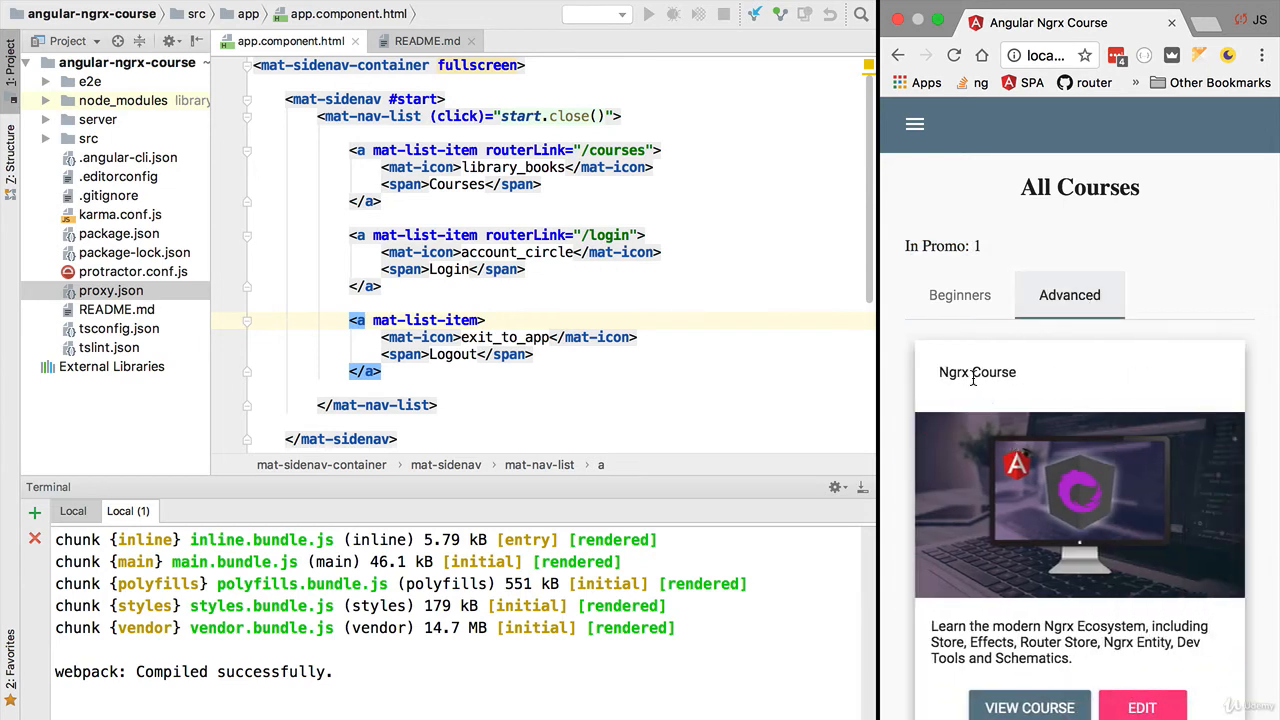
{"action": "mouse_move", "coordinate": [1094, 307]}
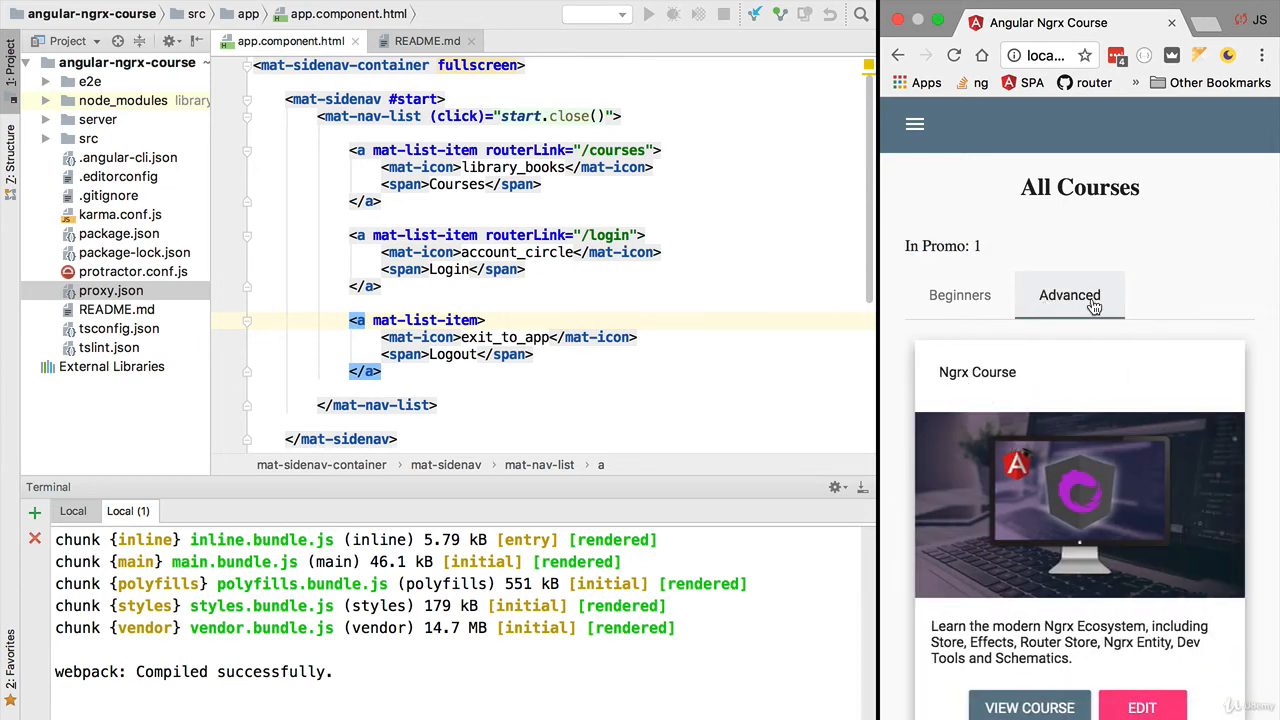
{"action": "mouse_move", "coordinate": [937, 377]}
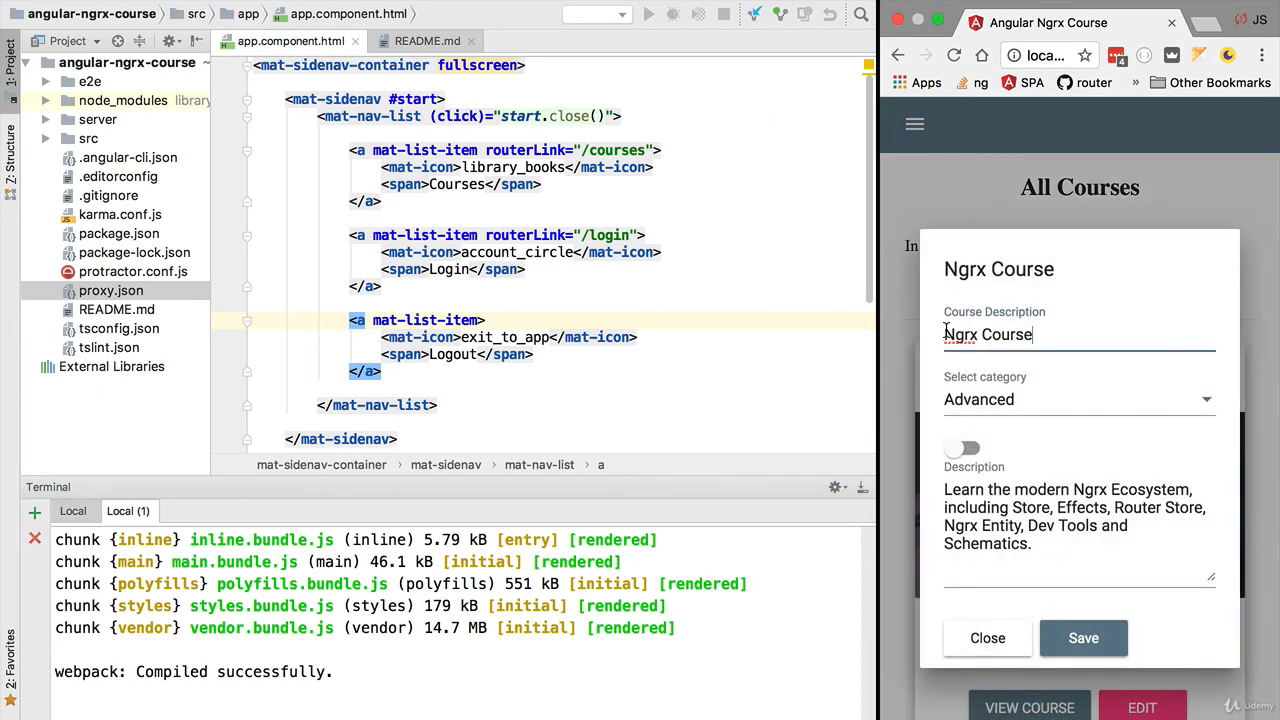
Step: Prefix the description with 'Angular' and set the category back to Beginner
{"action": "type", "text": "Angular"}
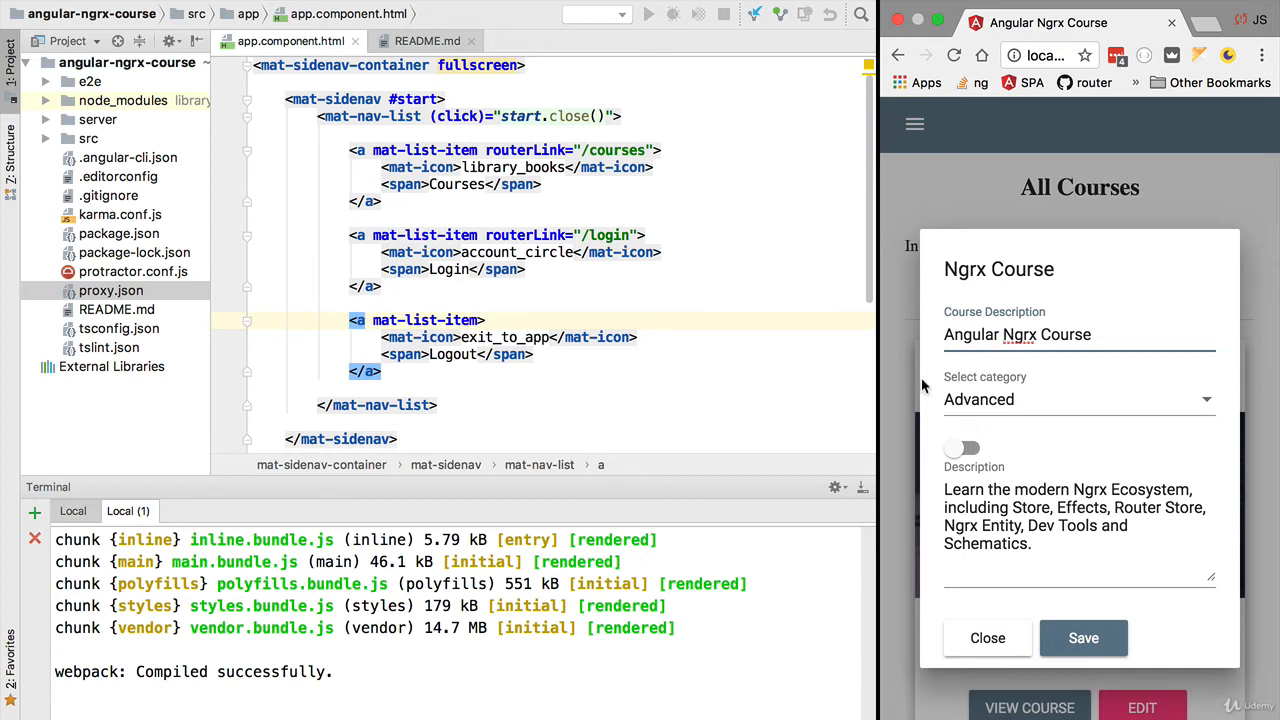
{"action": "left_click", "coordinate": [1078, 399]}
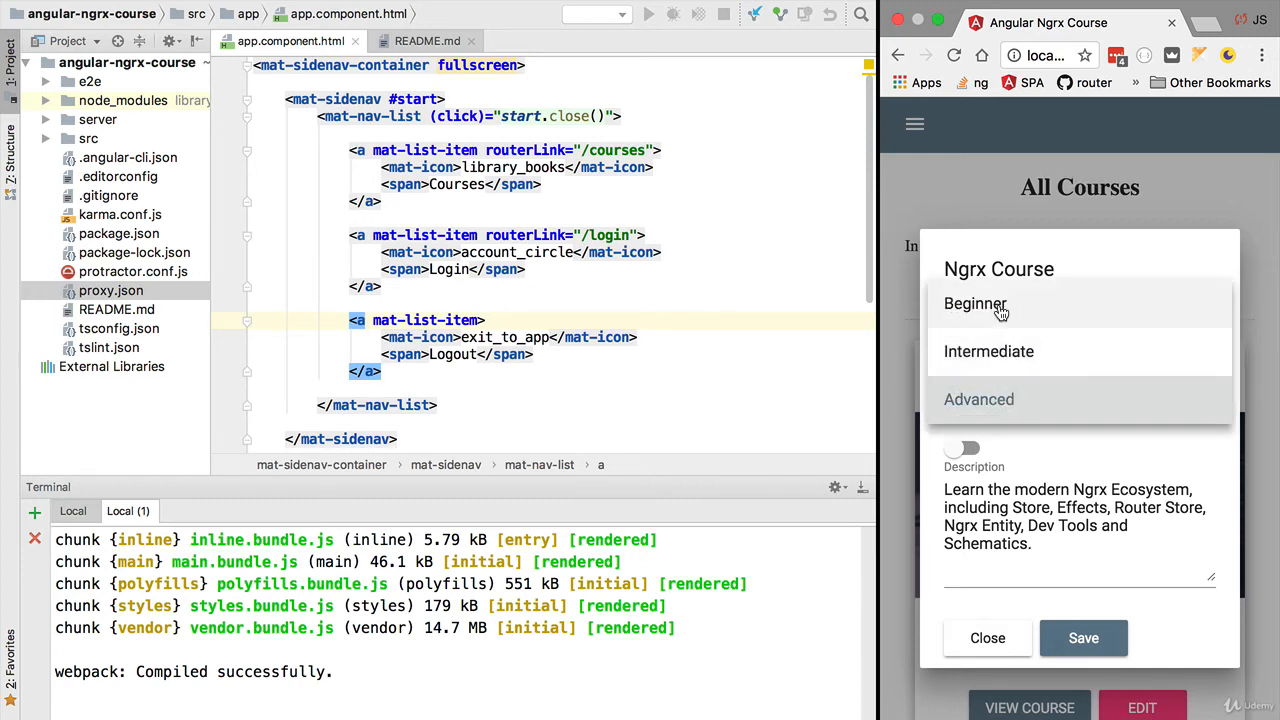
{"action": "left_click", "coordinate": [975, 303]}
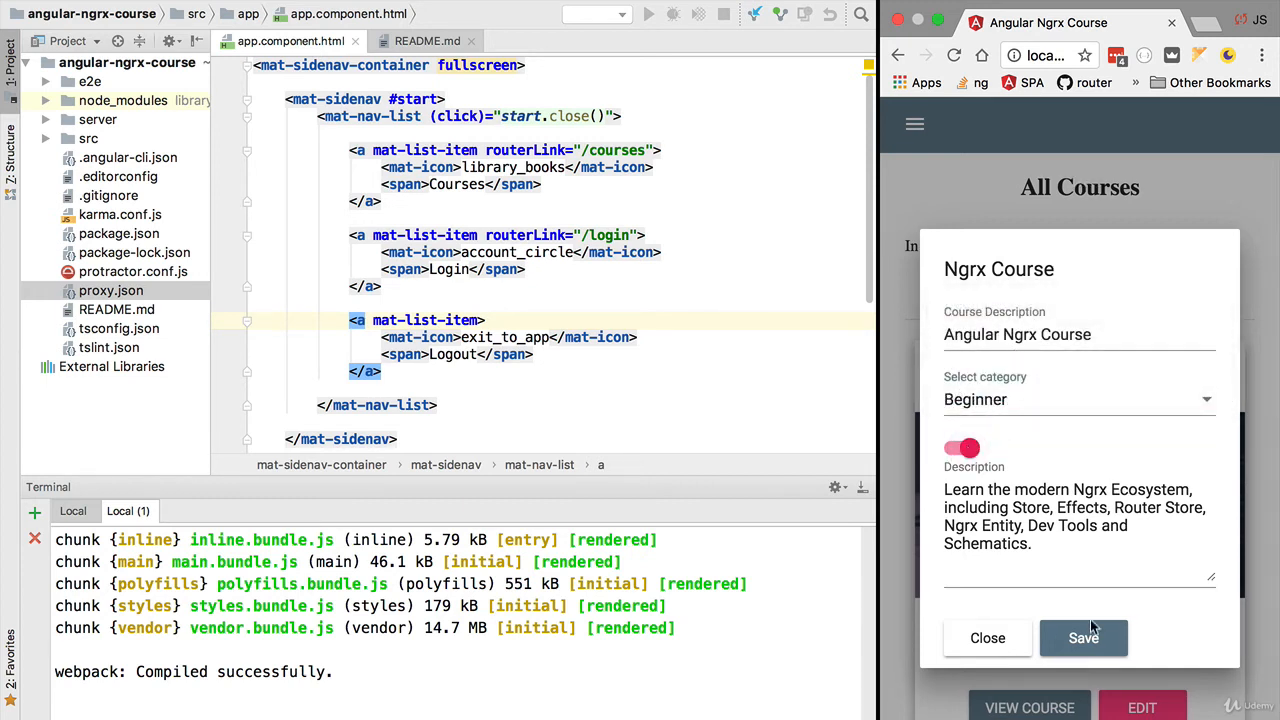
Step: Clear the Local terminal log and save the course to the server
{"action": "left_click", "coordinate": [1083, 638]}
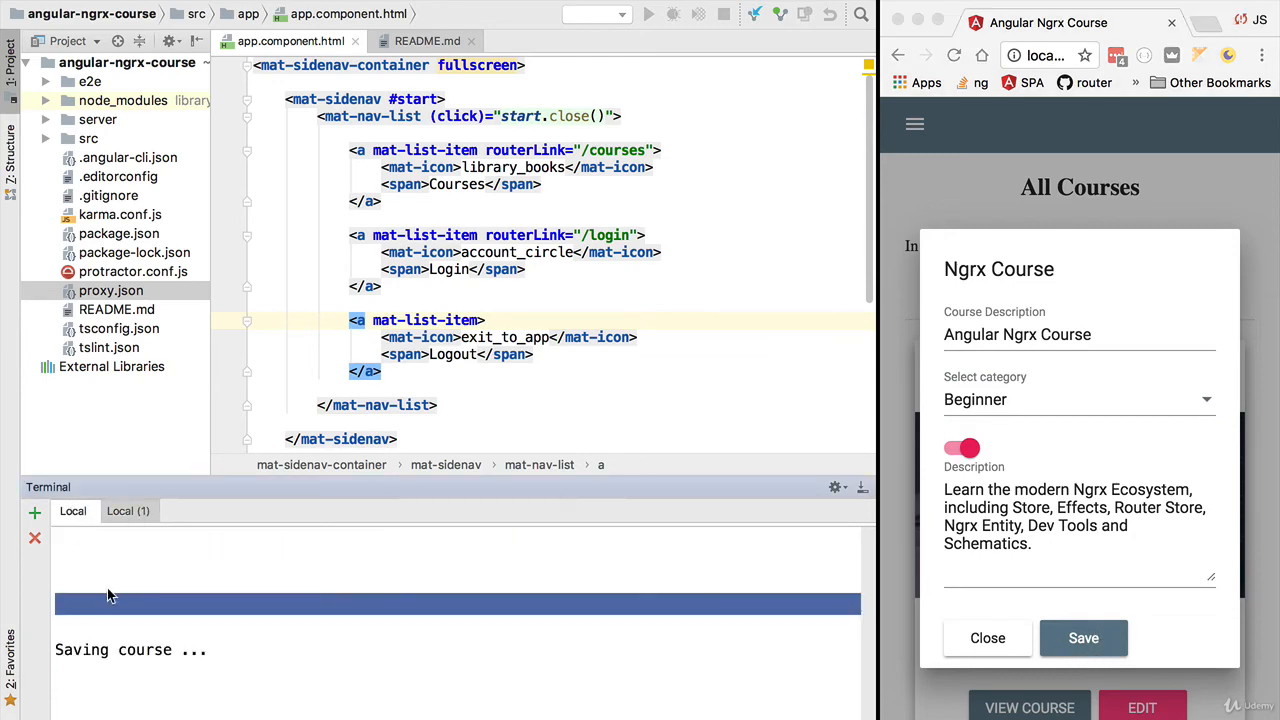
{"action": "left_click", "coordinate": [1083, 638]}
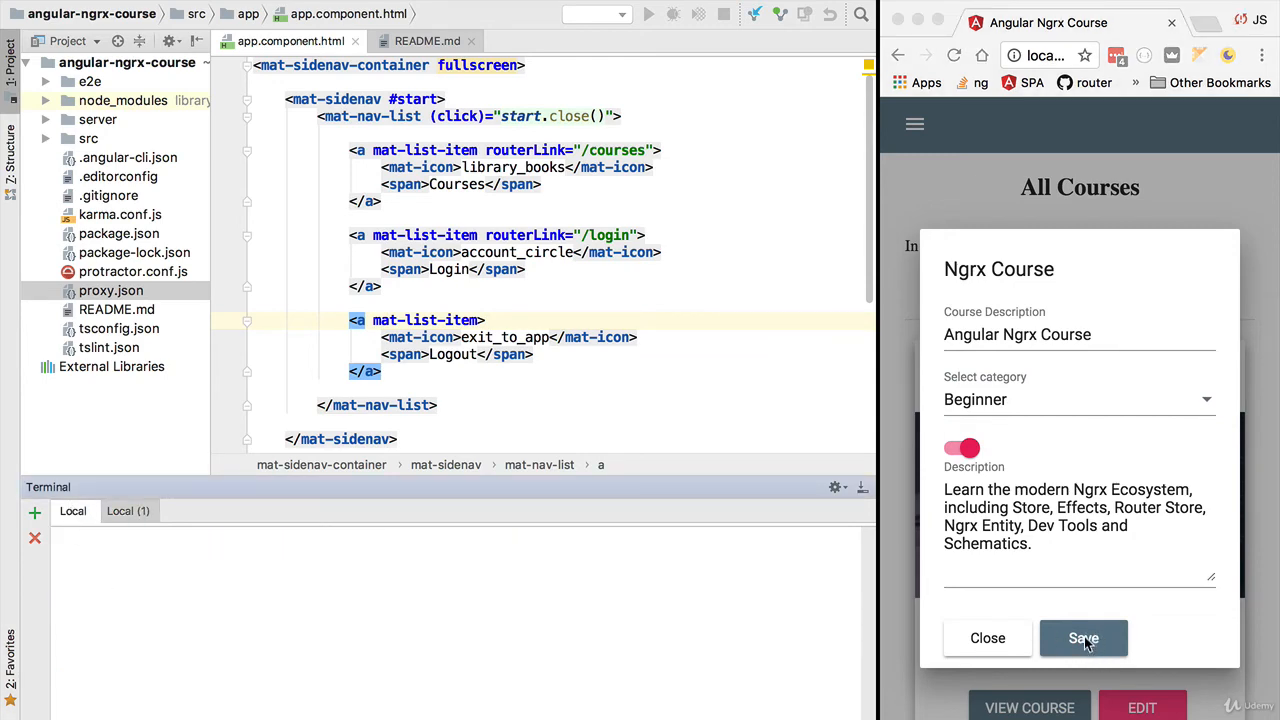
{"action": "left_click", "coordinate": [1083, 638]}
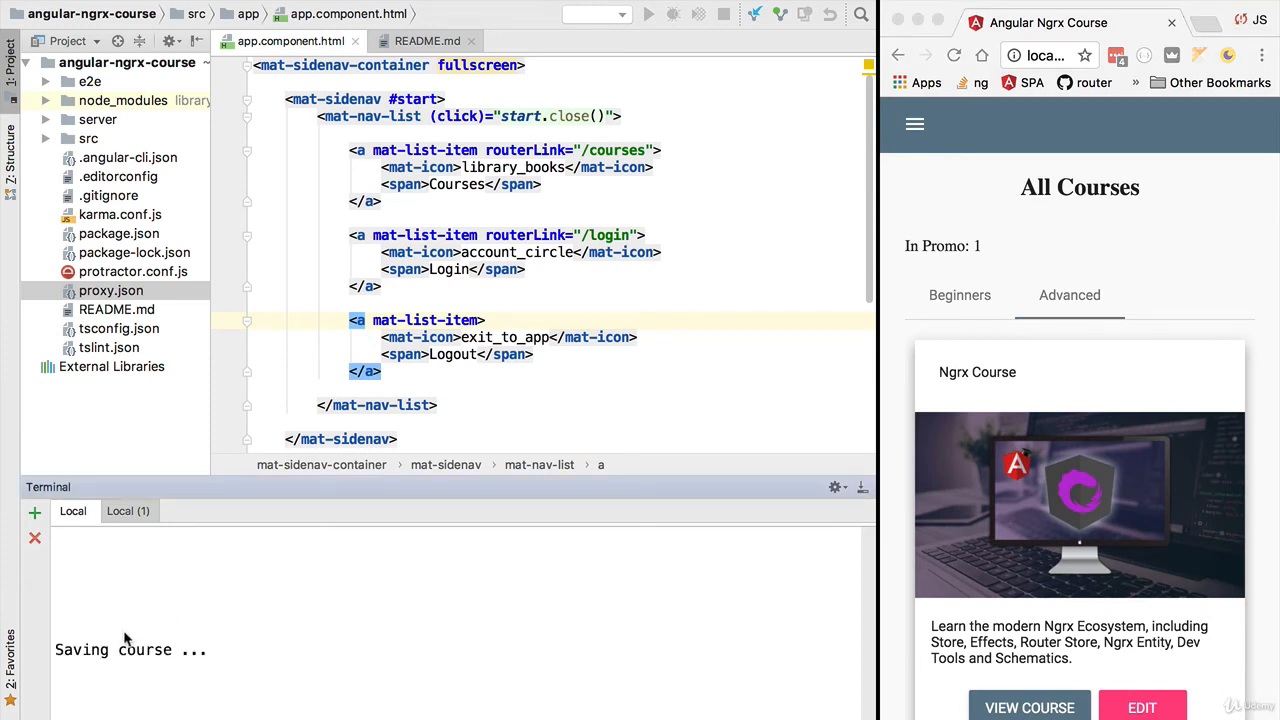
{"action": "mouse_move", "coordinate": [756, 538]}
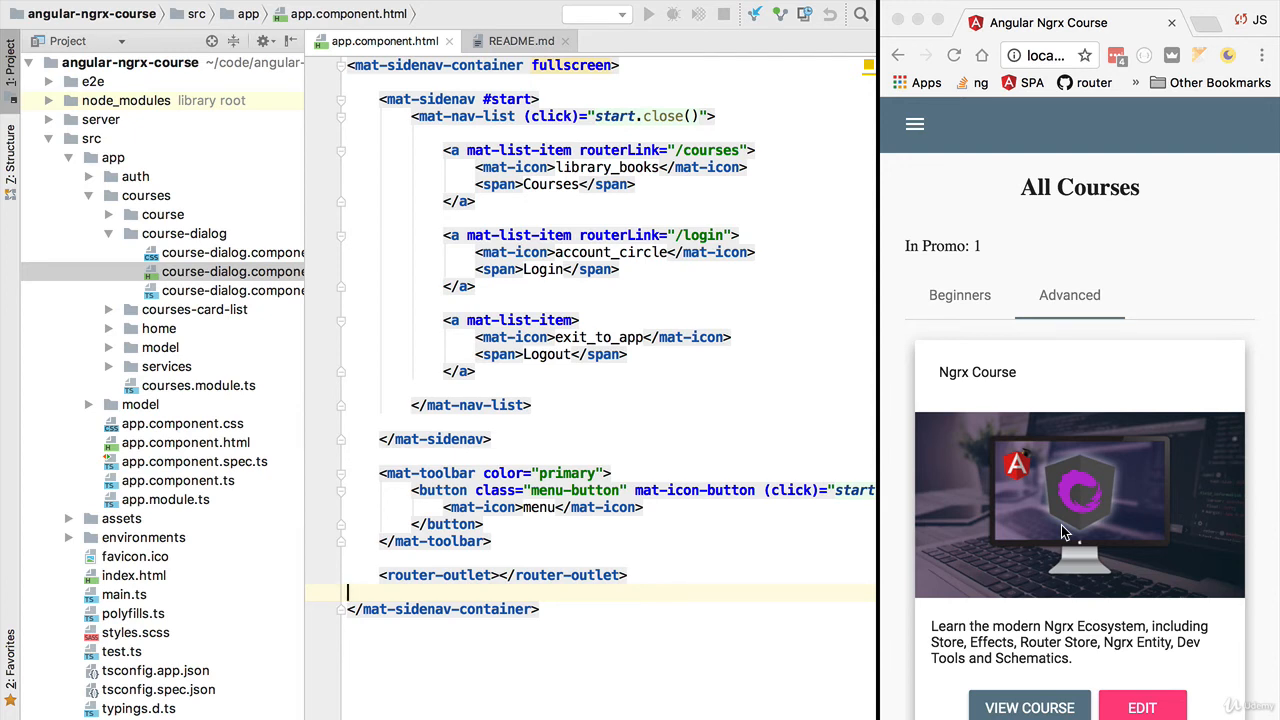
{"action": "mouse_move", "coordinate": [1040, 370]}
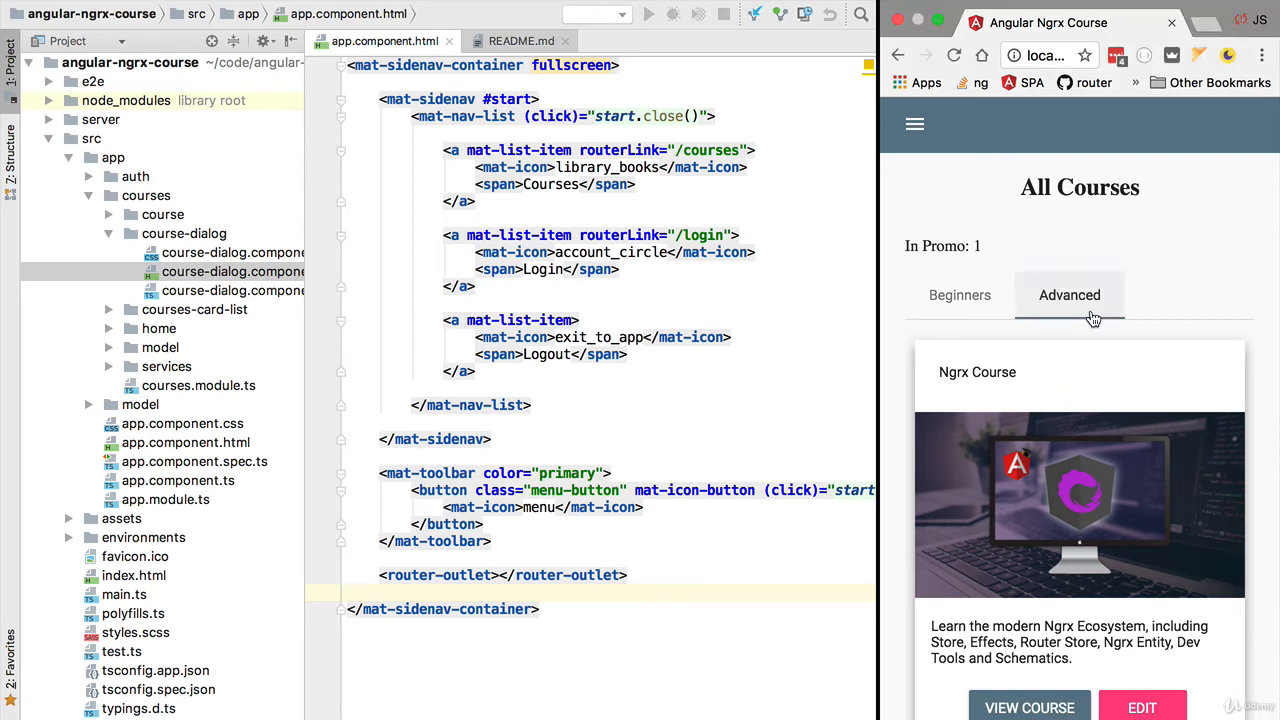
{"action": "mouse_move", "coordinate": [1128, 278]}
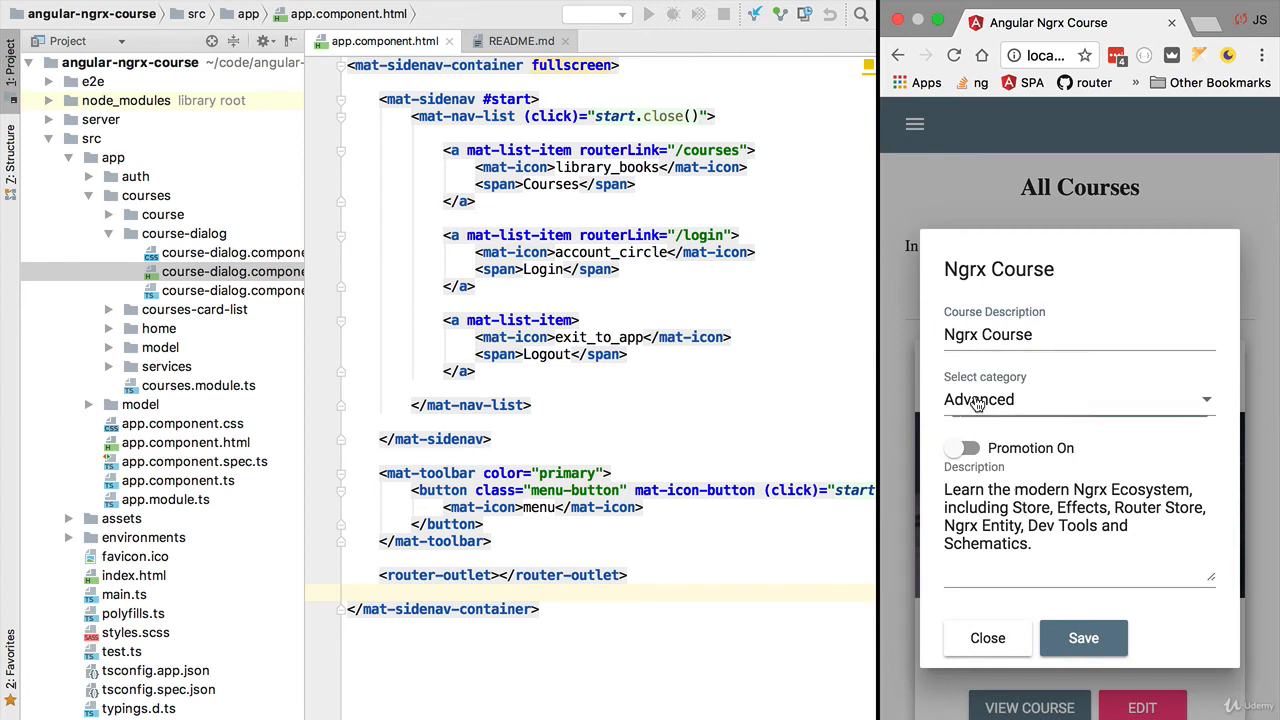
Step: Close the course edit form without saving
{"action": "left_click", "coordinate": [1079, 399]}
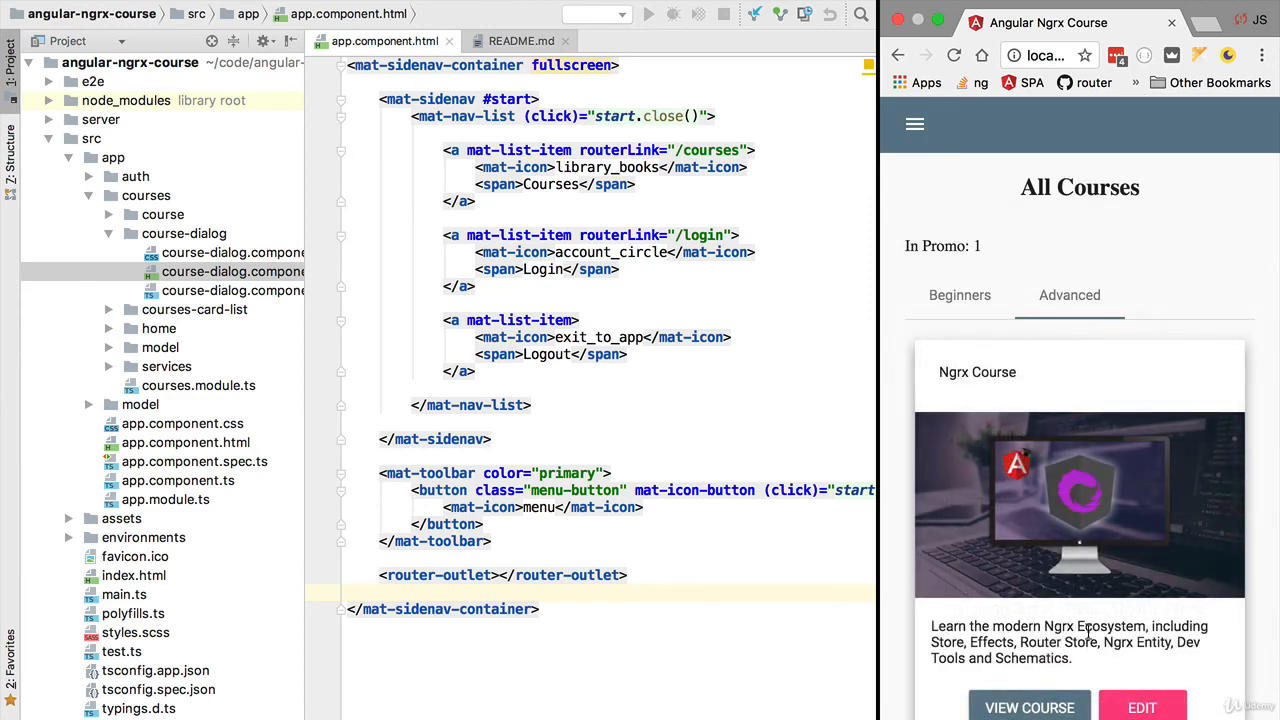
{"action": "mouse_move", "coordinate": [940, 289]}
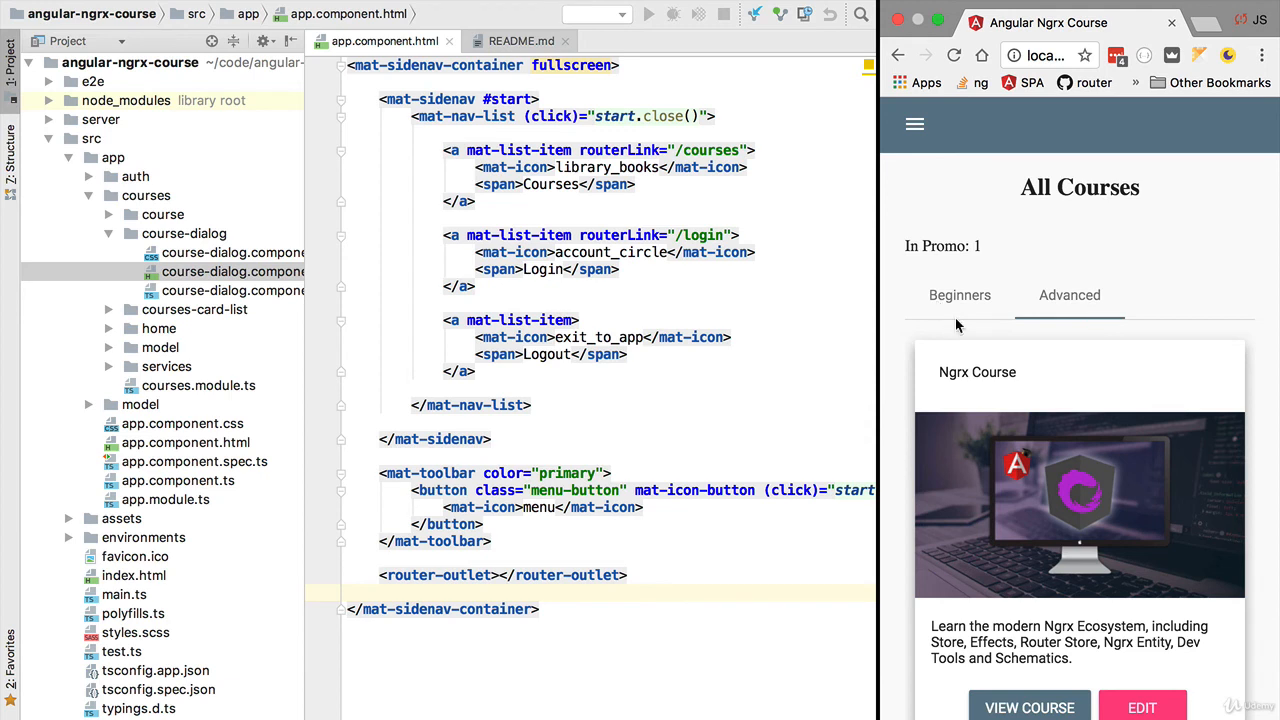
{"action": "mouse_move", "coordinate": [430, 488]}
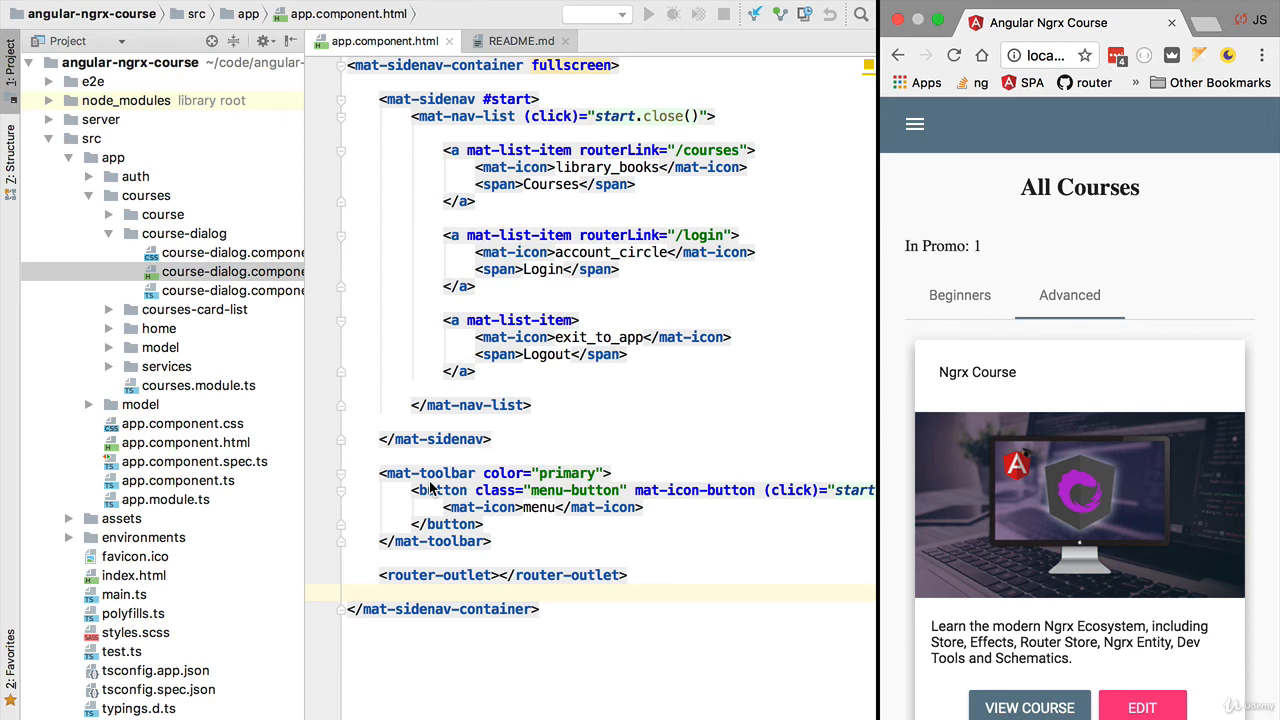
{"action": "mouse_move", "coordinate": [808, 524]}
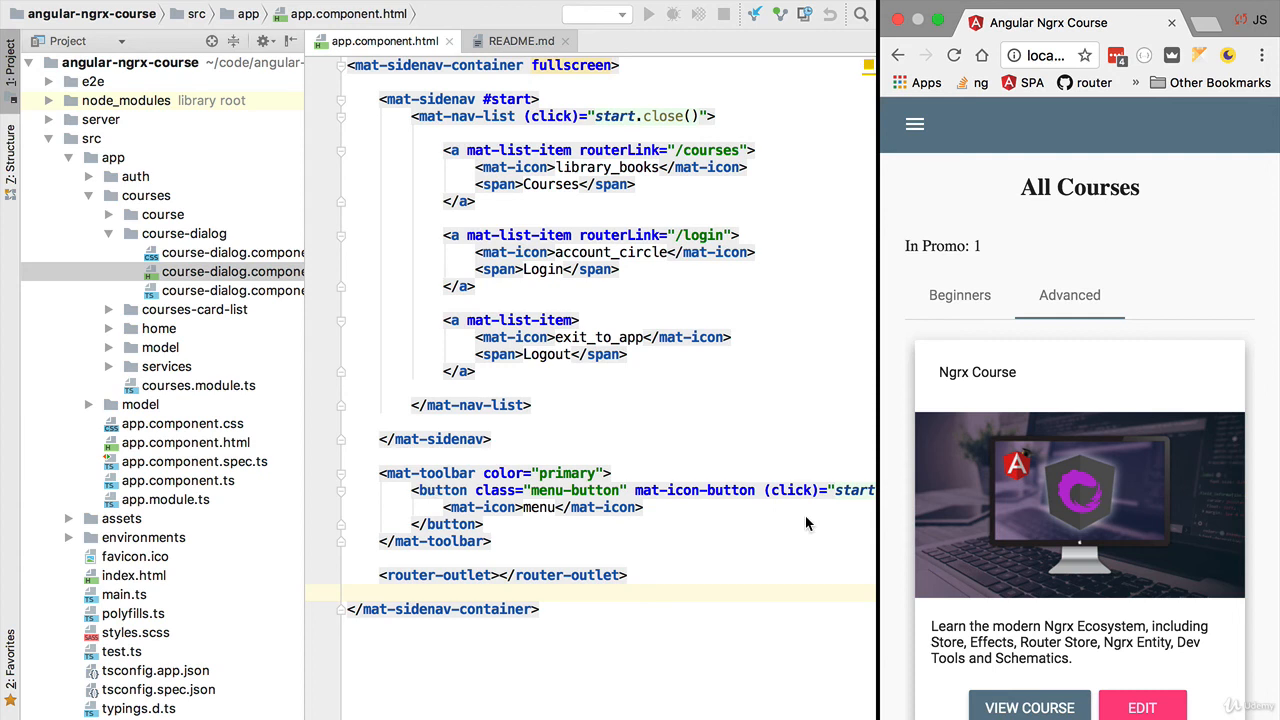